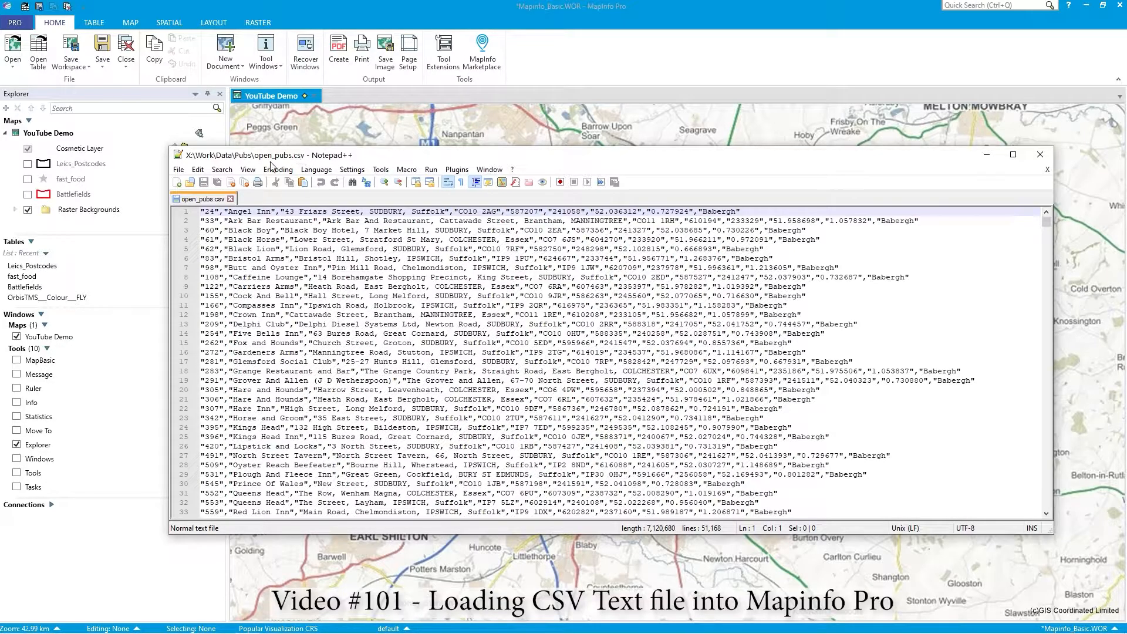
Step: Examine the quoted comma-separated fields of the pub records, such as the Black Lion entry
{"action": "left_click_drag", "start_coordinate": [201, 211], "coordinate": [790, 306]}
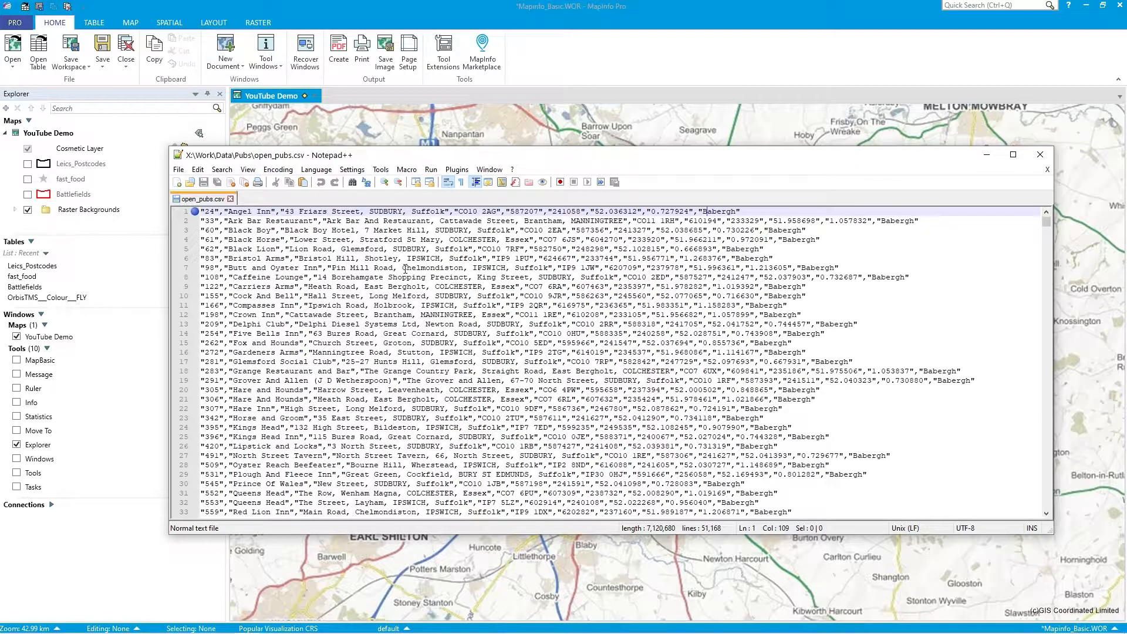
{"action": "double_click", "coordinate": [550, 249]}
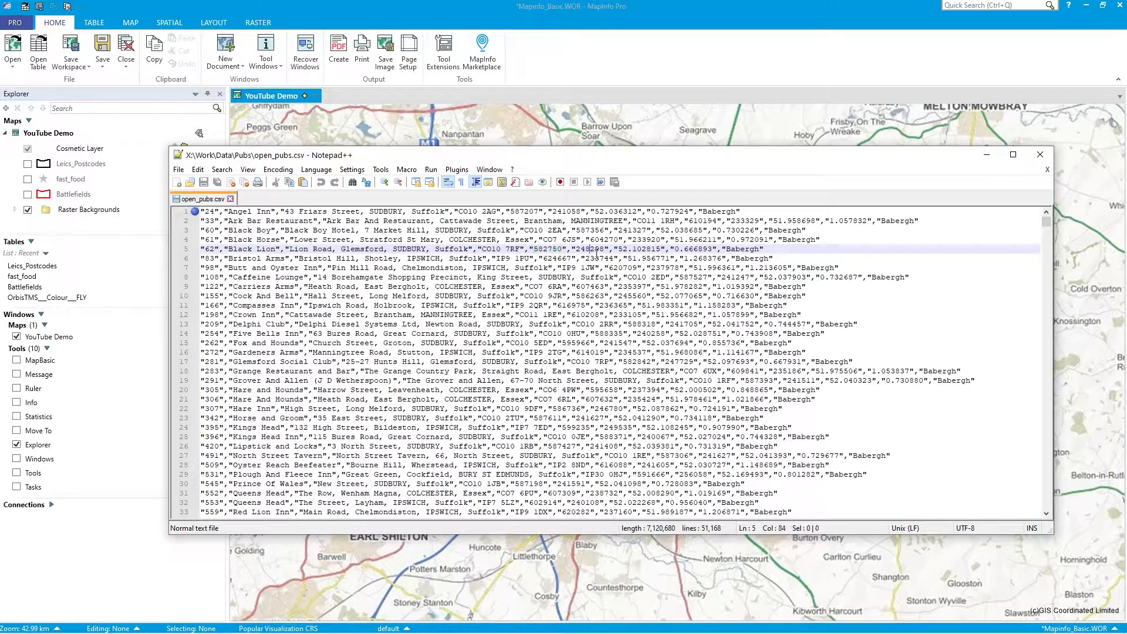
{"action": "left_click", "coordinate": [550, 258]}
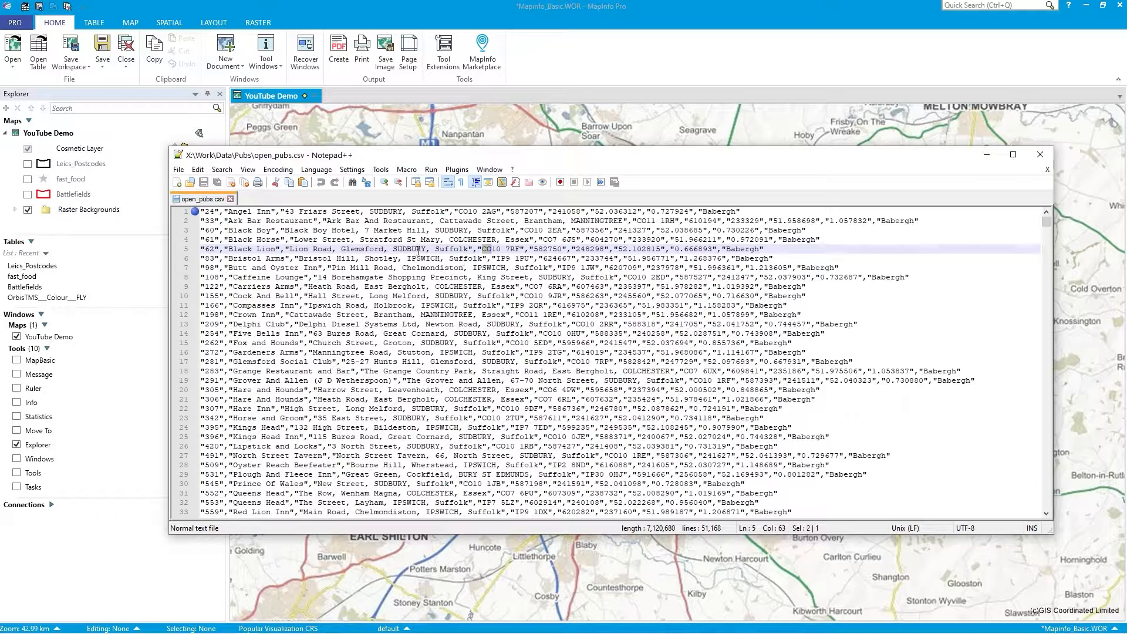
{"action": "double_click", "coordinate": [454, 249]}
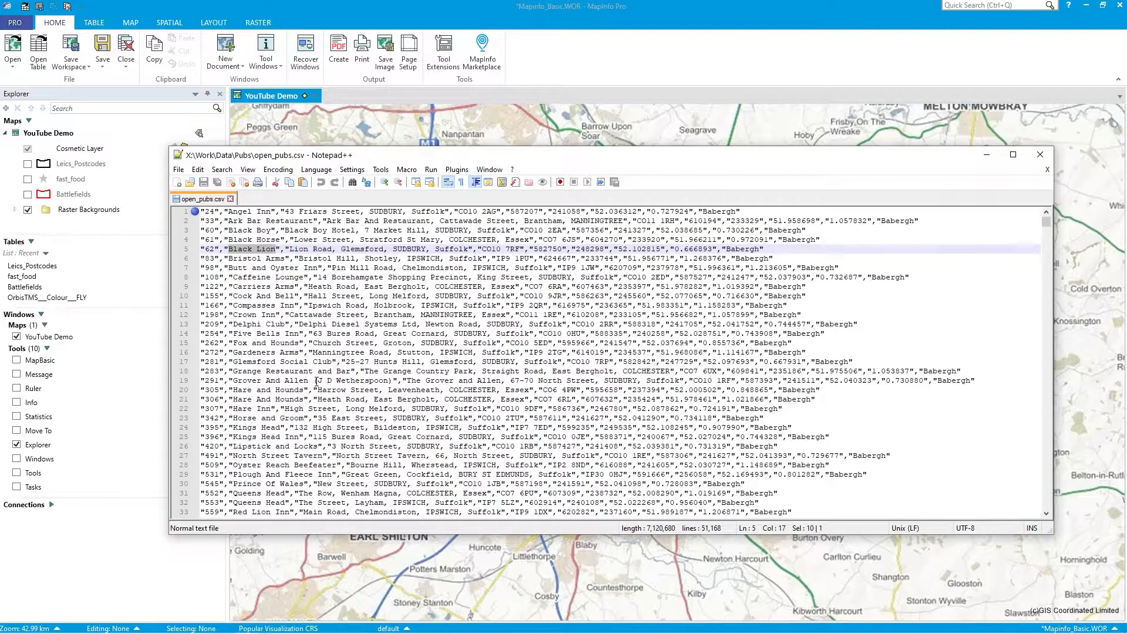
{"action": "mouse_move", "coordinate": [439, 380]}
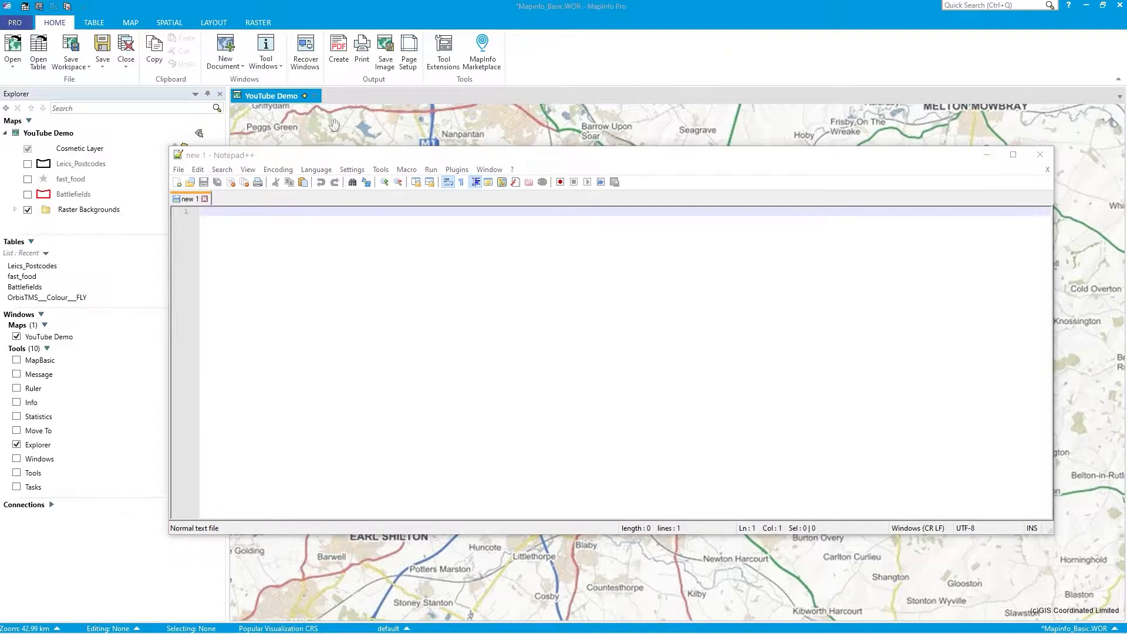
Step: Choose open_pubs.csv in the Open Table dialog as a CSV with Browser view and open it
{"action": "left_click", "coordinate": [1040, 155]}
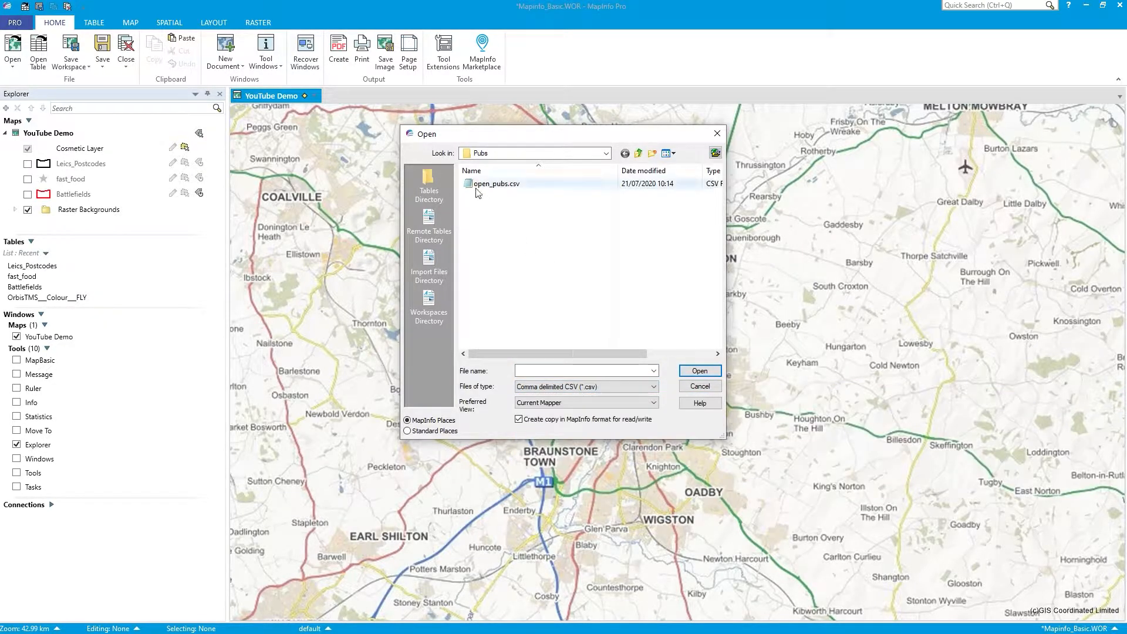
{"action": "left_click", "coordinate": [495, 183]}
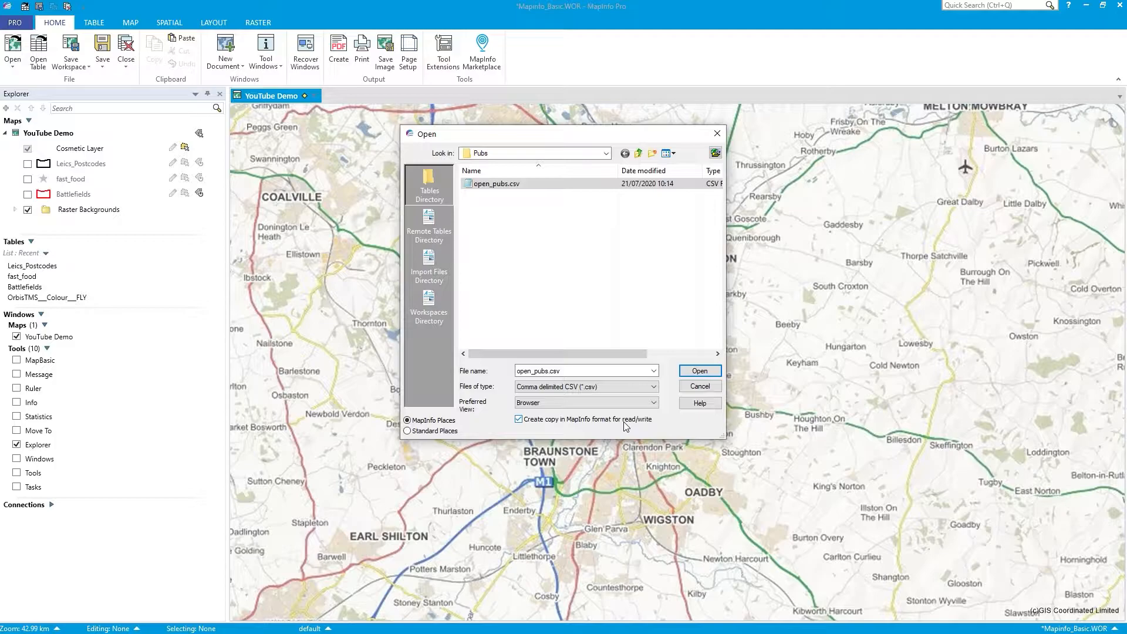
{"action": "mouse_move", "coordinate": [547, 420]}
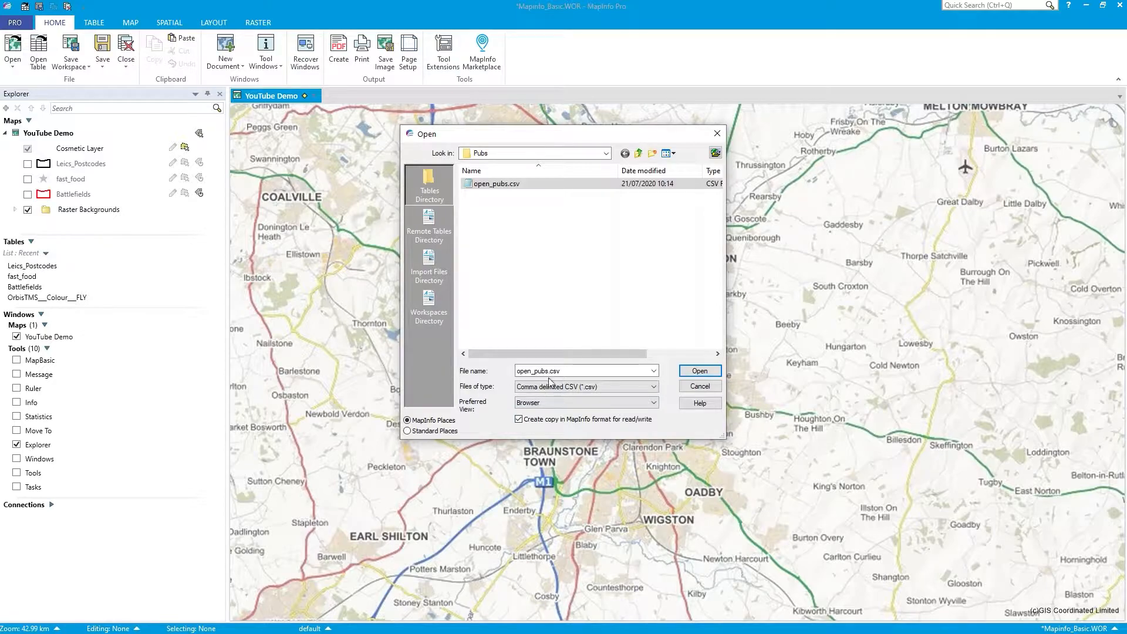
{"action": "left_click", "coordinate": [700, 371]}
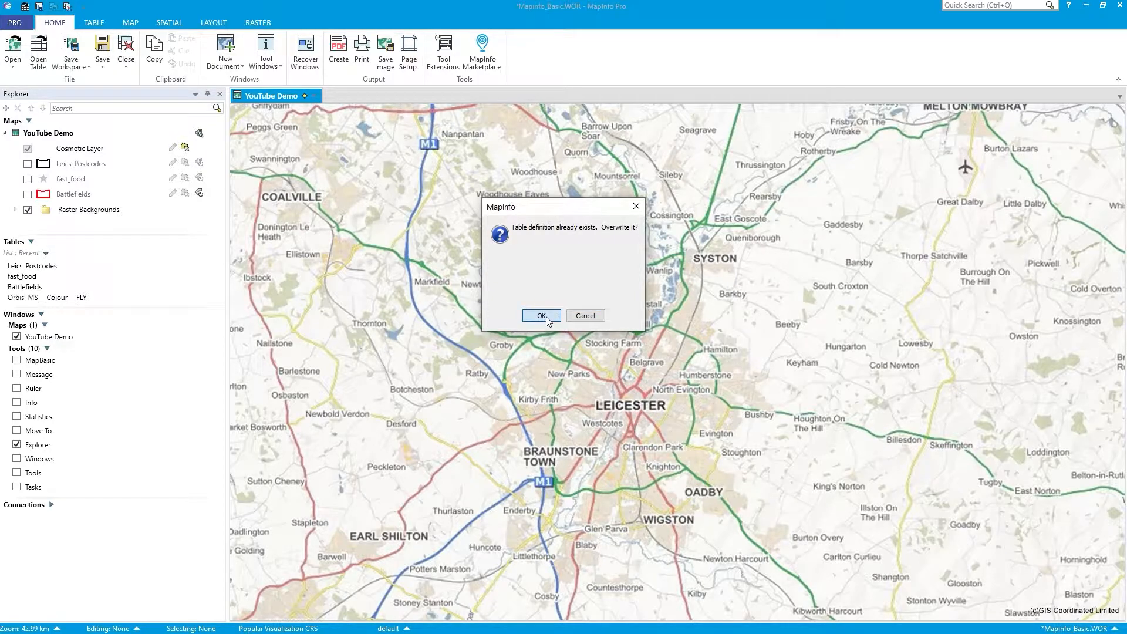
Step: Overwrite the old definition and import with comma delimiter, Windows ANSI charset, no first-line titles
{"action": "left_click", "coordinate": [541, 316]}
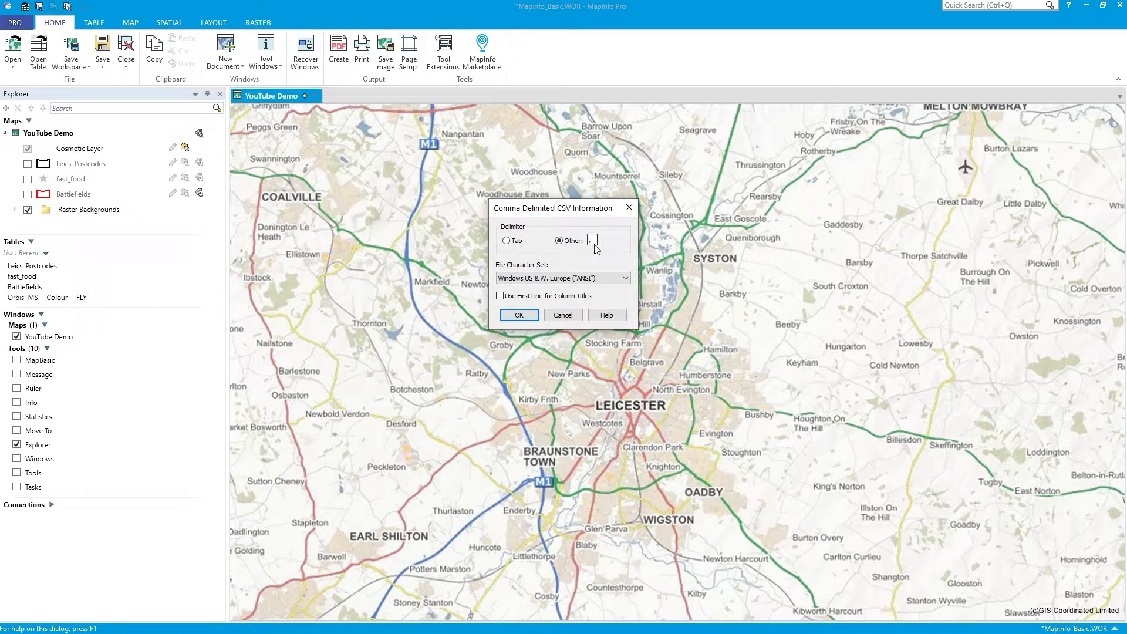
{"action": "left_click", "coordinate": [593, 241]}
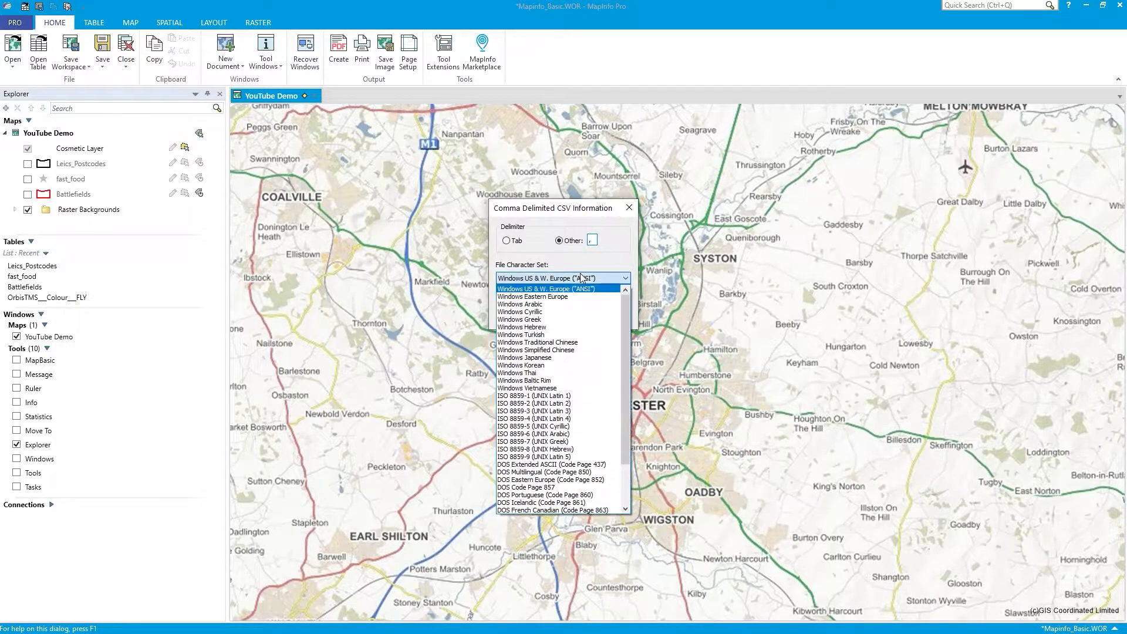
{"action": "left_click", "coordinate": [558, 288]}
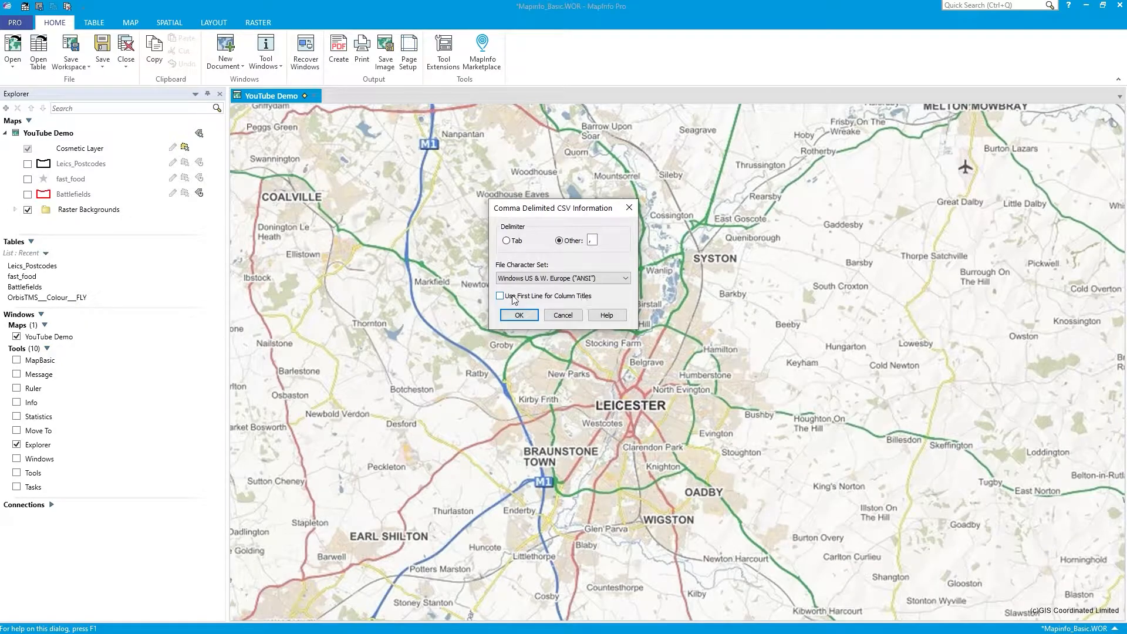
{"action": "left_click", "coordinate": [519, 315]}
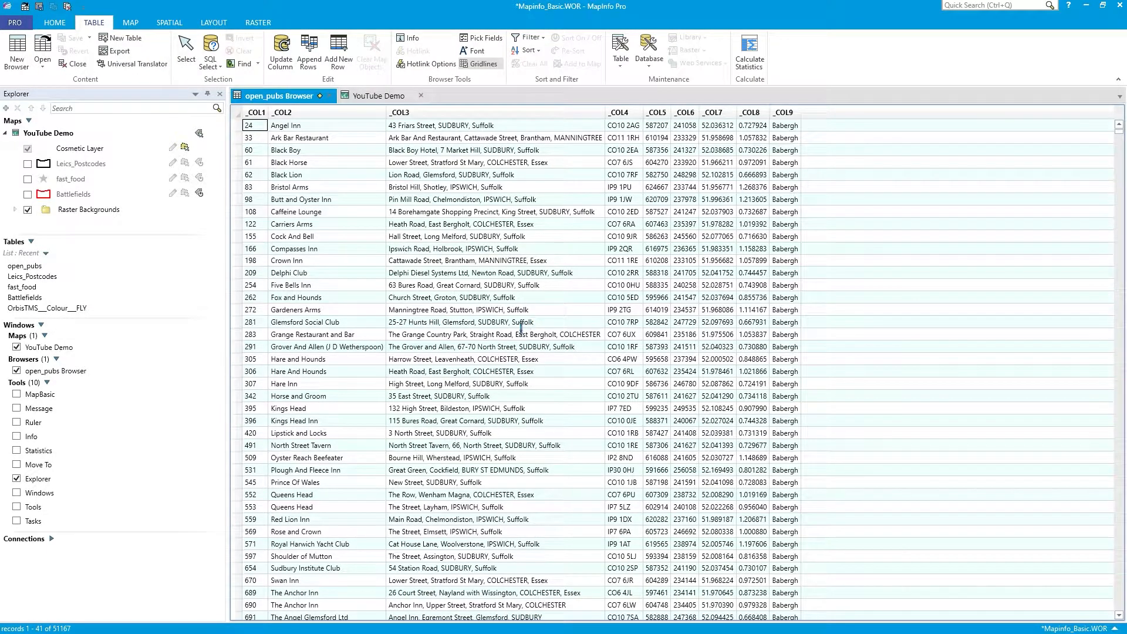
Step: Close the duplicate open_pubs browser and select open_pubs in the View/Modify Table Structure list
{"action": "left_click", "coordinate": [379, 95]}
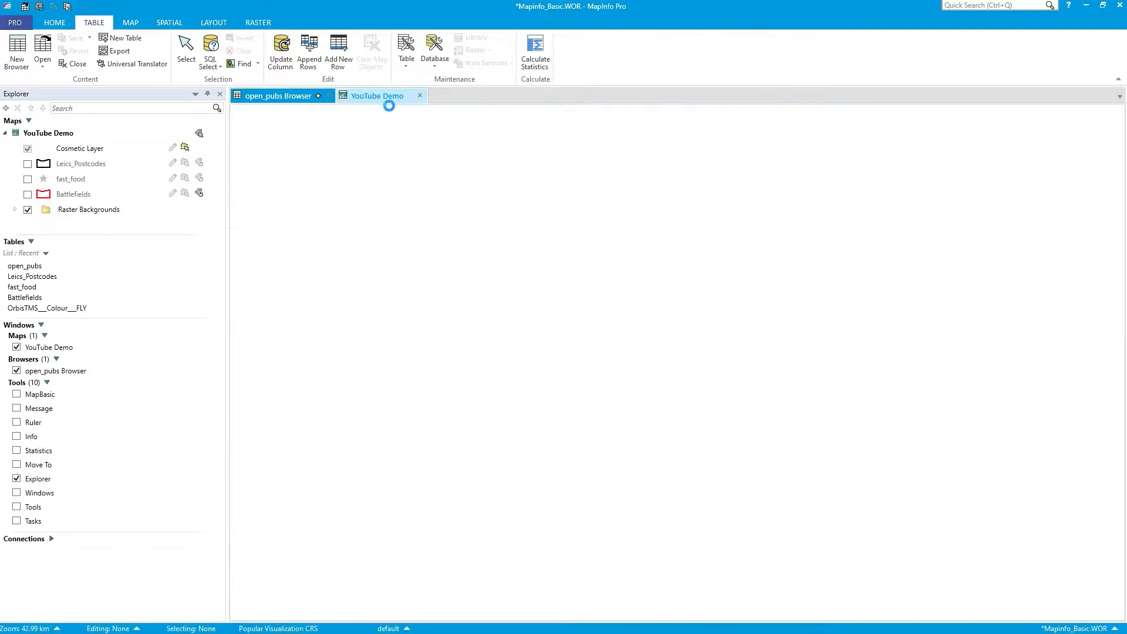
{"action": "left_click", "coordinate": [278, 97]}
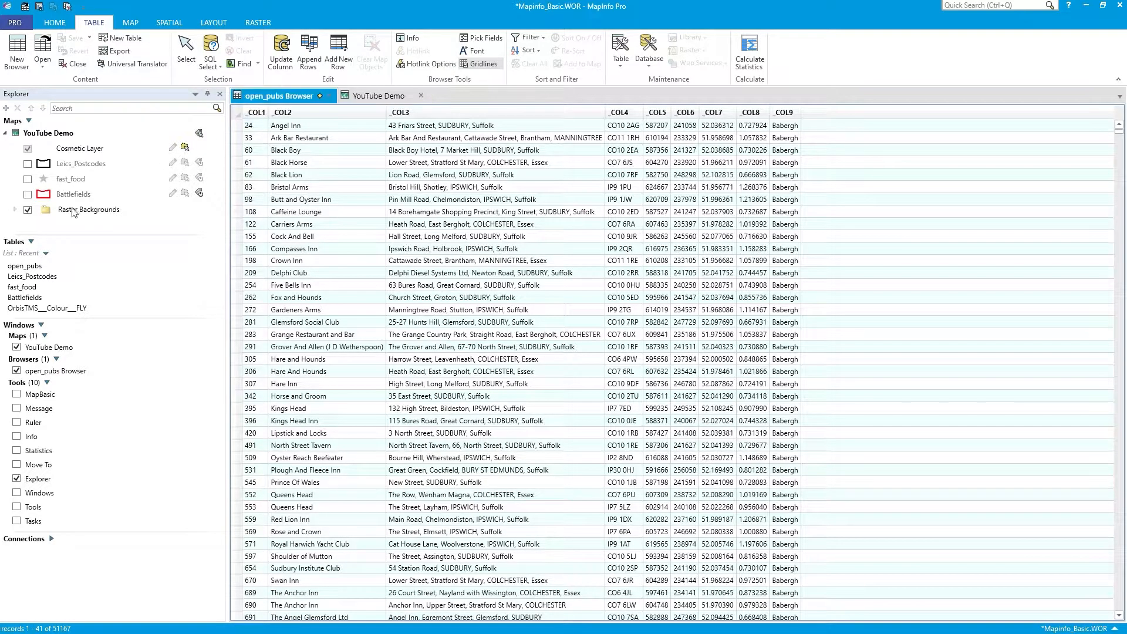
{"action": "left_click", "coordinate": [33, 276]}
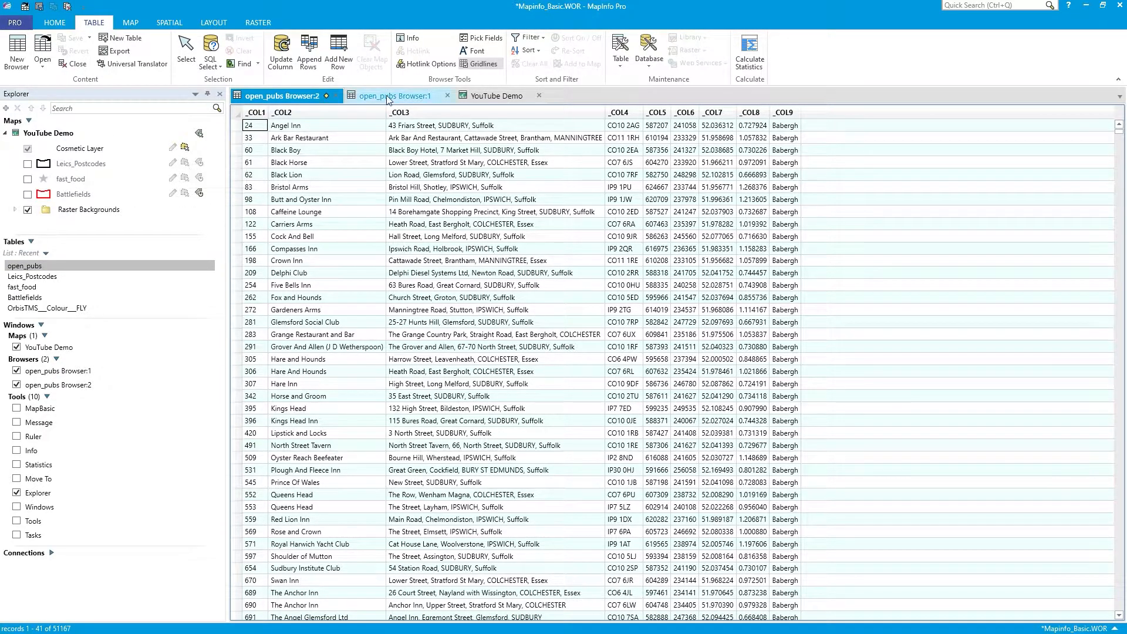
{"action": "left_click", "coordinate": [282, 96]}
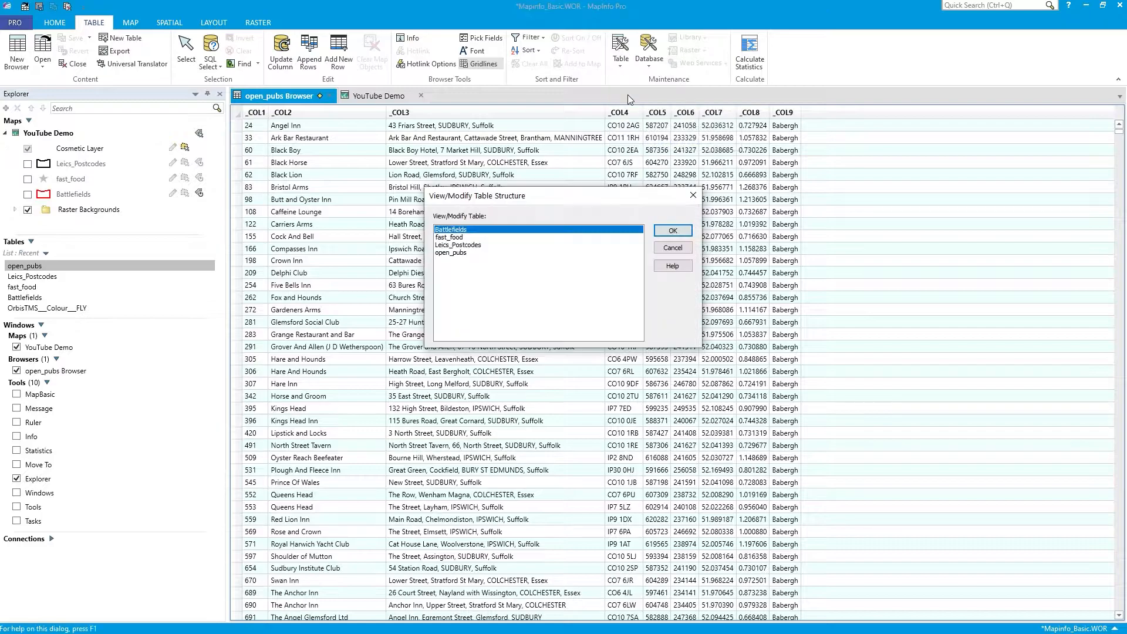
{"action": "mouse_move", "coordinate": [453, 257]}
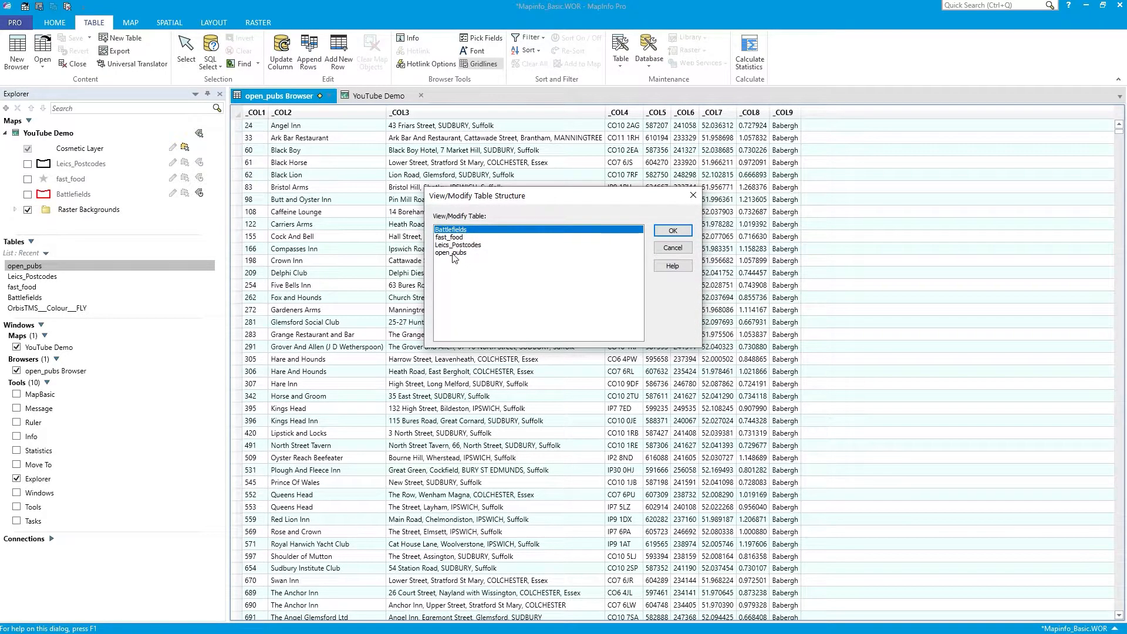
{"action": "left_click", "coordinate": [451, 253]}
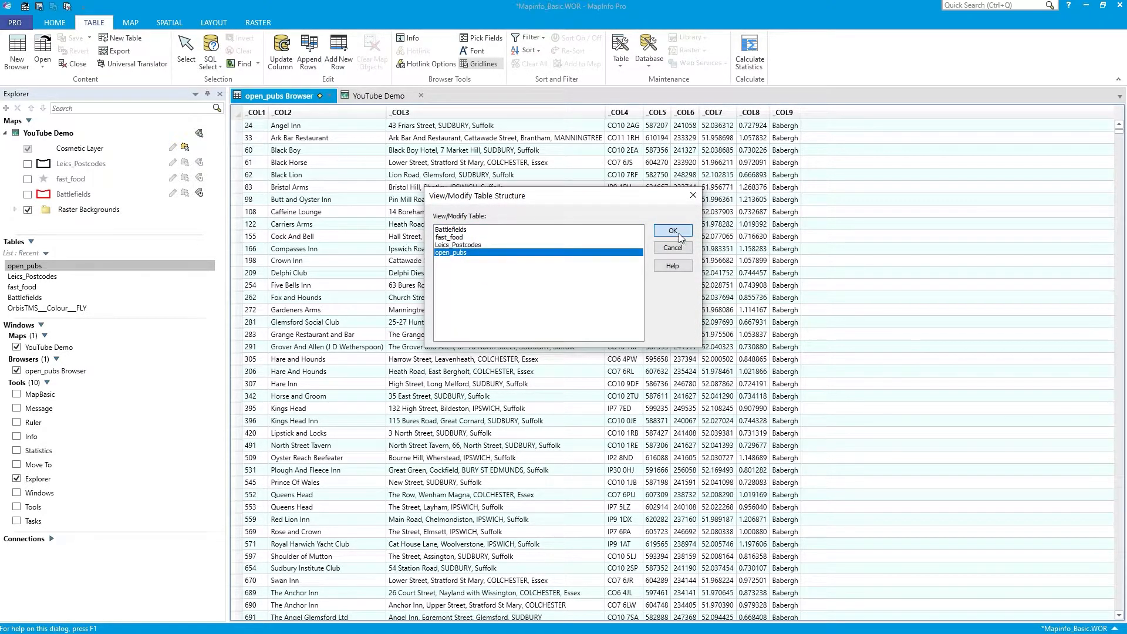
Step: Rename the first four fields to Code, Pubname, Pubaddress and postcode
{"action": "left_click", "coordinate": [672, 230]}
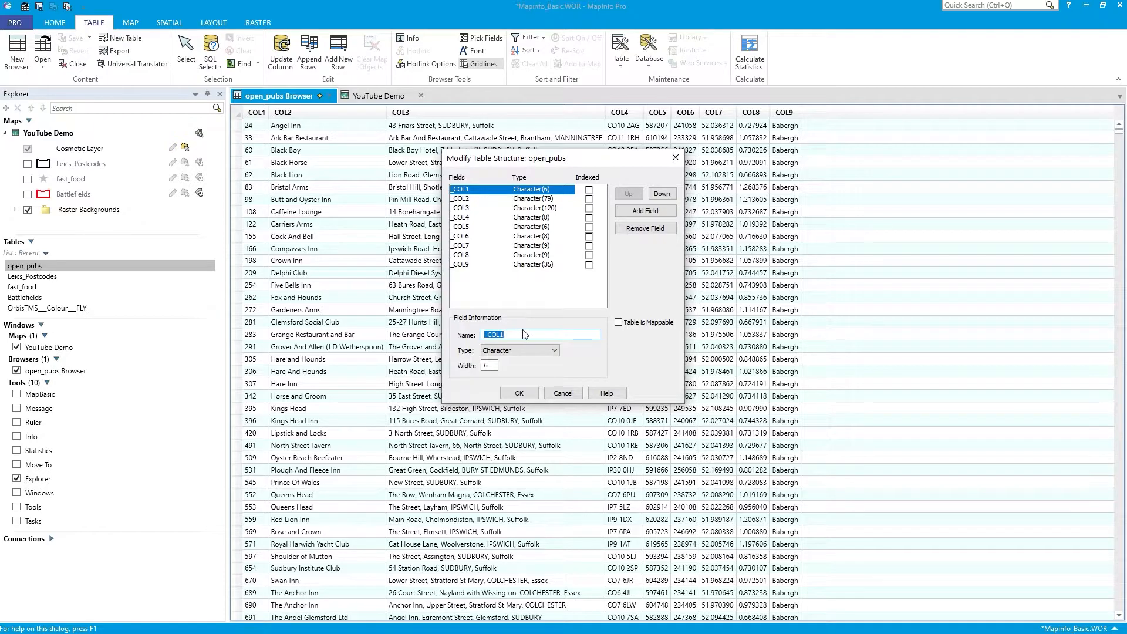
{"action": "mouse_move", "coordinate": [608, 164]}
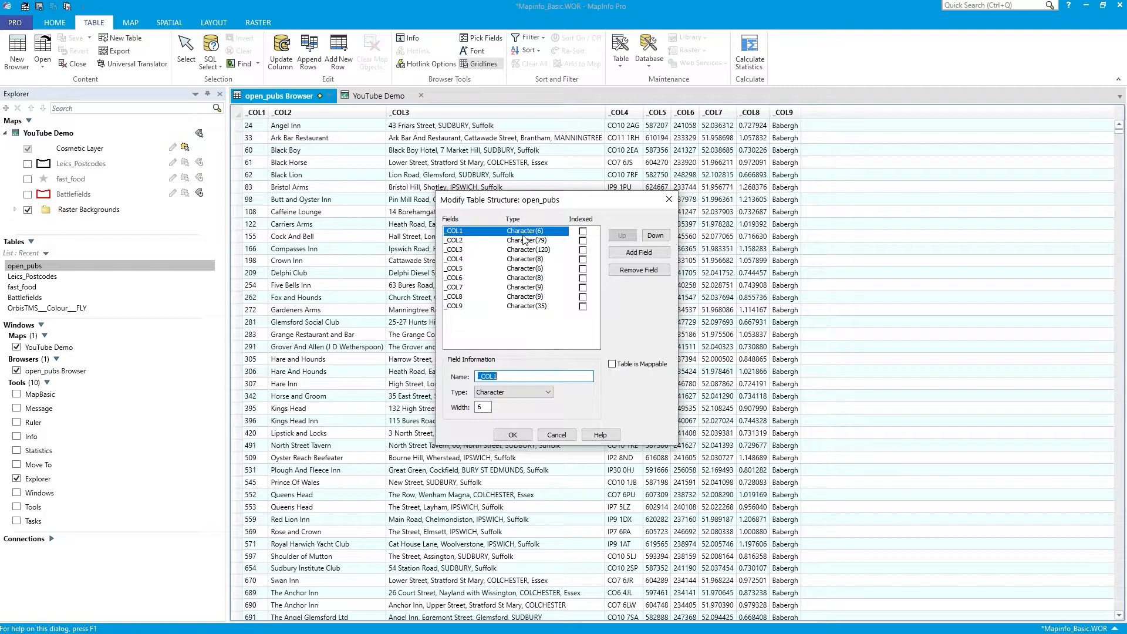
{"action": "mouse_move", "coordinate": [316, 284]}
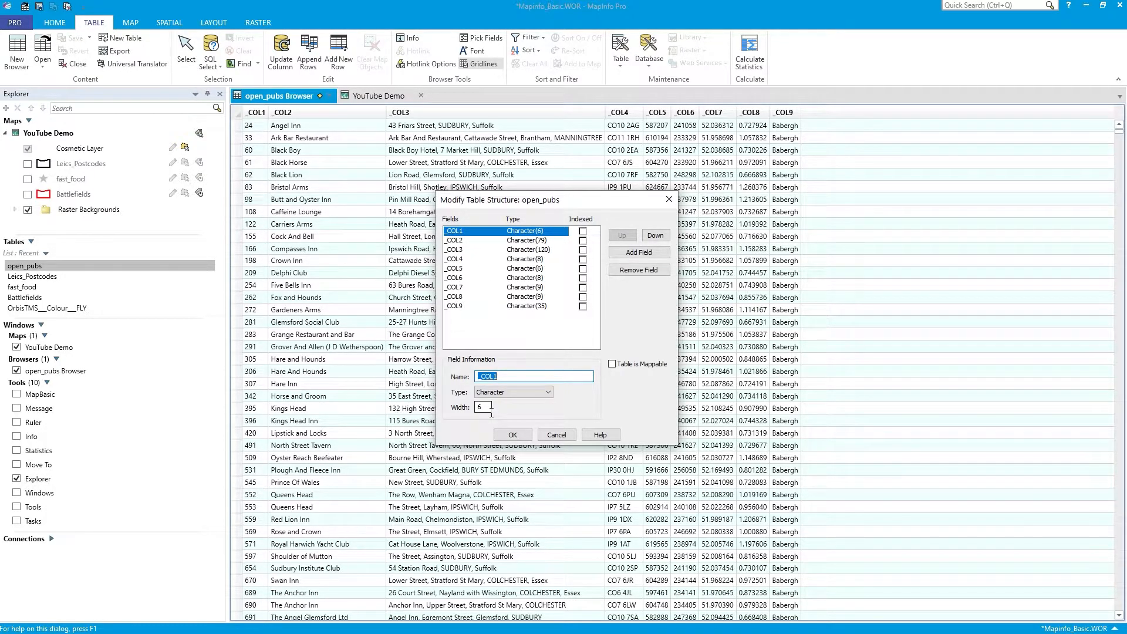
{"action": "type", "text": "Code"}
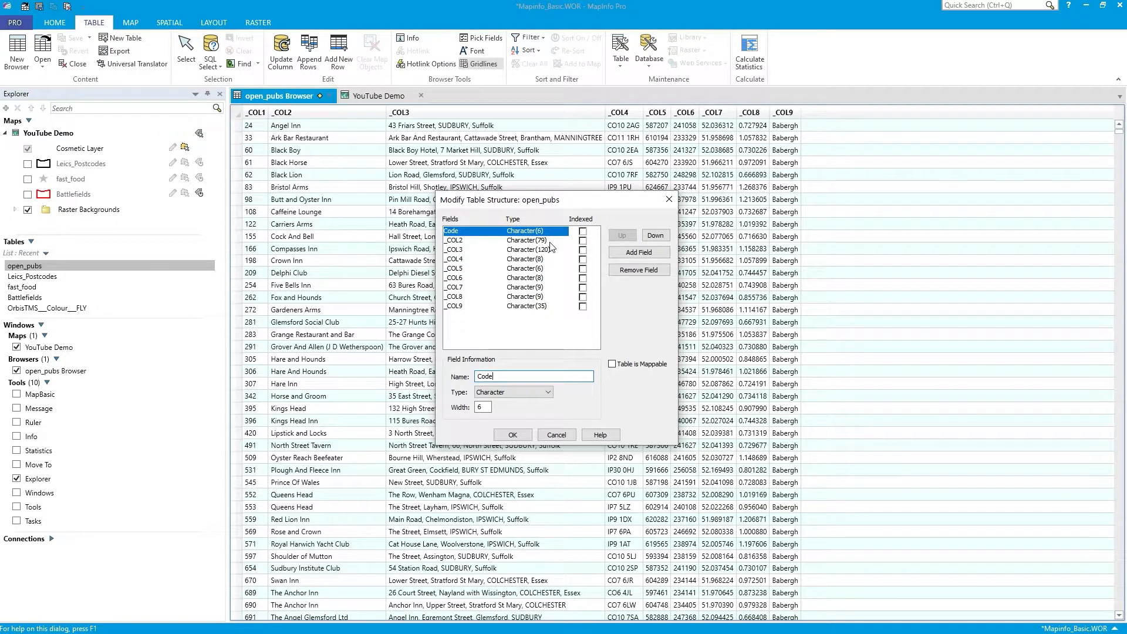
{"action": "left_click", "coordinate": [455, 240]}
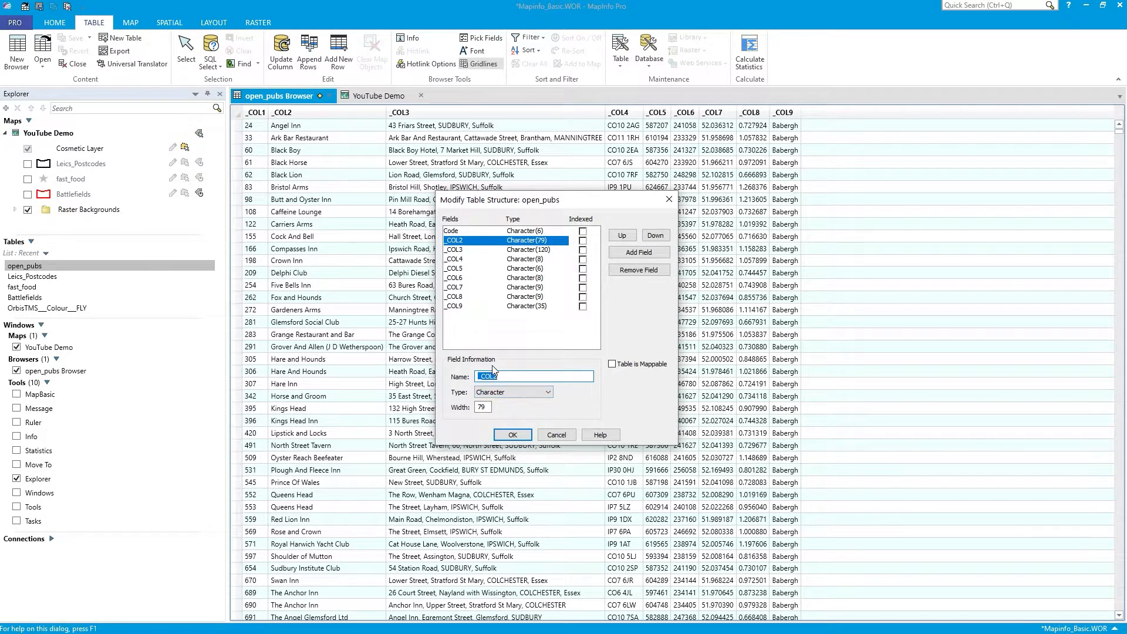
{"action": "type", "text": "Pub"}
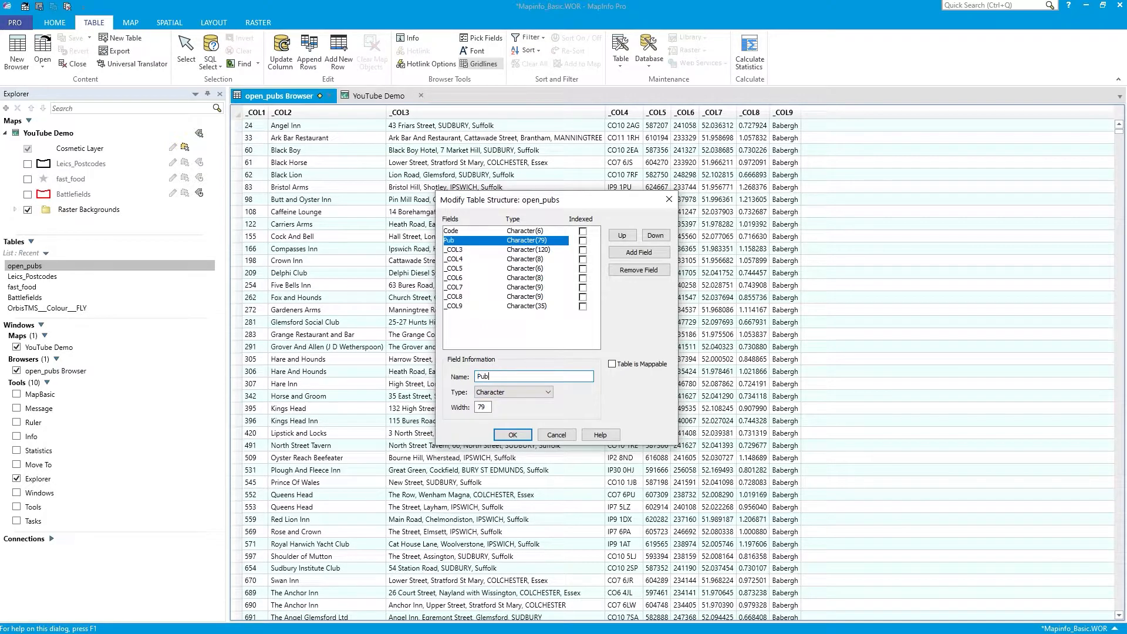
{"action": "type", "text": "name"}
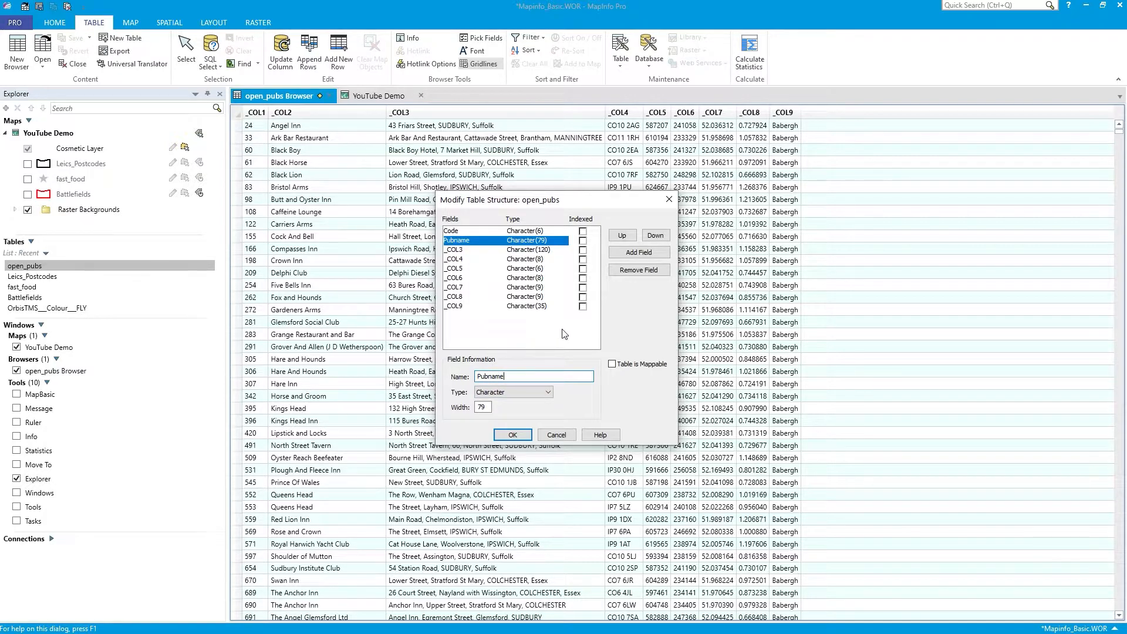
{"action": "left_click", "coordinate": [467, 249]}
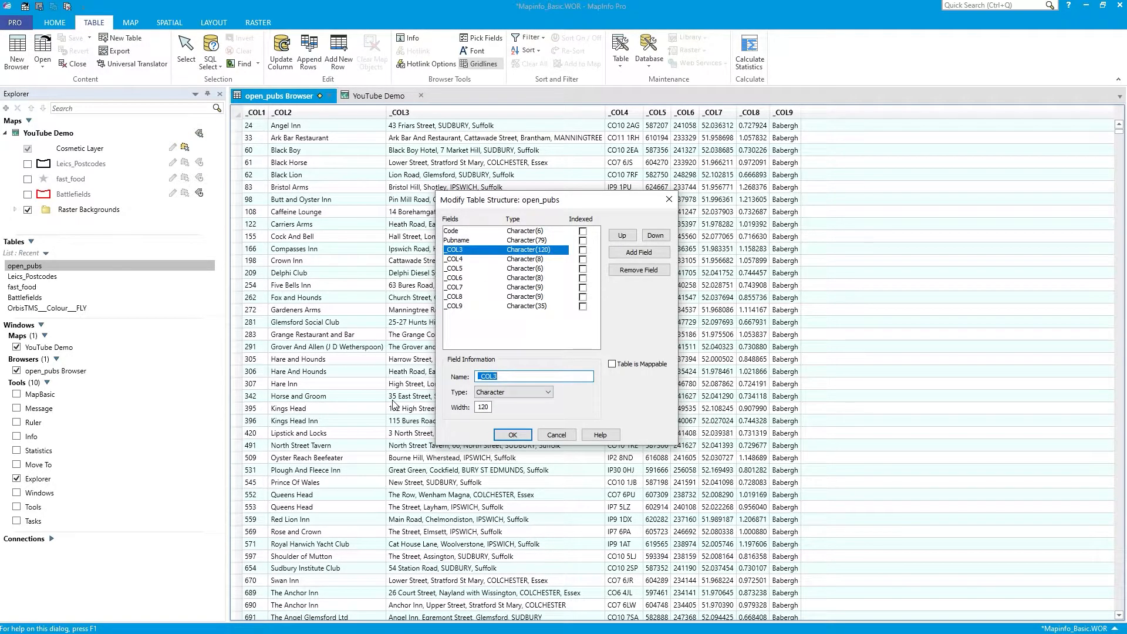
{"action": "type", "text": "Pubaddress"}
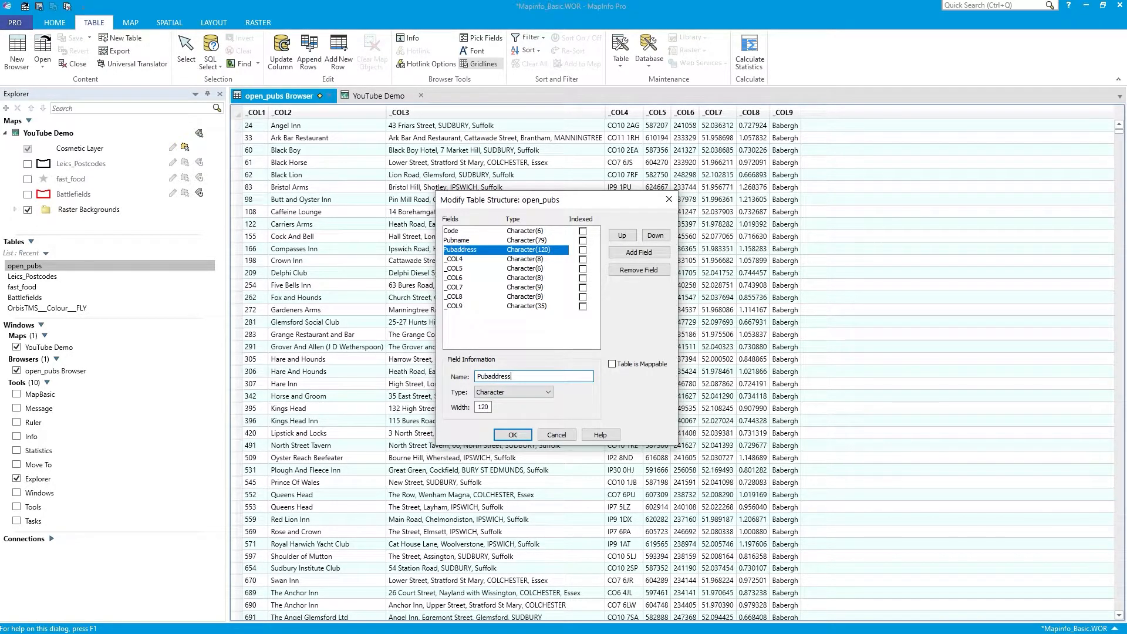
{"action": "left_click", "coordinate": [488, 258]}
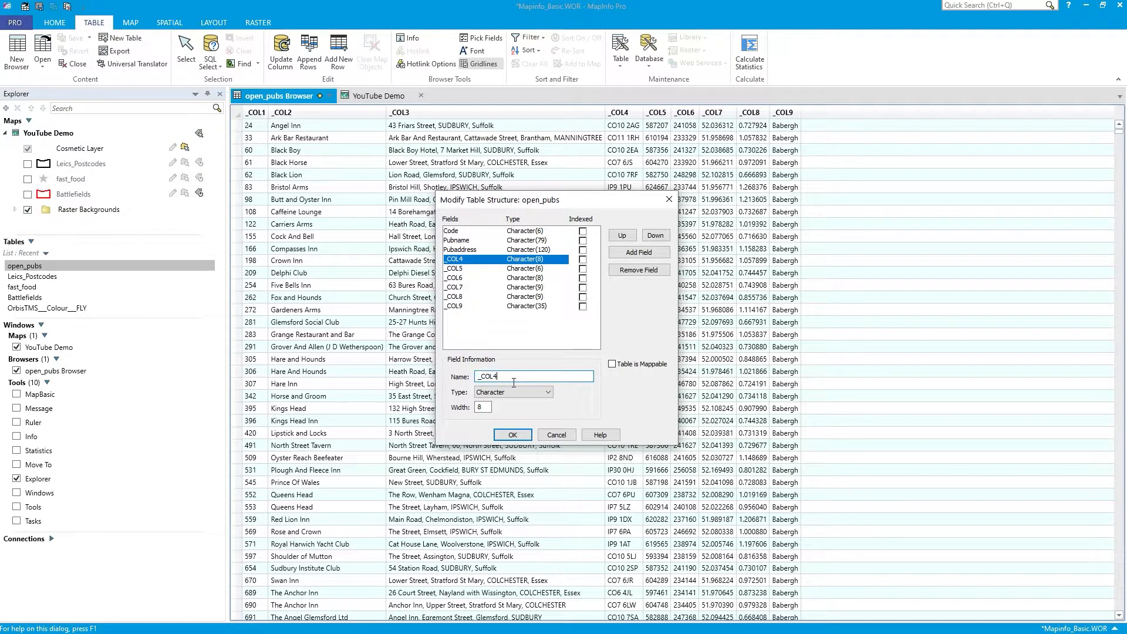
{"action": "type", "text": "postcode"}
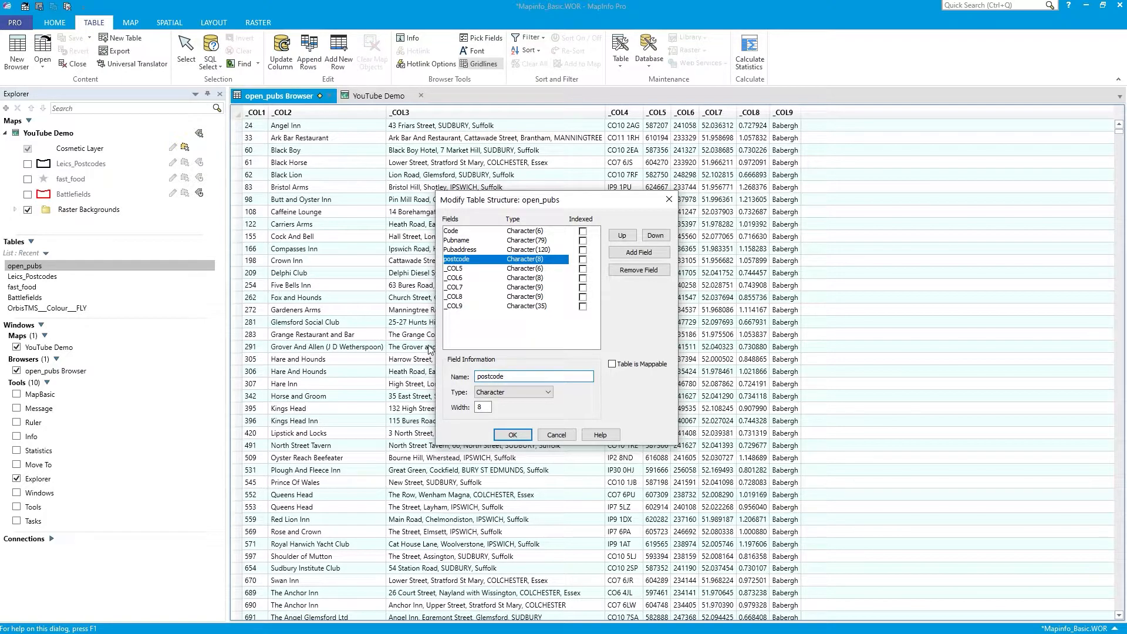
Step: Name the coordinate fields X and Y, handle the leftover Lat/Lon columns, and review postcode and Pubname
{"action": "left_click", "coordinate": [480, 268]}
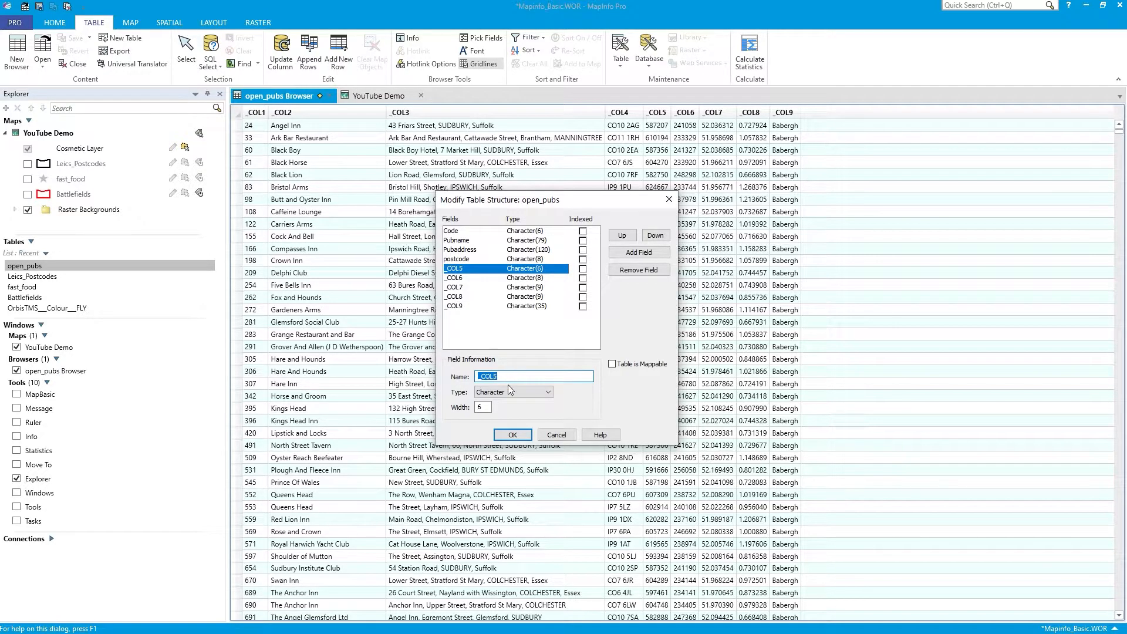
{"action": "type", "text": "X"}
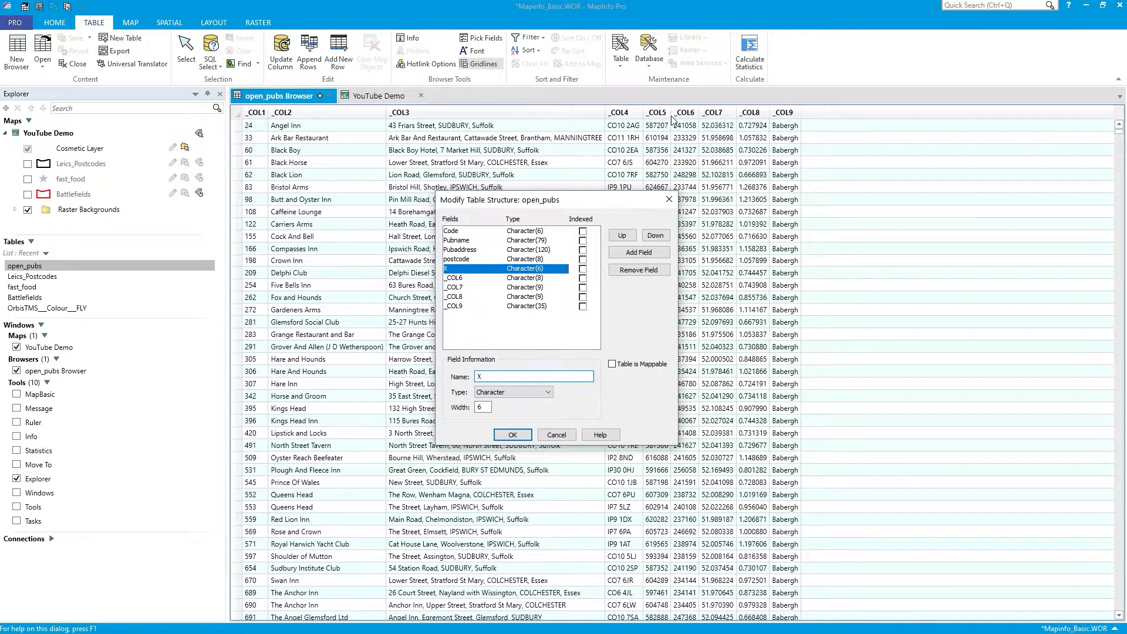
{"action": "left_click", "coordinate": [468, 277]}
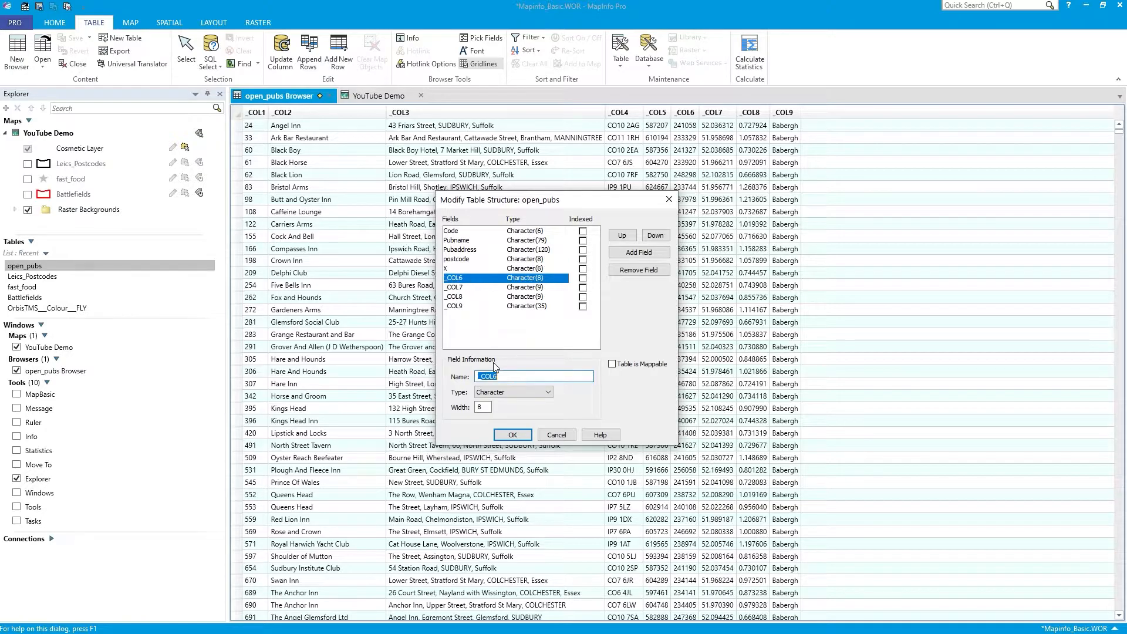
{"action": "type", "text": "Y"}
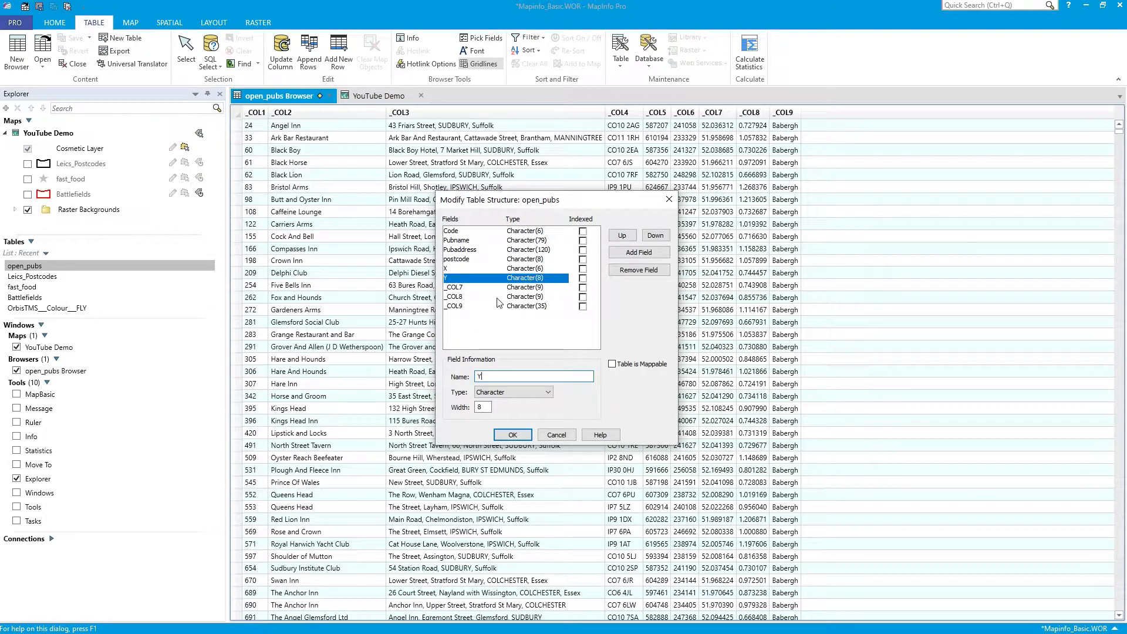
{"action": "type", "text": "Lat"}
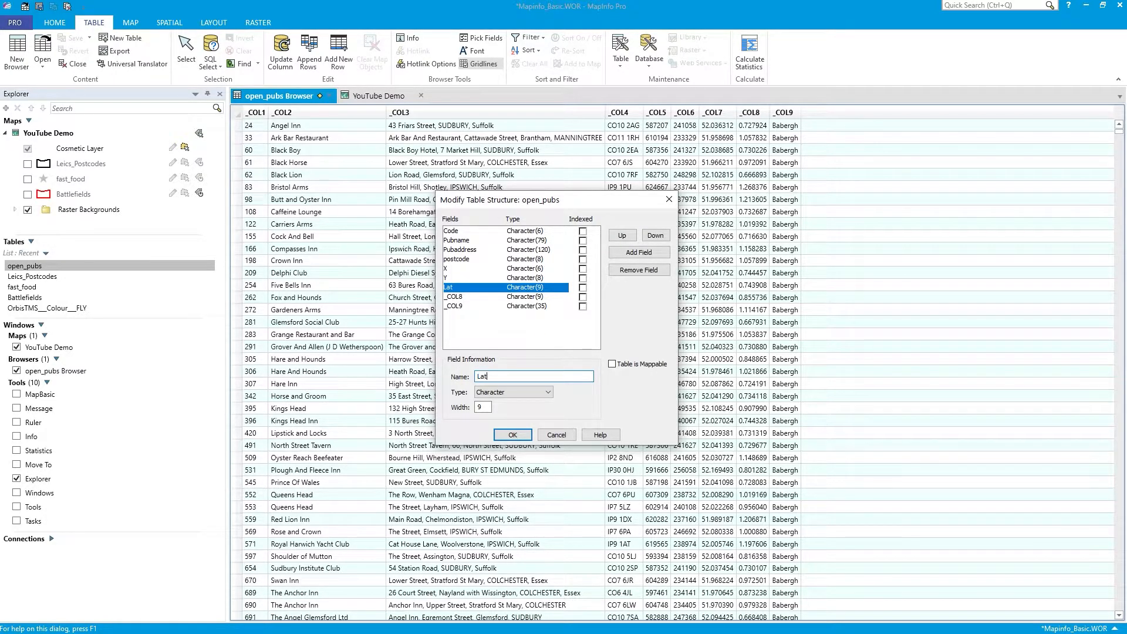
{"action": "left_click", "coordinate": [459, 296]}
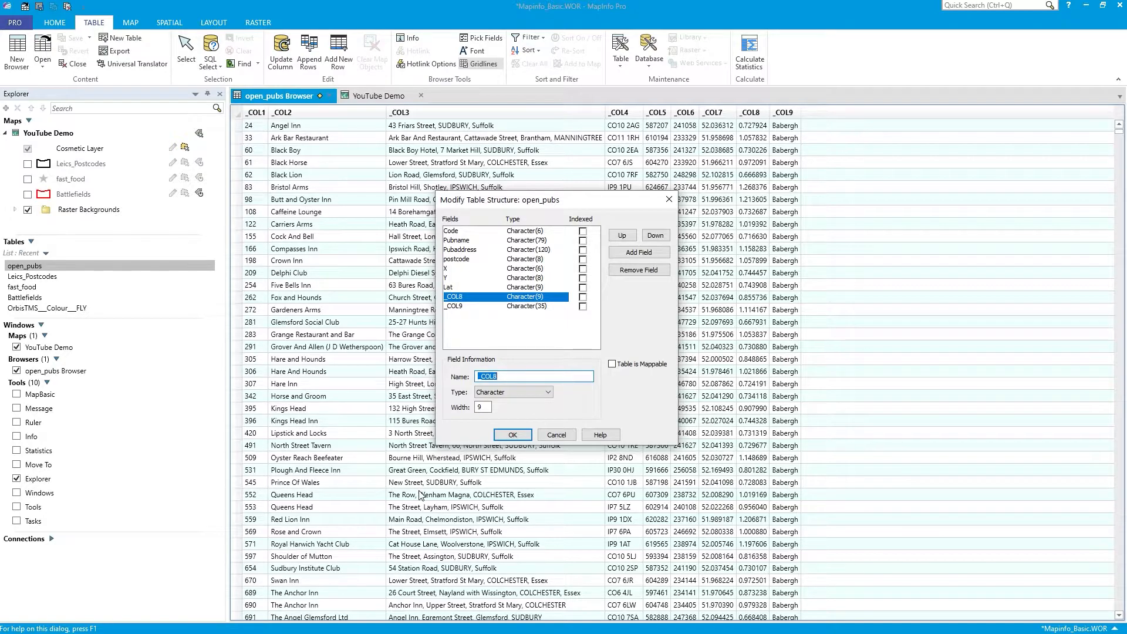
{"action": "type", "text": "Lon"}
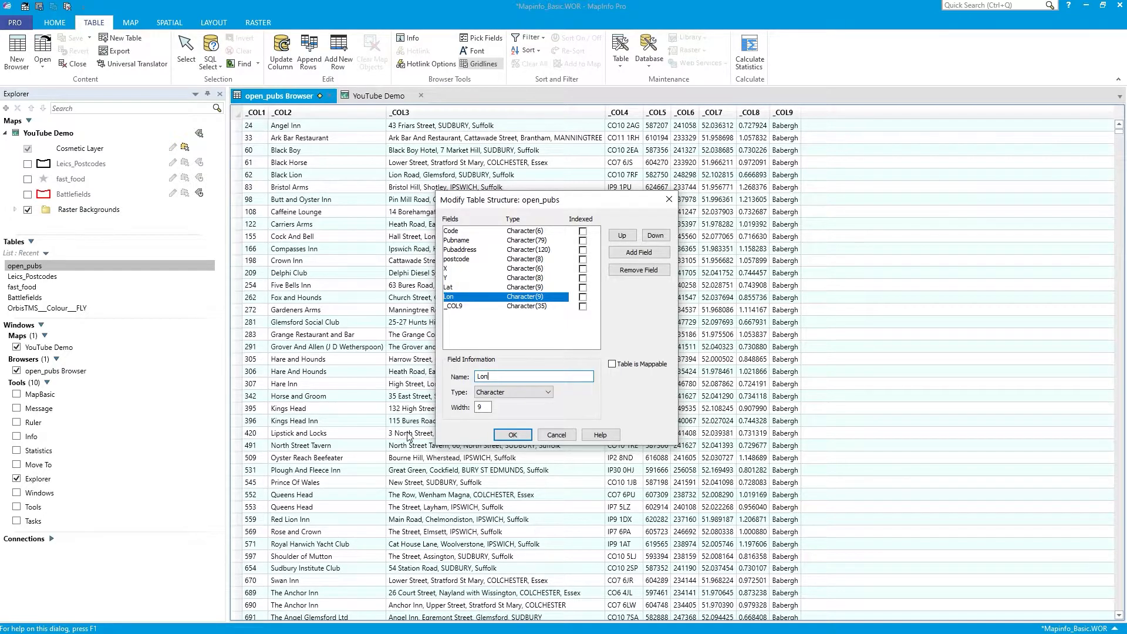
{"action": "left_click", "coordinate": [448, 287]}
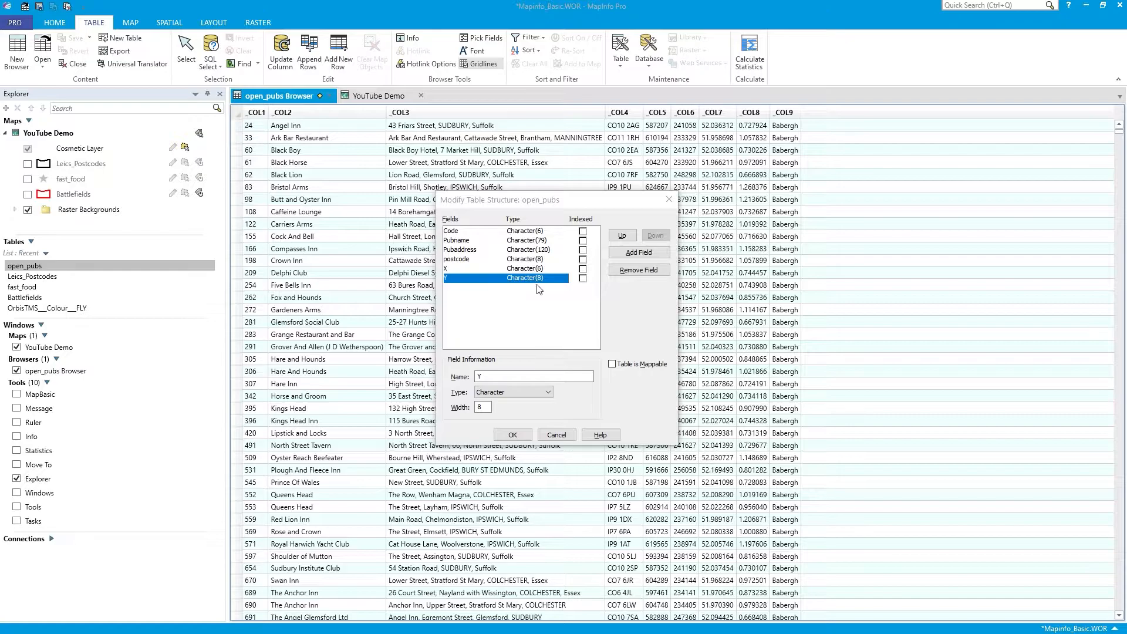
{"action": "left_click", "coordinate": [475, 259]}
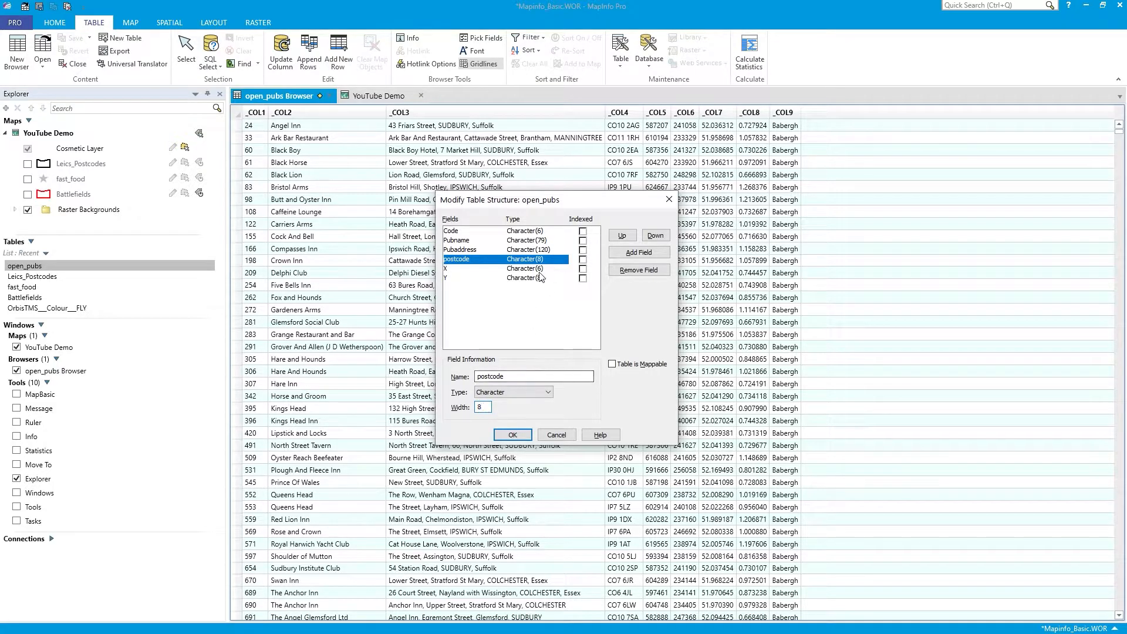
{"action": "left_click", "coordinate": [480, 240]}
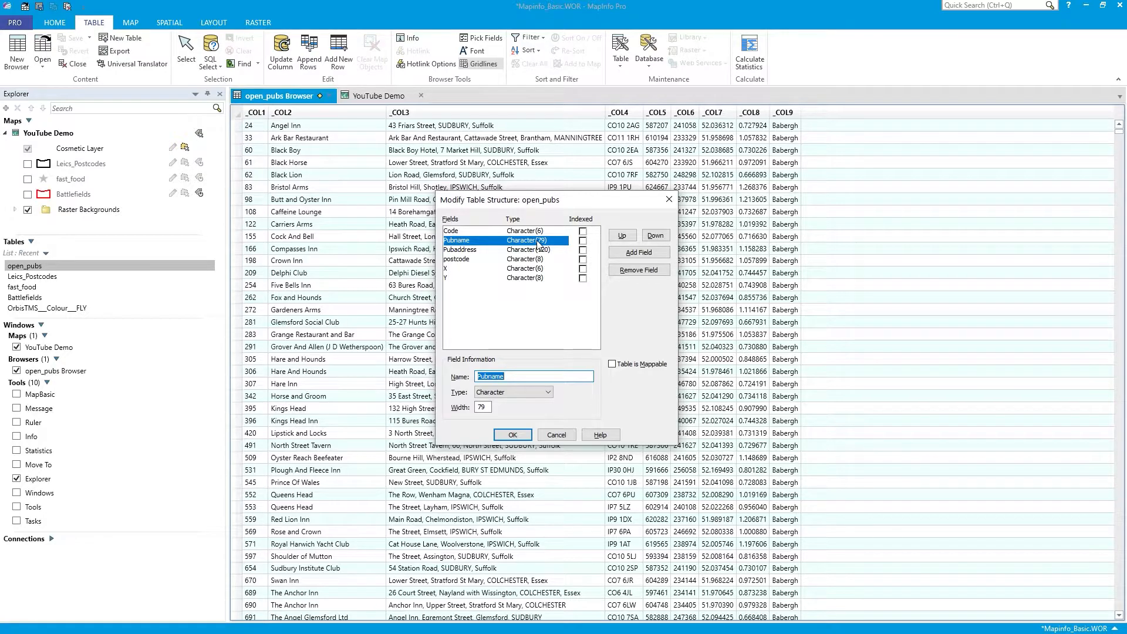
{"action": "mouse_move", "coordinate": [483, 338]}
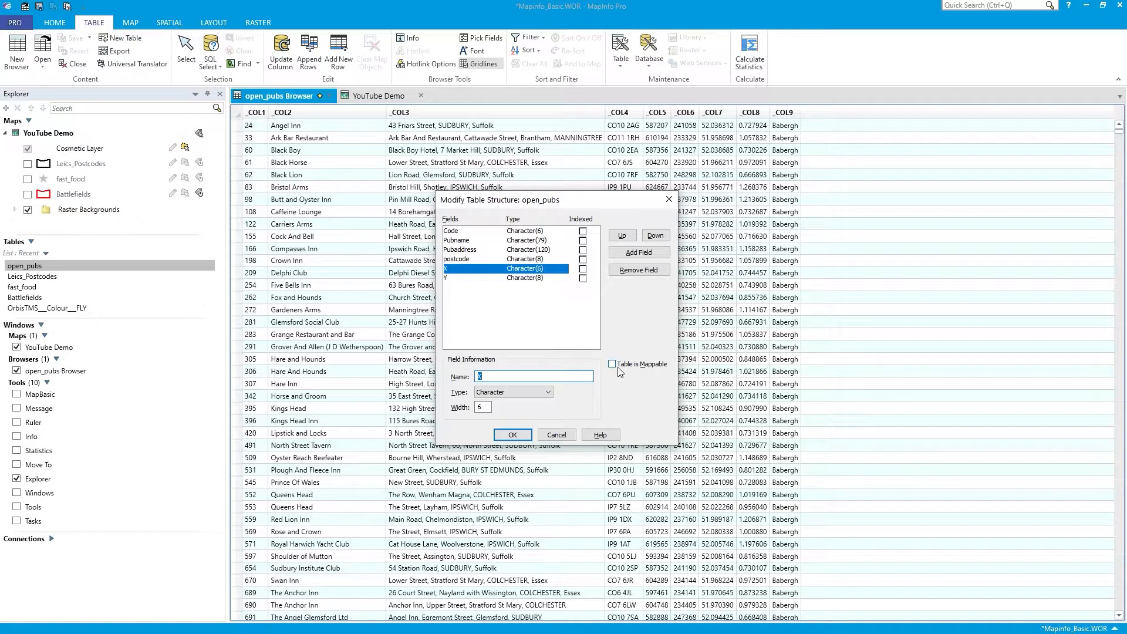
Step: Tick Table is Mappable, set projection to British National Grid [EPSG: 27700] and apply the structure
{"action": "left_click", "coordinate": [612, 364]}
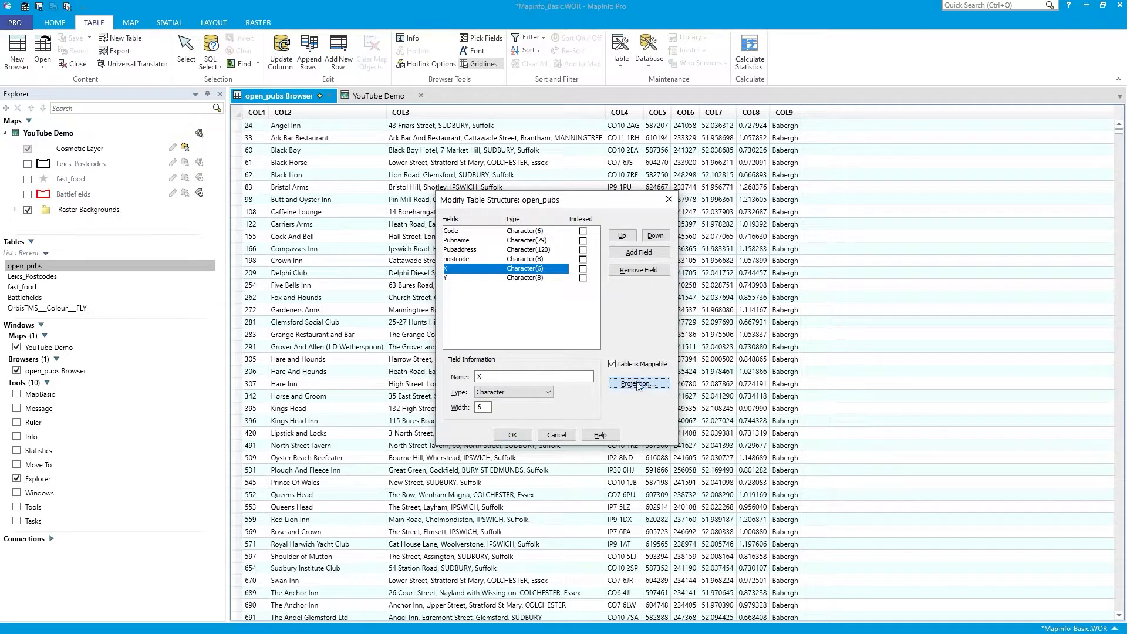
{"action": "left_click", "coordinate": [639, 383]}
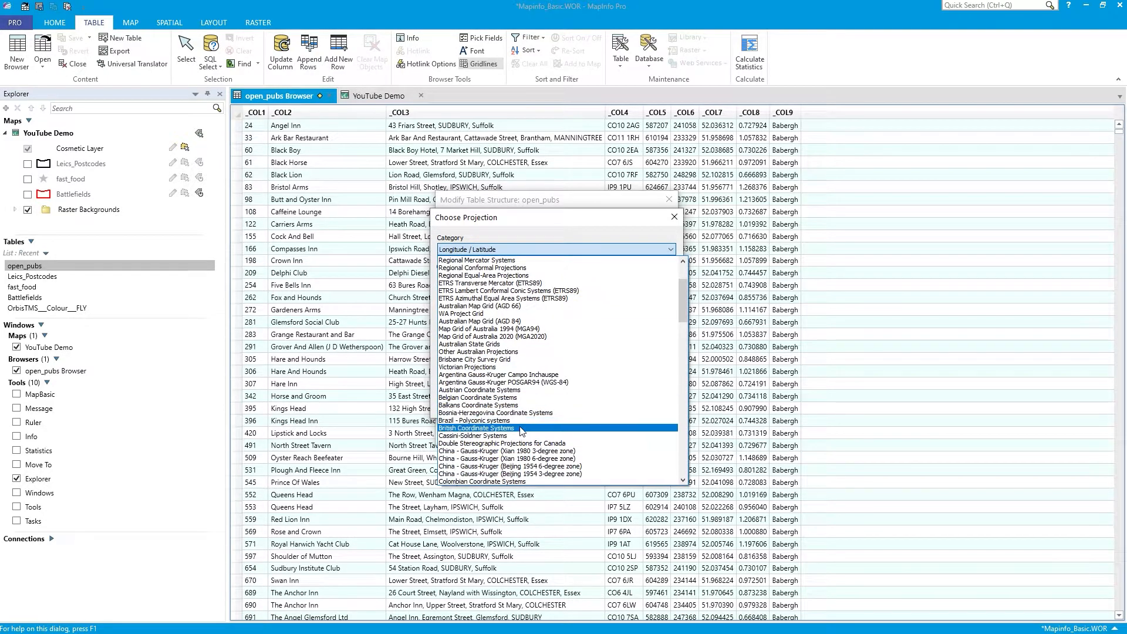
{"action": "left_click", "coordinate": [476, 427]}
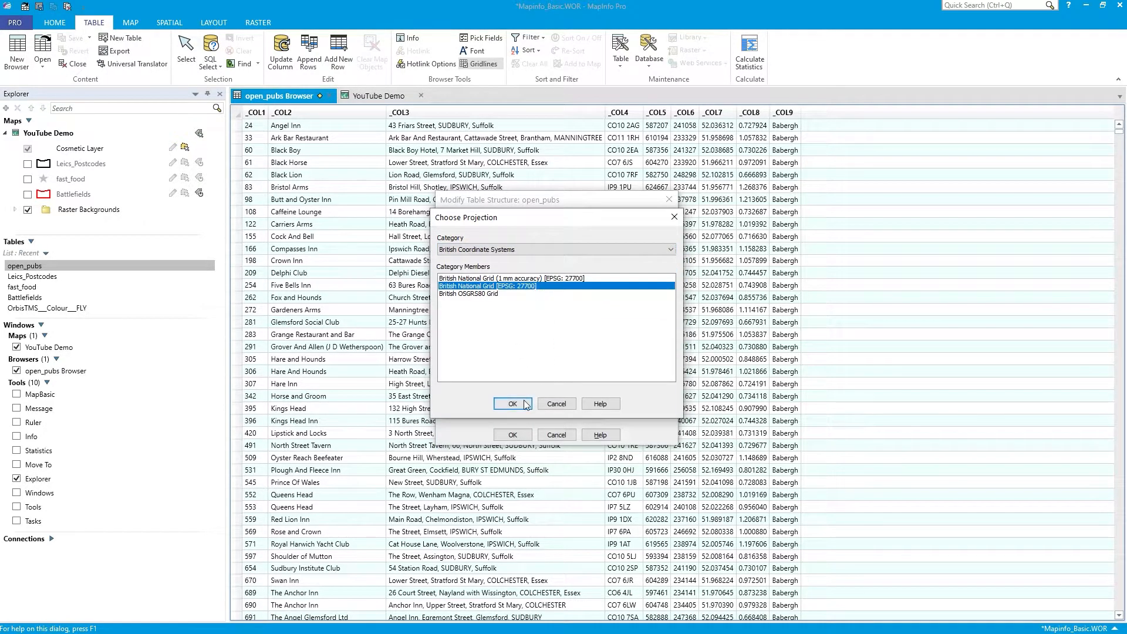
{"action": "left_click", "coordinate": [513, 403]}
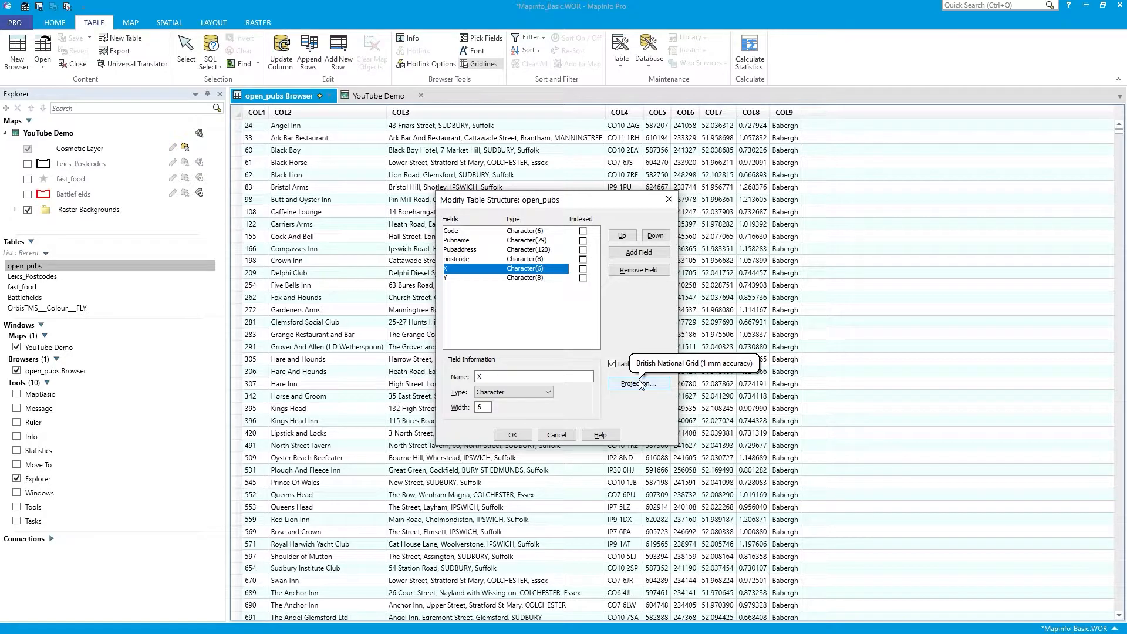
{"action": "mouse_move", "coordinate": [627, 404]}
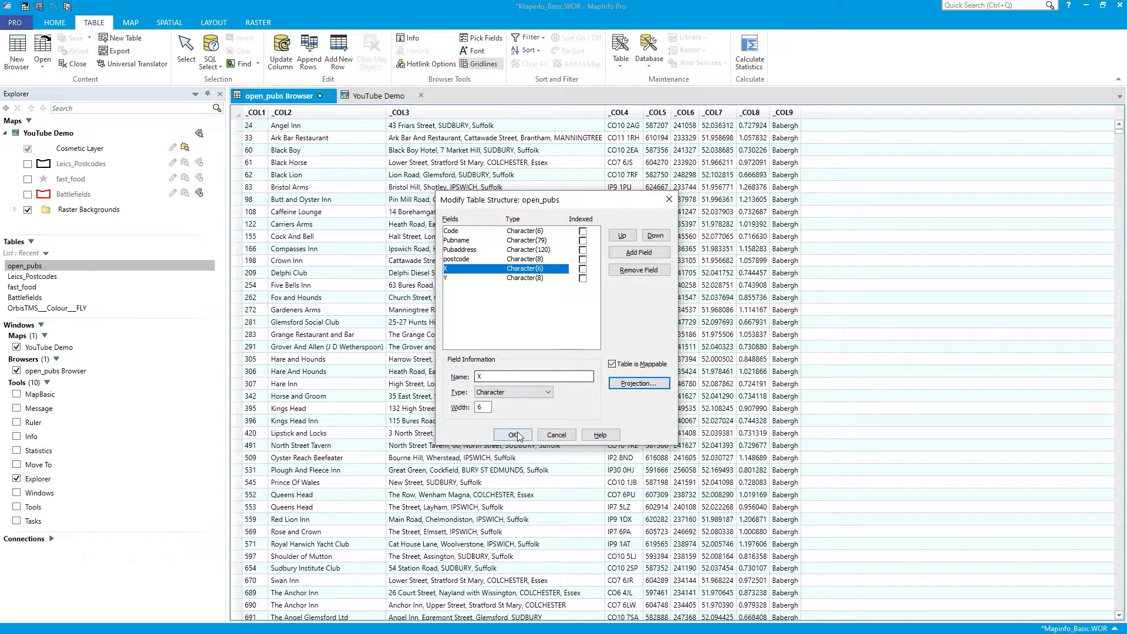
{"action": "left_click", "coordinate": [512, 434]}
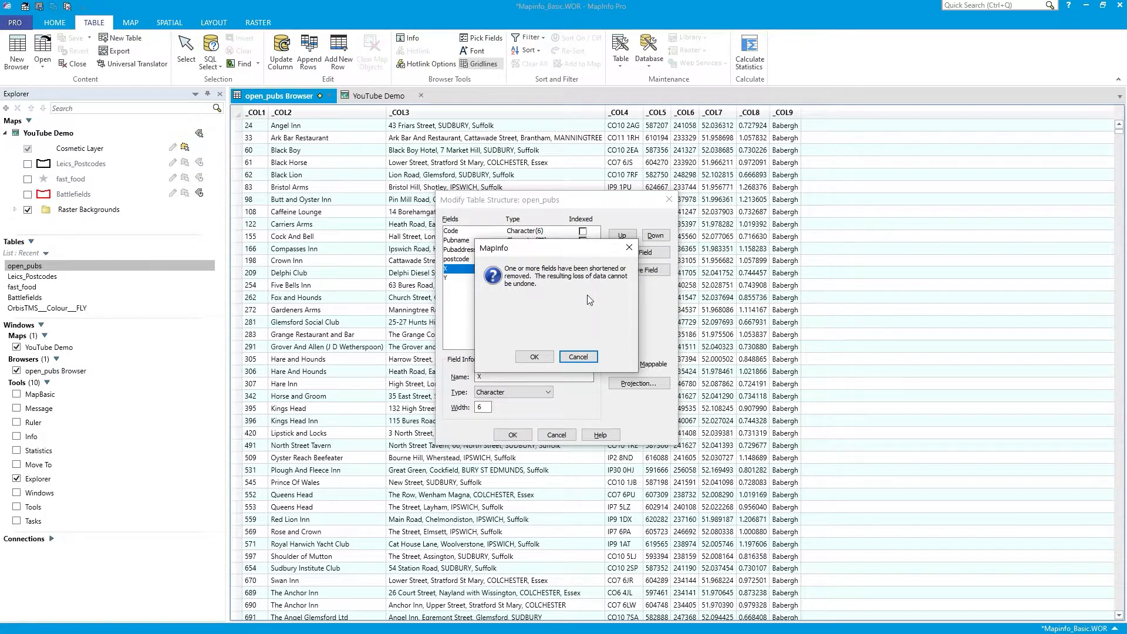
Step: Accept the shortened-fields warning and view the restructured open_pubs table with its renamed columns
{"action": "left_click", "coordinate": [535, 357]}
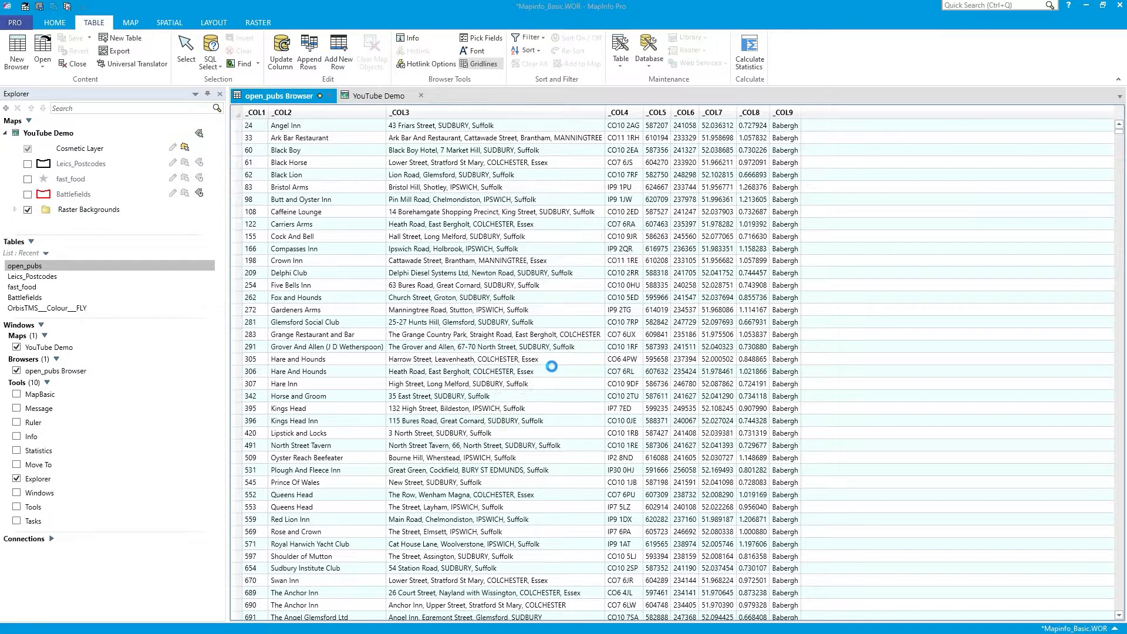
{"action": "left_click", "coordinate": [374, 95]}
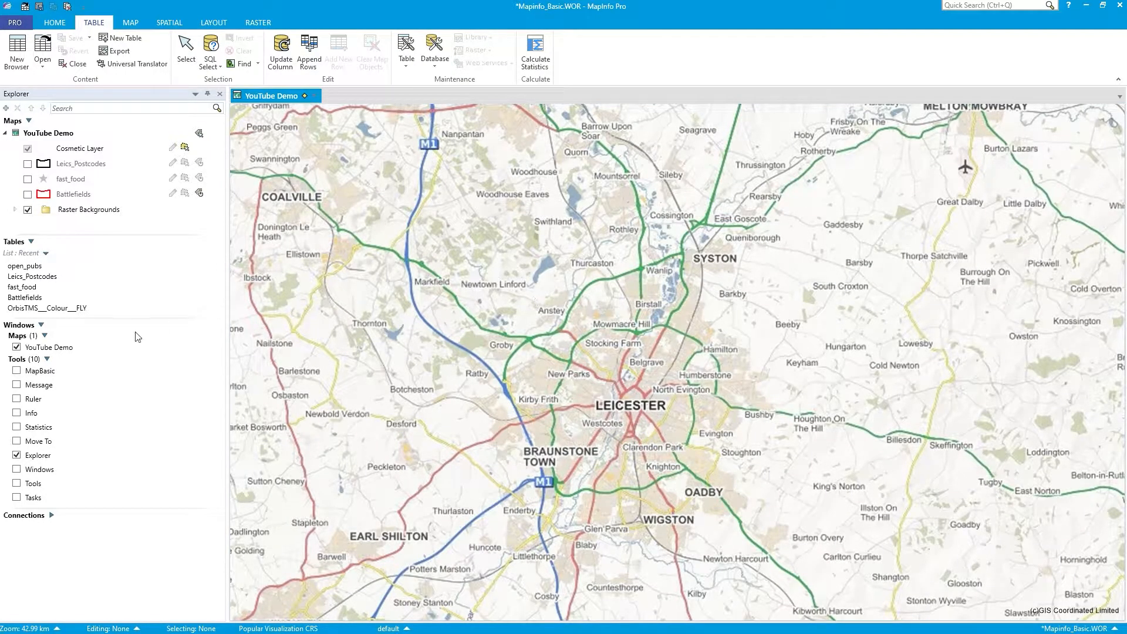
{"action": "left_click", "coordinate": [24, 265]}
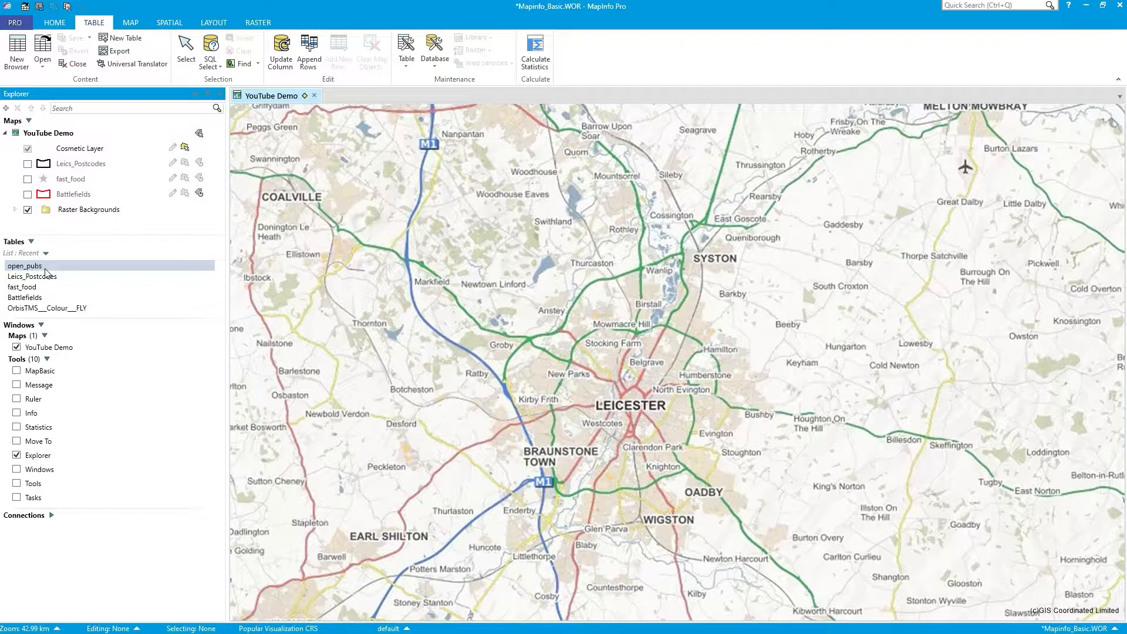
{"action": "right_click", "coordinate": [25, 265]}
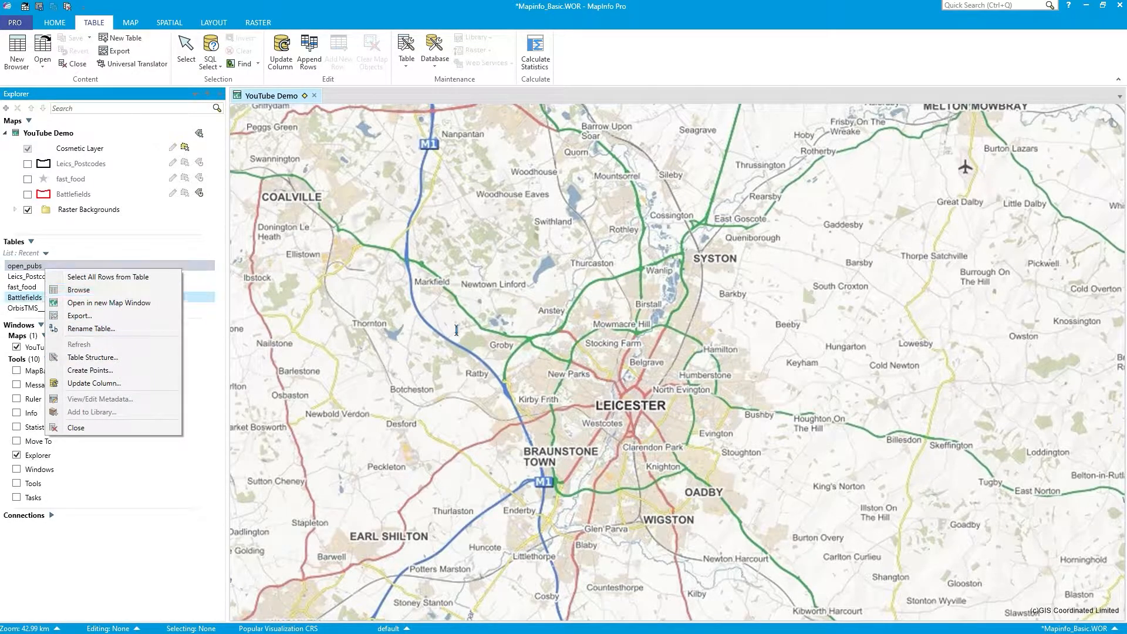
{"action": "left_click", "coordinate": [78, 289]}
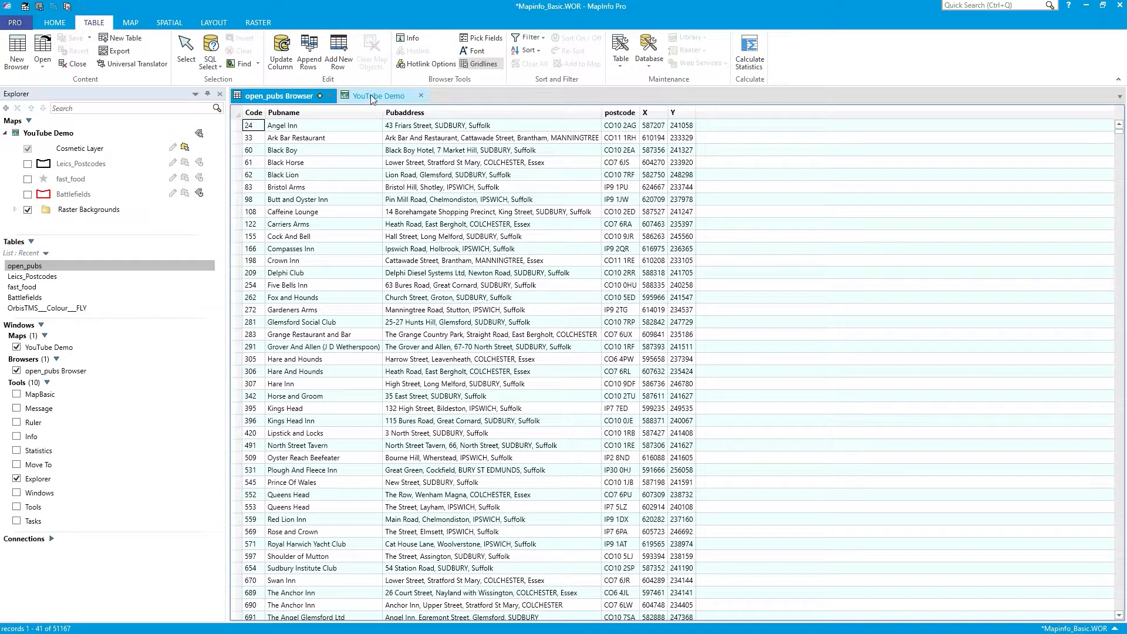
Step: Return to the YouTube Demo map and list the SPATIAL Create-from-table options
{"action": "left_click", "coordinate": [377, 96]}
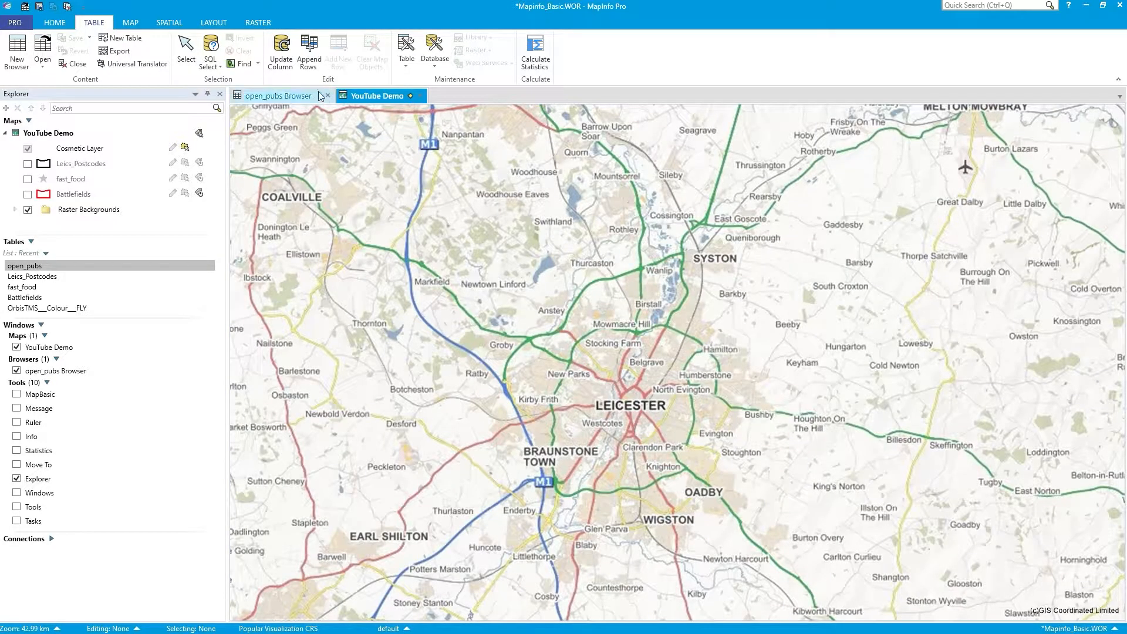
{"action": "left_click", "coordinate": [169, 22]}
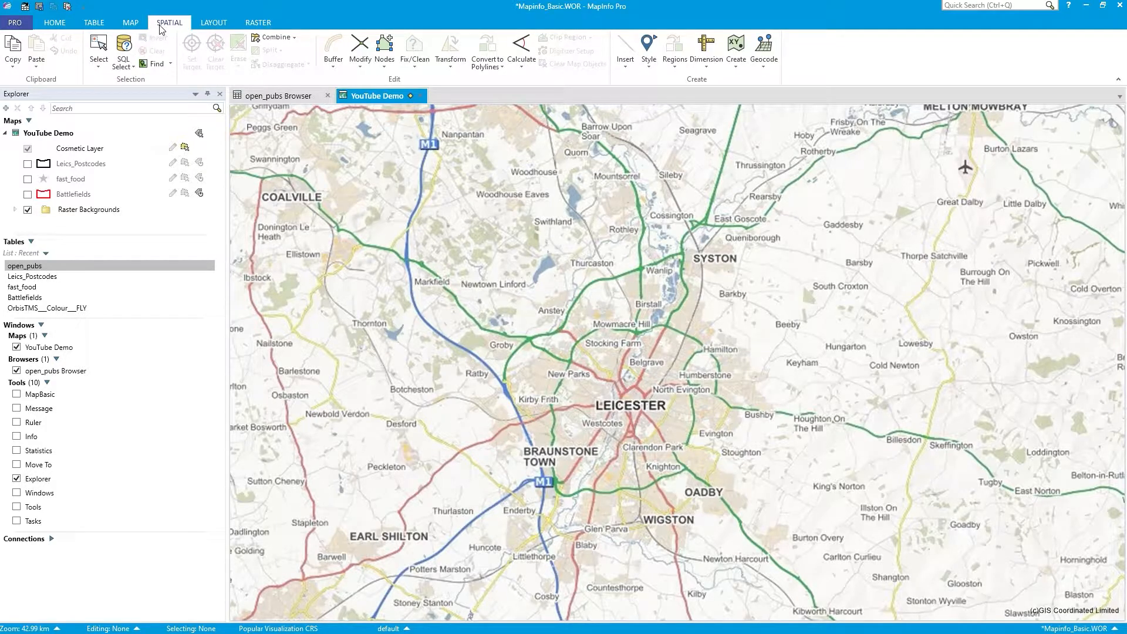
{"action": "left_click", "coordinate": [735, 44]}
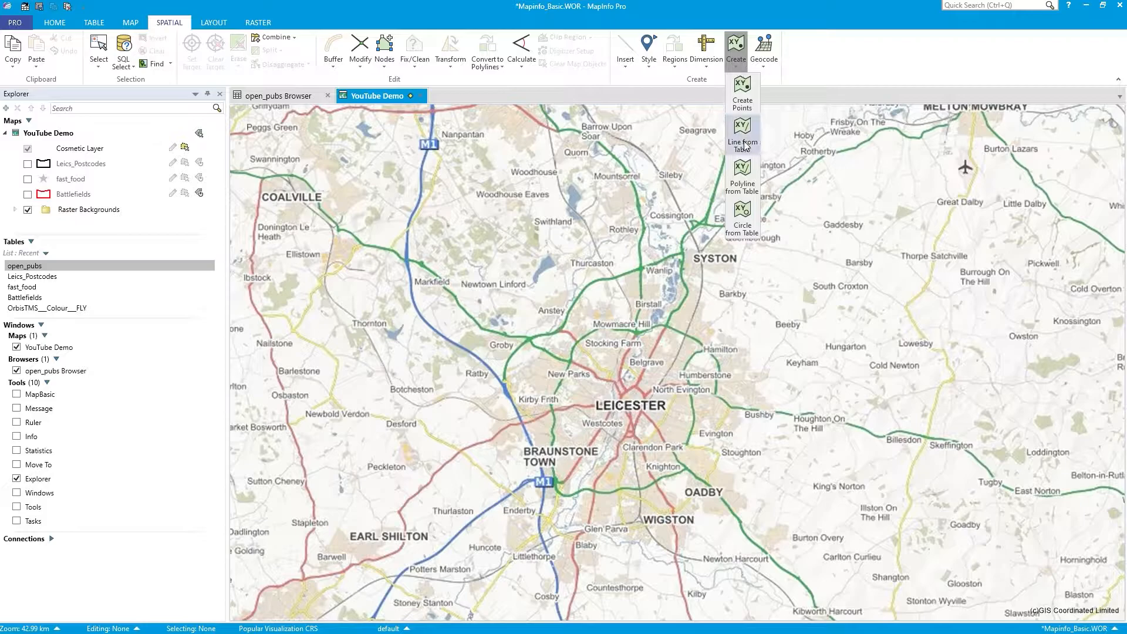
{"action": "mouse_move", "coordinate": [742, 93]}
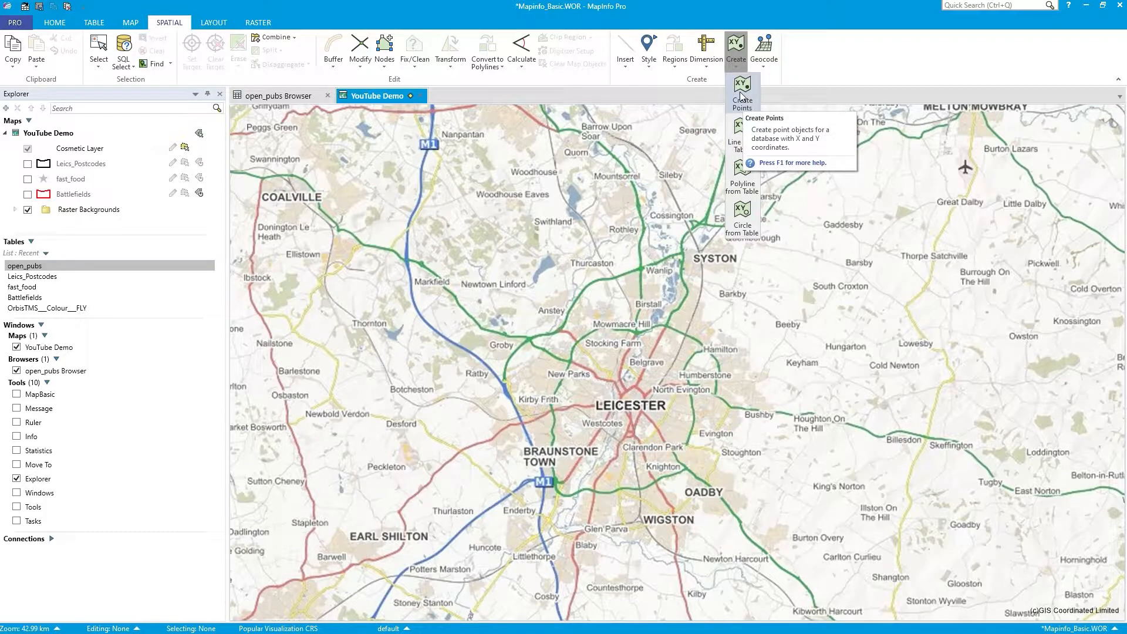
{"action": "mouse_move", "coordinate": [742, 135]}
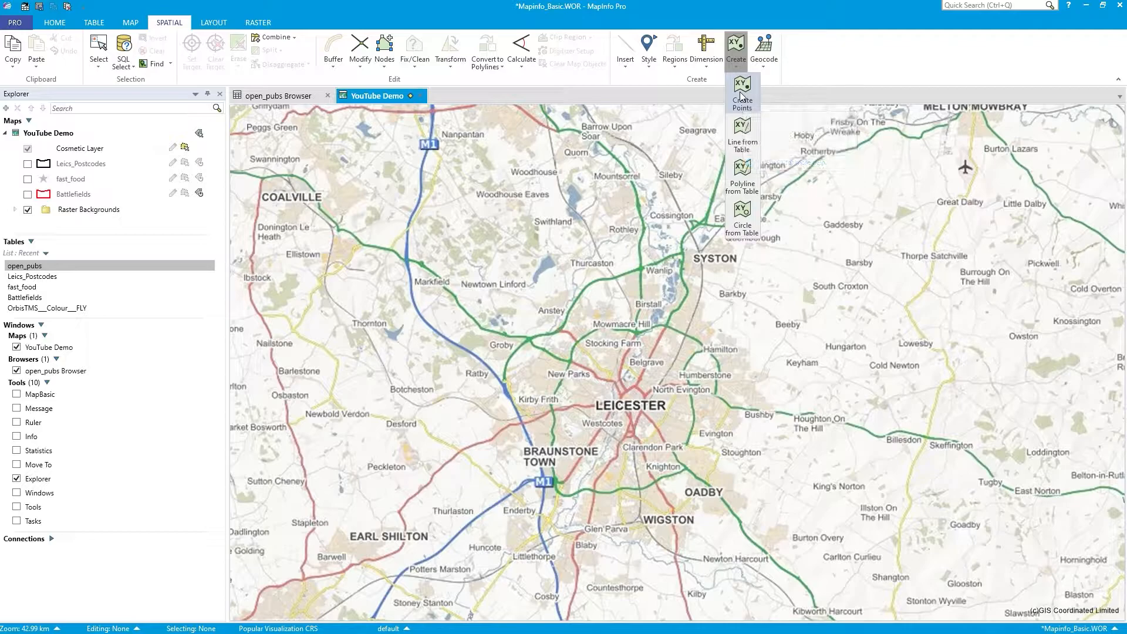
Step: Start Create Points for the open_pubs table, leaving overwrite of existing points off
{"action": "left_click", "coordinate": [743, 94]}
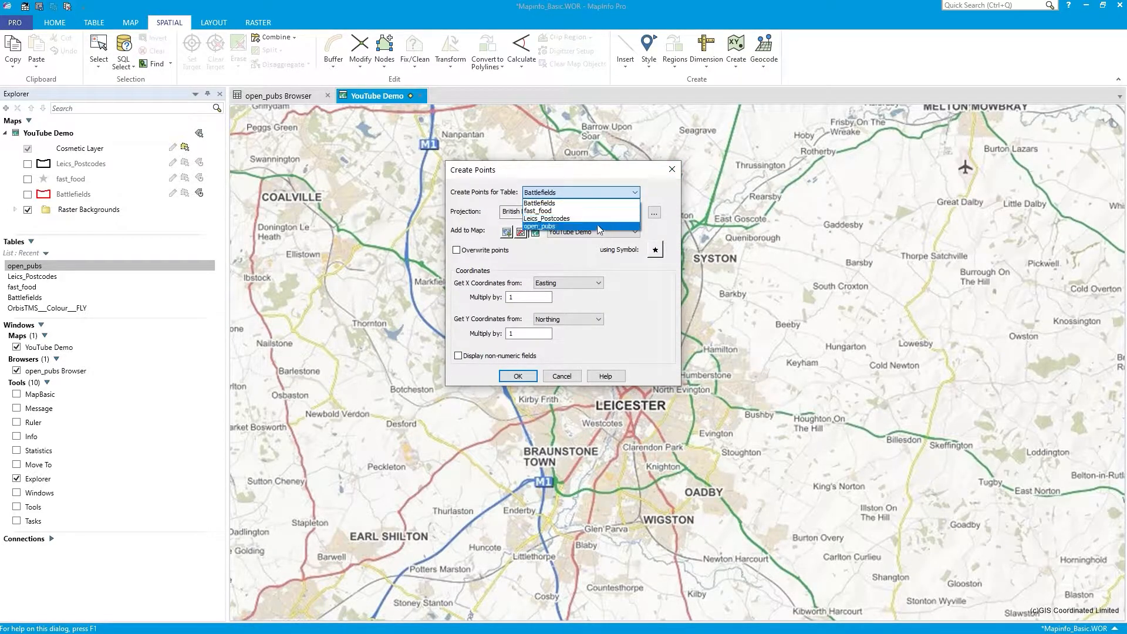
{"action": "left_click", "coordinate": [540, 227]}
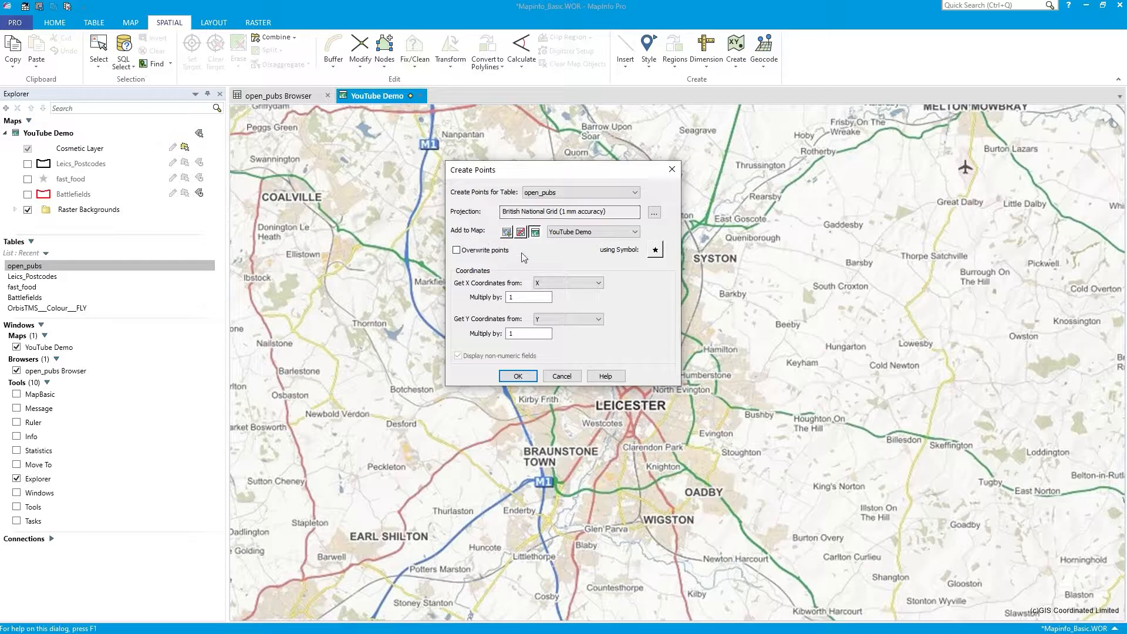
{"action": "mouse_move", "coordinate": [570, 263]}
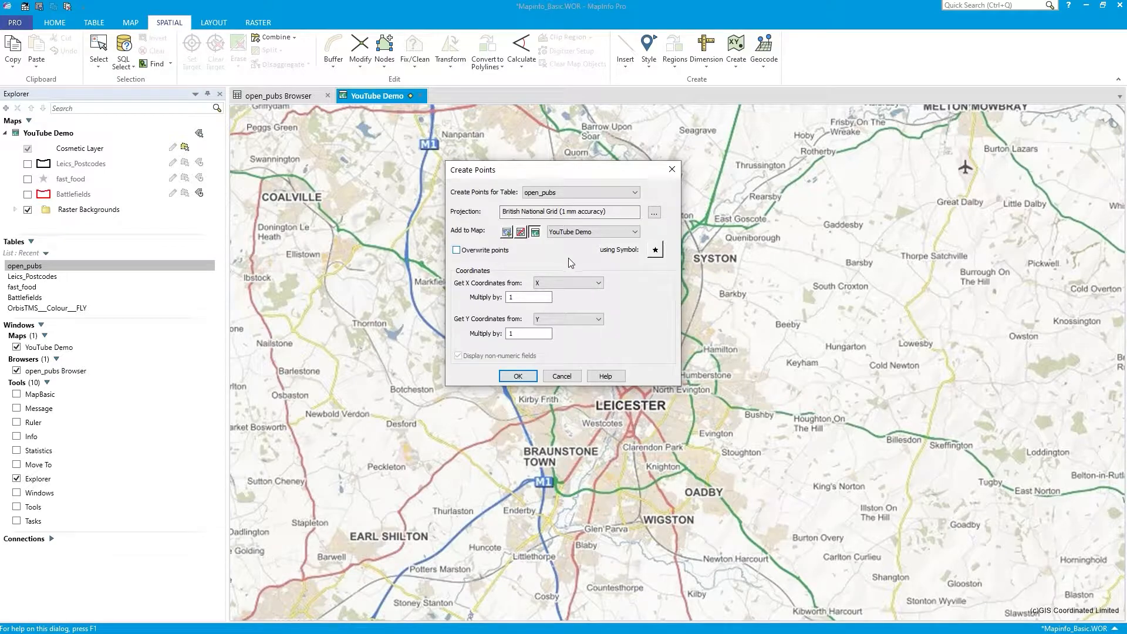
{"action": "mouse_move", "coordinate": [543, 244]}
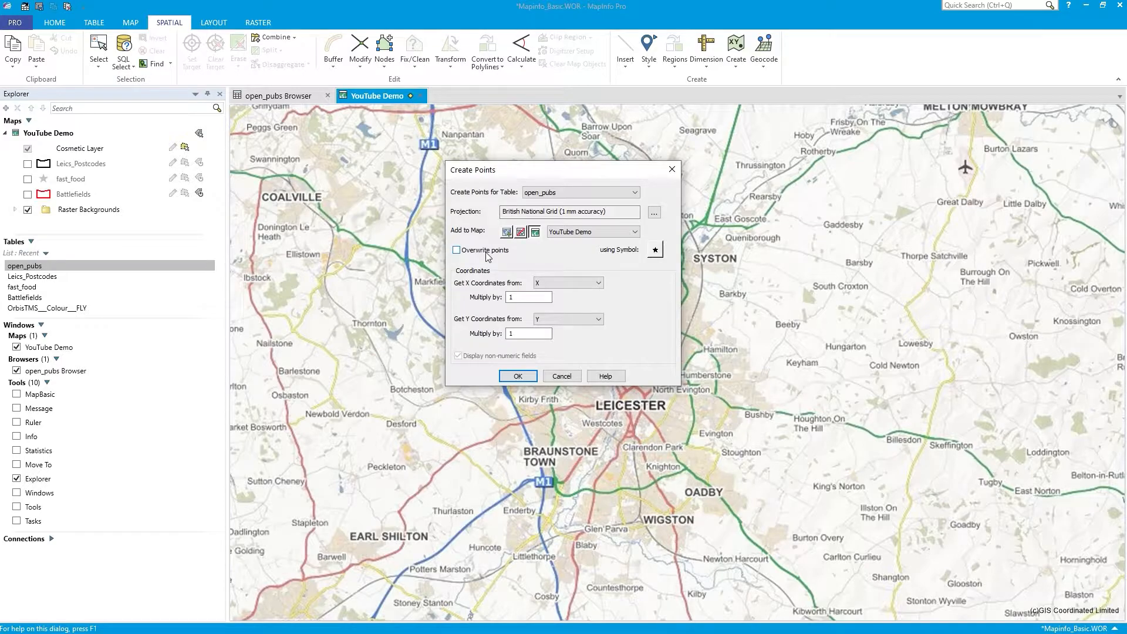
{"action": "left_click", "coordinate": [456, 250]}
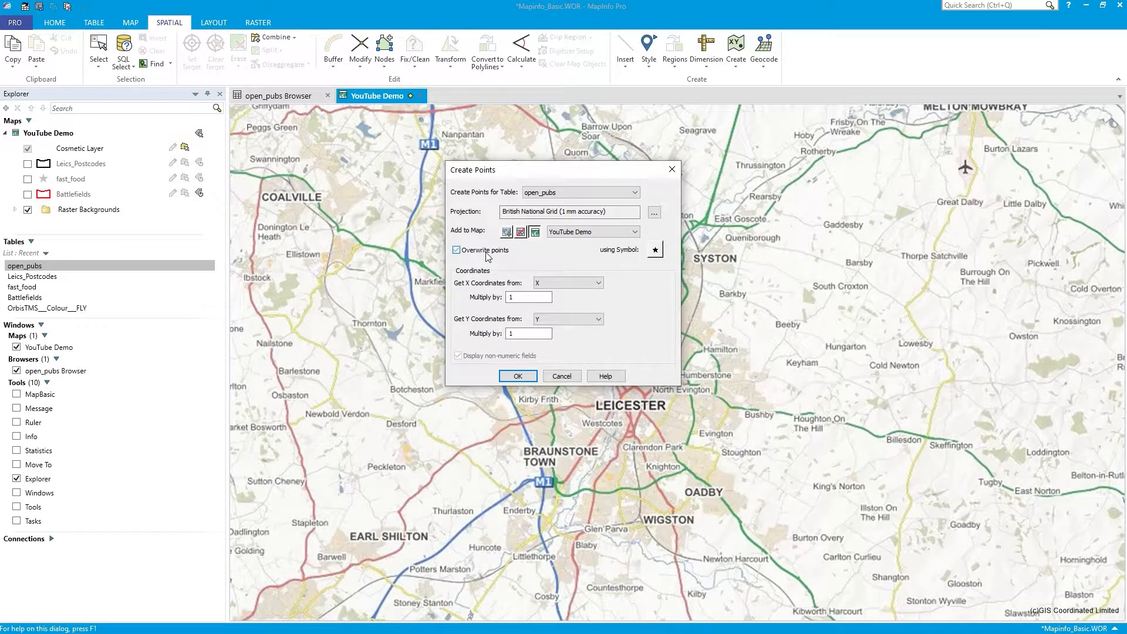
{"action": "left_click", "coordinate": [456, 249]}
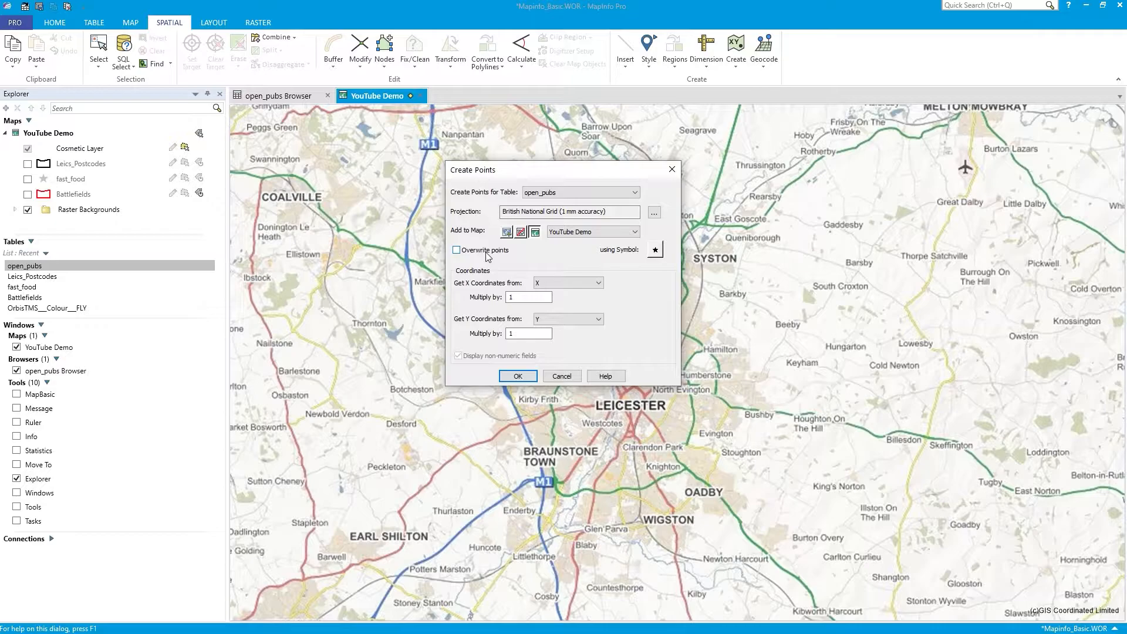
Step: Set the point symbol style to a red star
{"action": "left_click", "coordinate": [655, 249]}
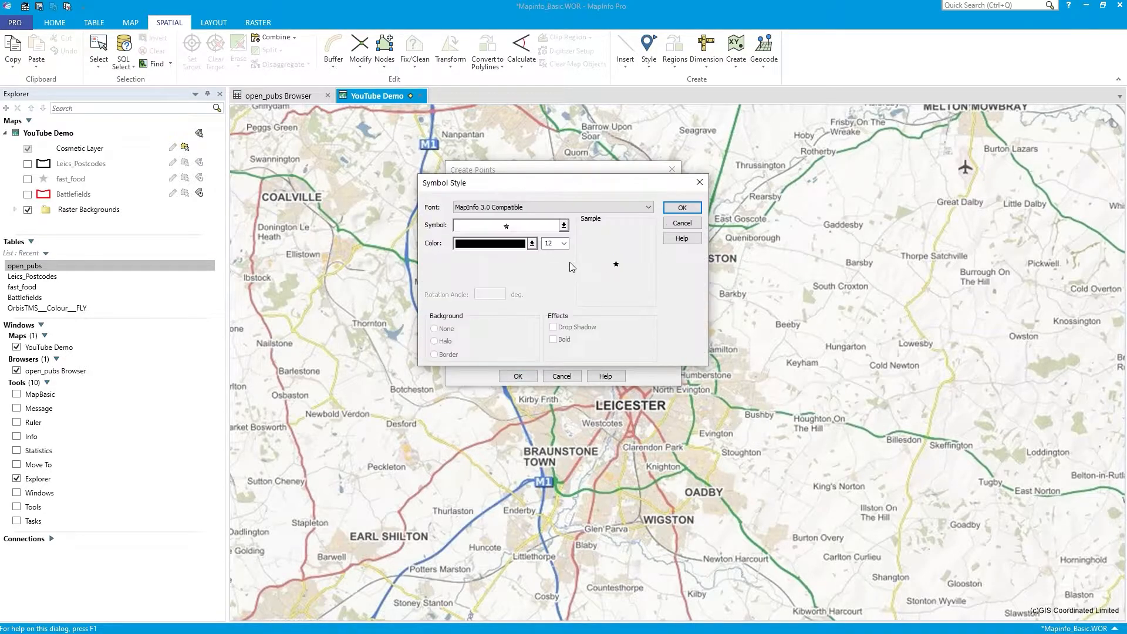
{"action": "left_click", "coordinate": [563, 226]}
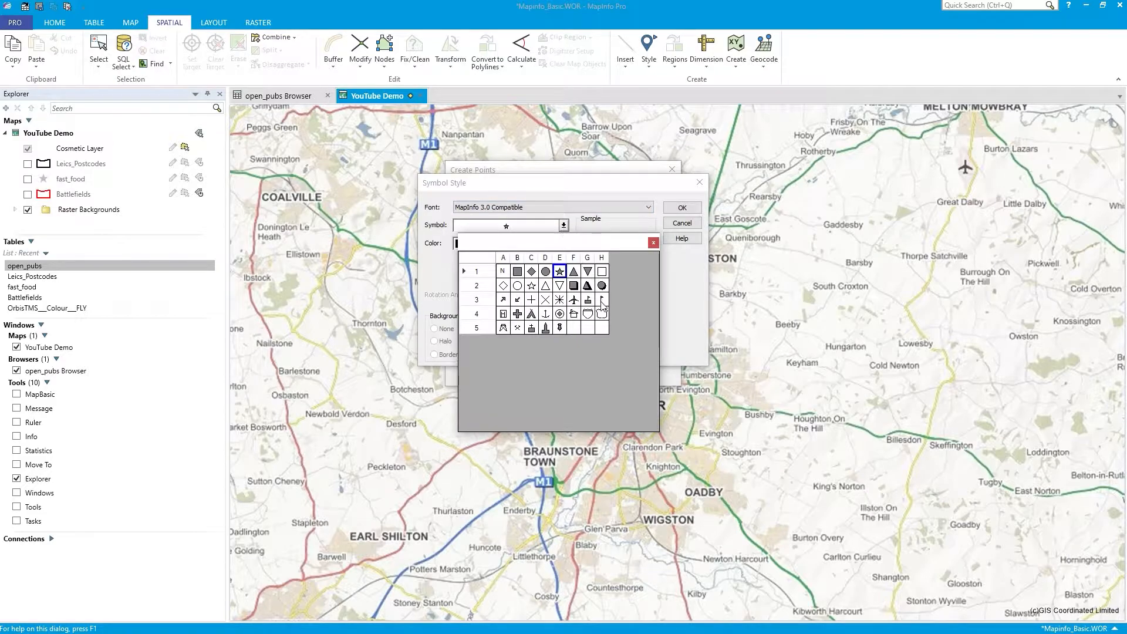
{"action": "left_click", "coordinate": [559, 271]}
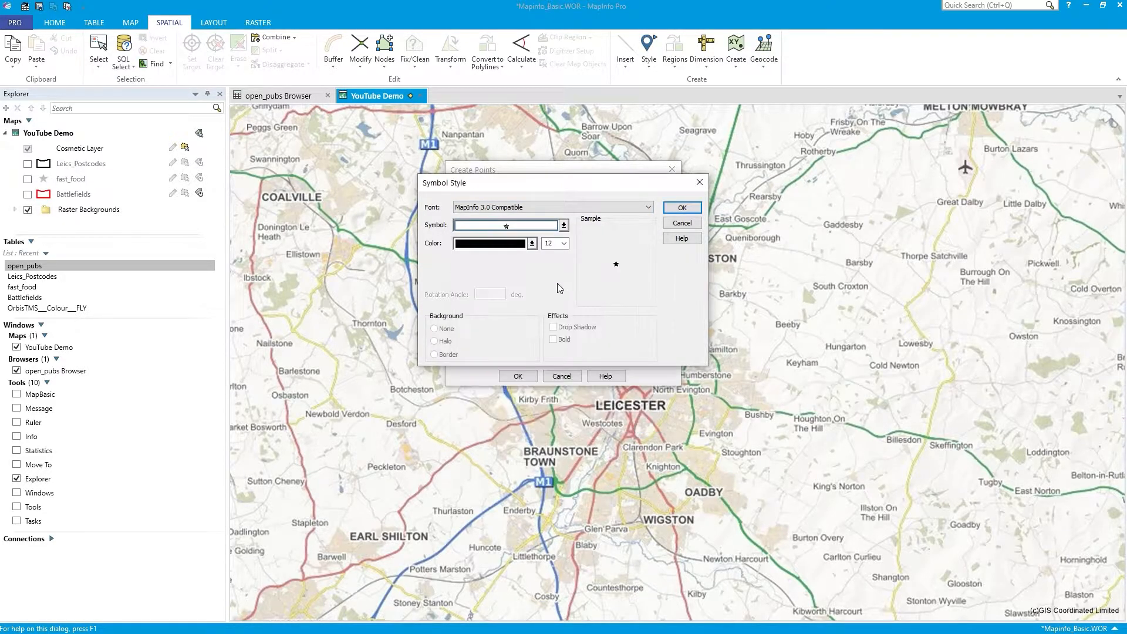
{"action": "left_click", "coordinate": [531, 244]}
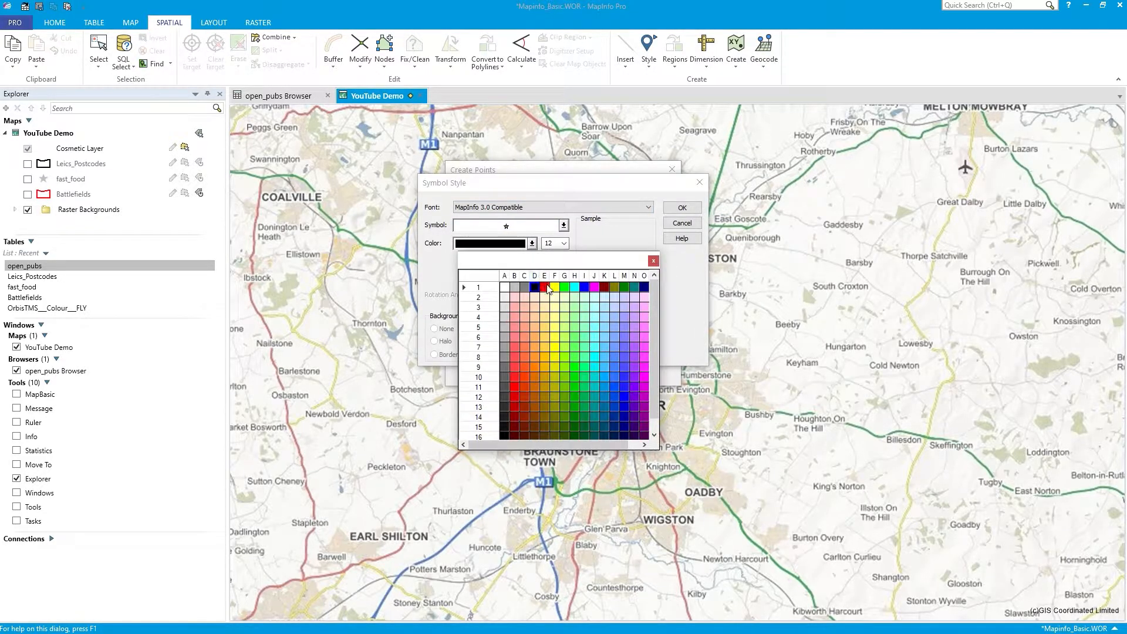
{"action": "left_click", "coordinate": [545, 286]}
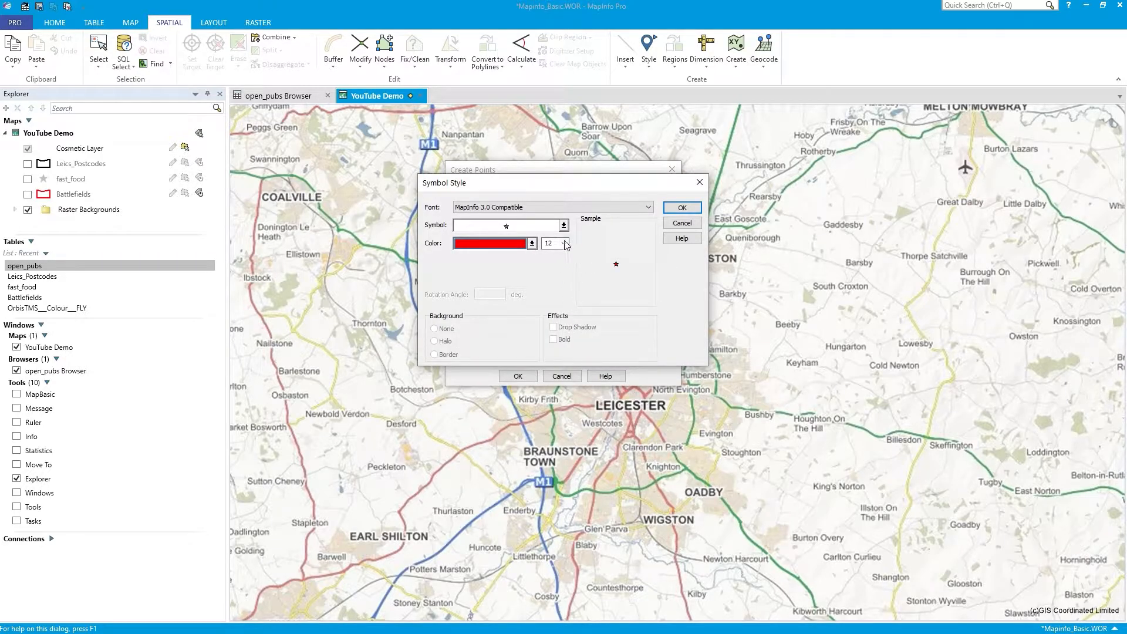
{"action": "left_click", "coordinate": [681, 207]}
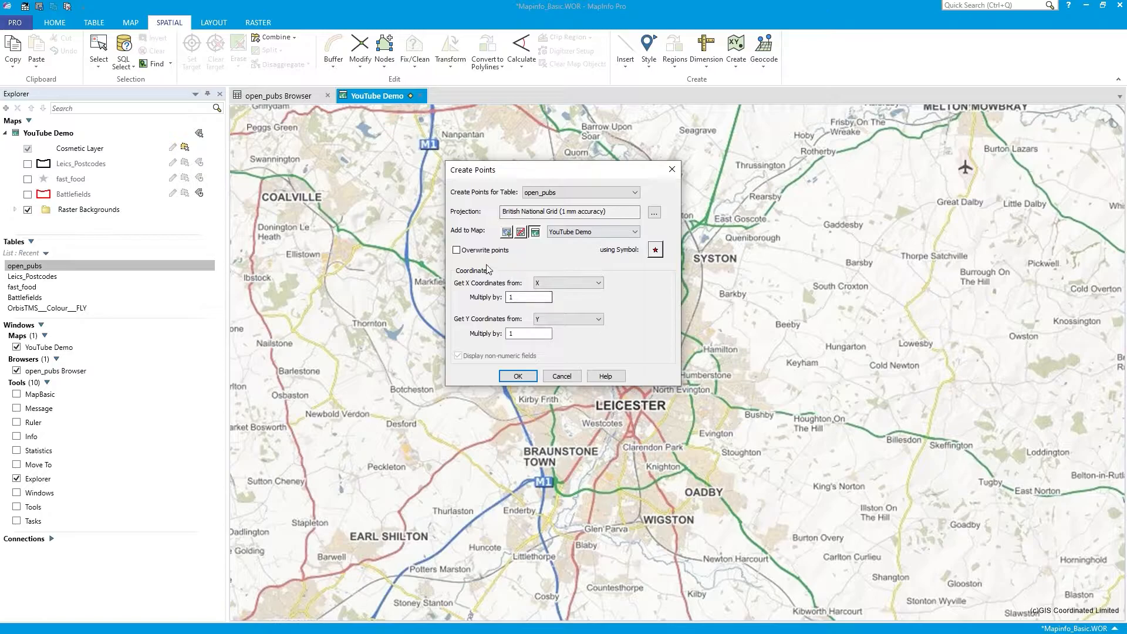
Step: Keep X and Y as the coordinate columns and create the pub points on the map
{"action": "left_click", "coordinate": [601, 283]}
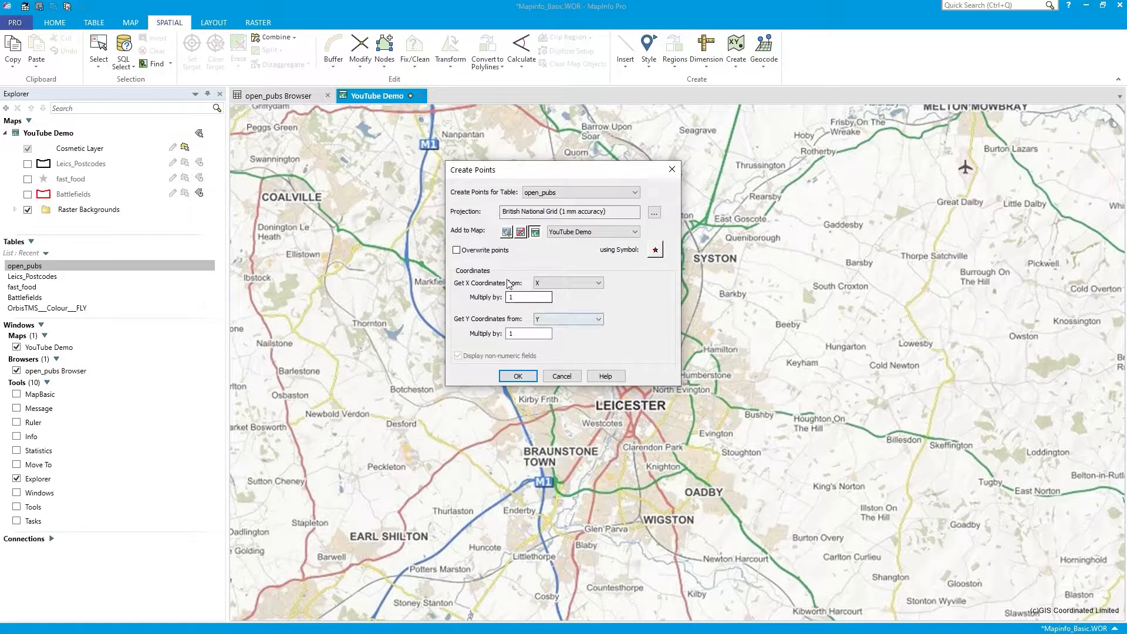
{"action": "left_click", "coordinate": [529, 297]}
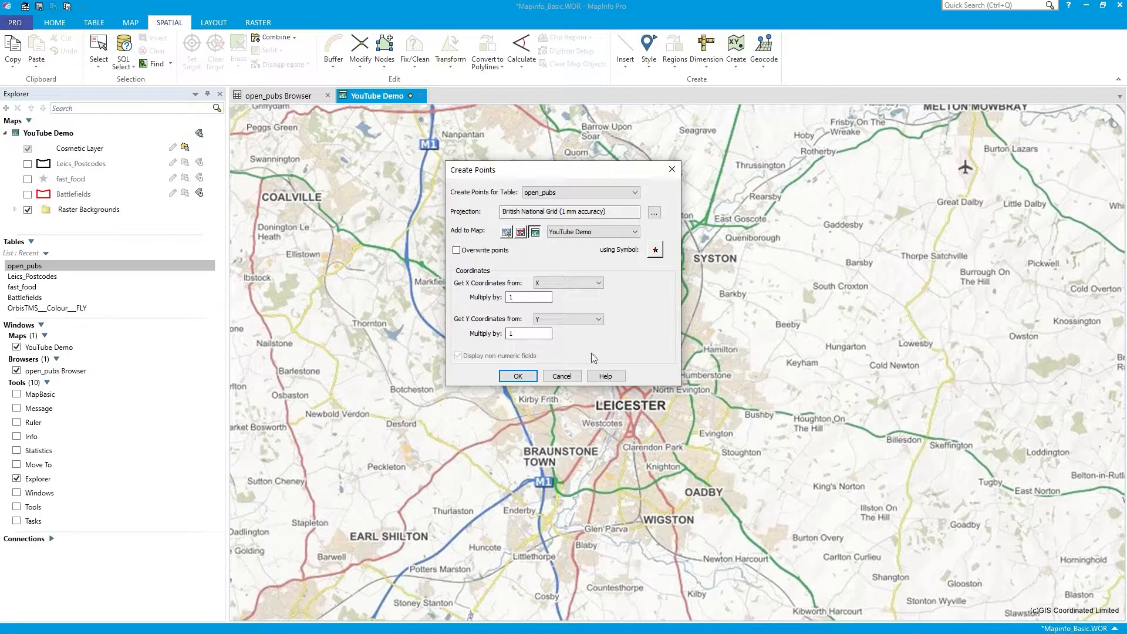
{"action": "left_click", "coordinate": [518, 376]}
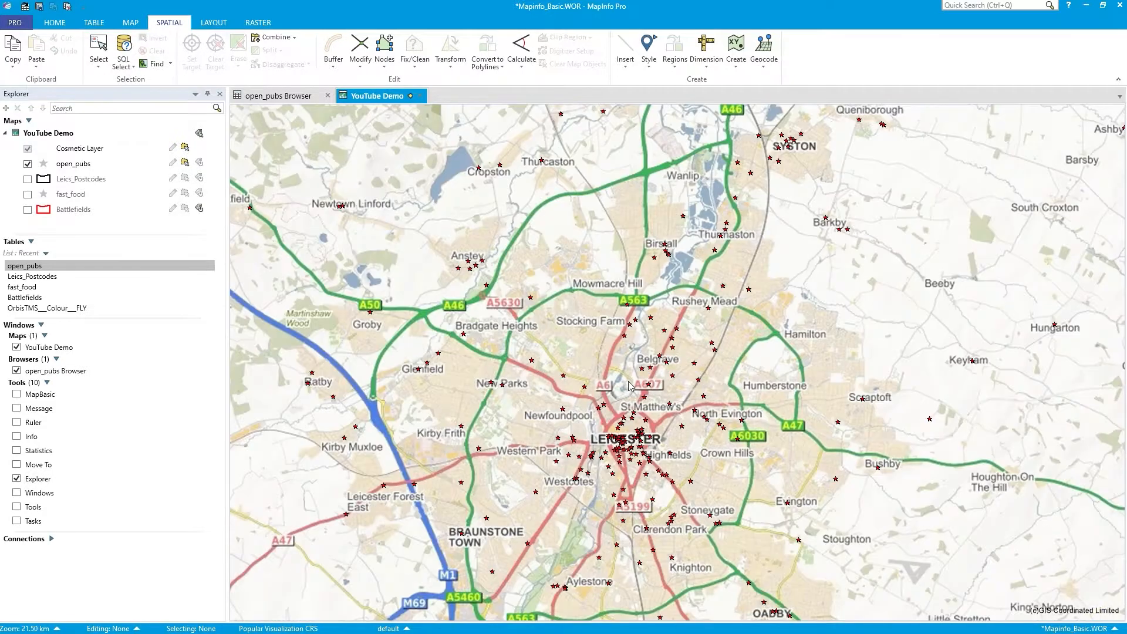
{"action": "mouse_move", "coordinate": [643, 378]}
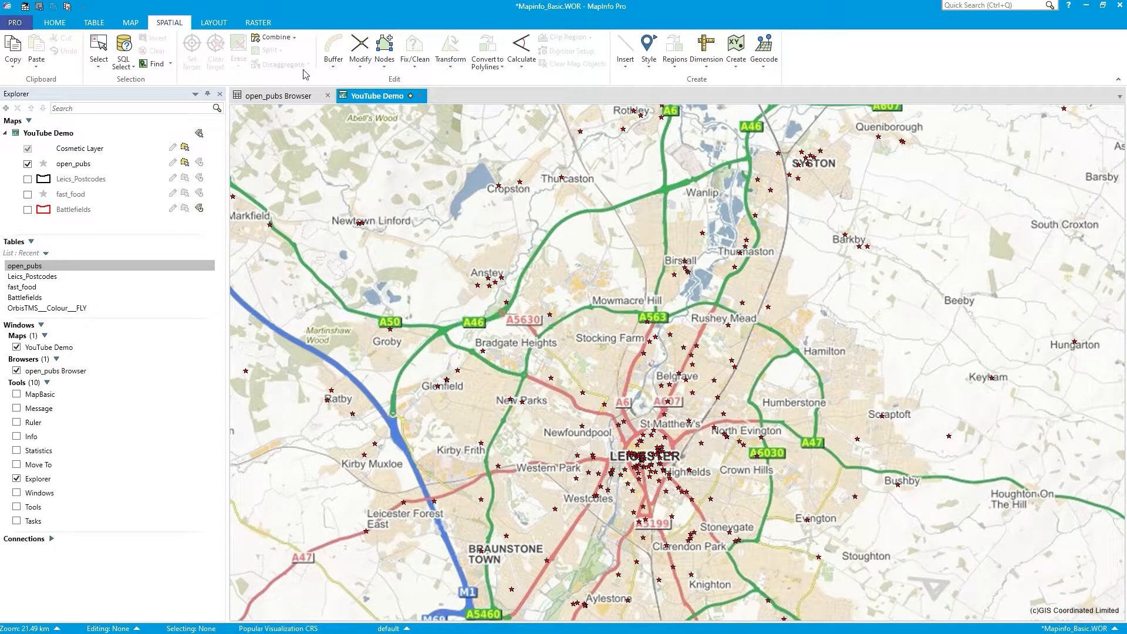
{"action": "left_click", "coordinate": [129, 22]}
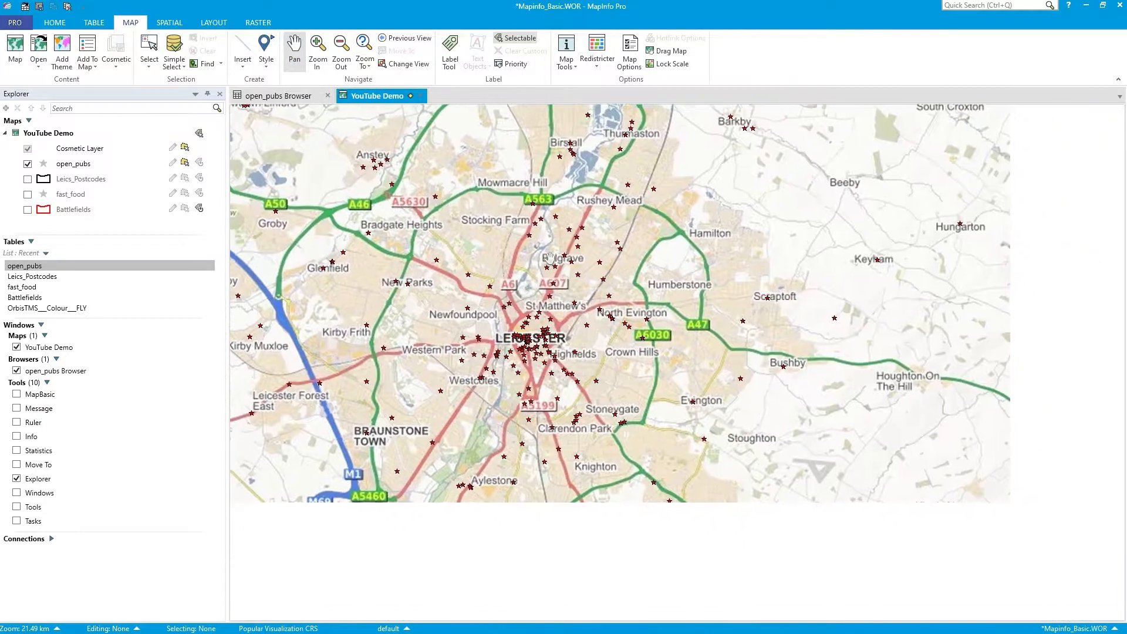
{"action": "left_click", "coordinate": [567, 49]}
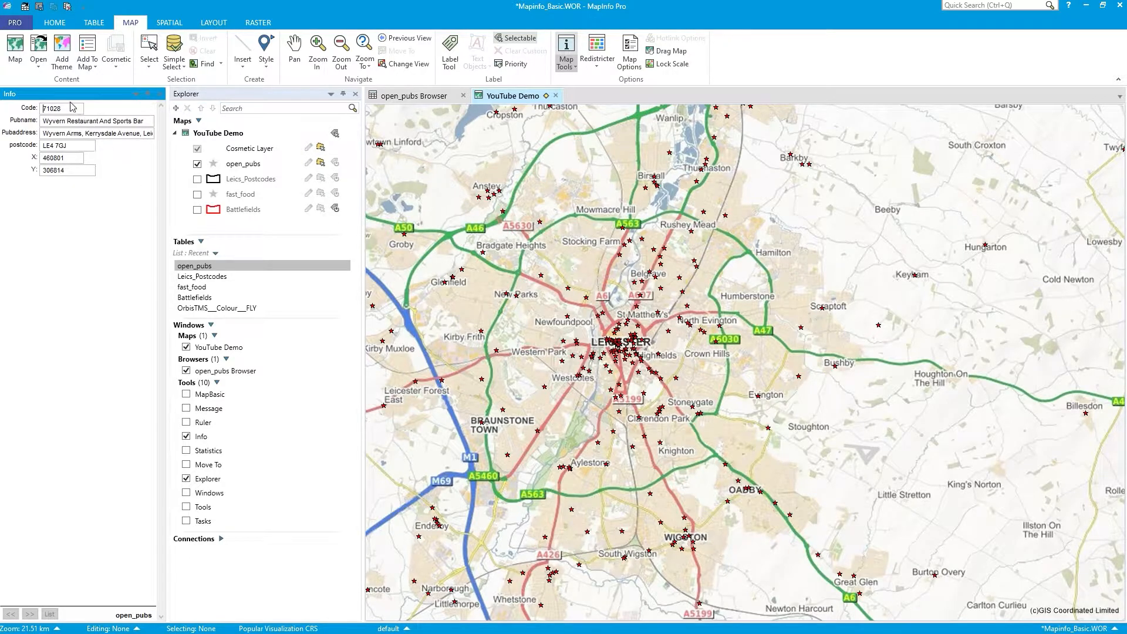
{"action": "left_click", "coordinate": [65, 157]}
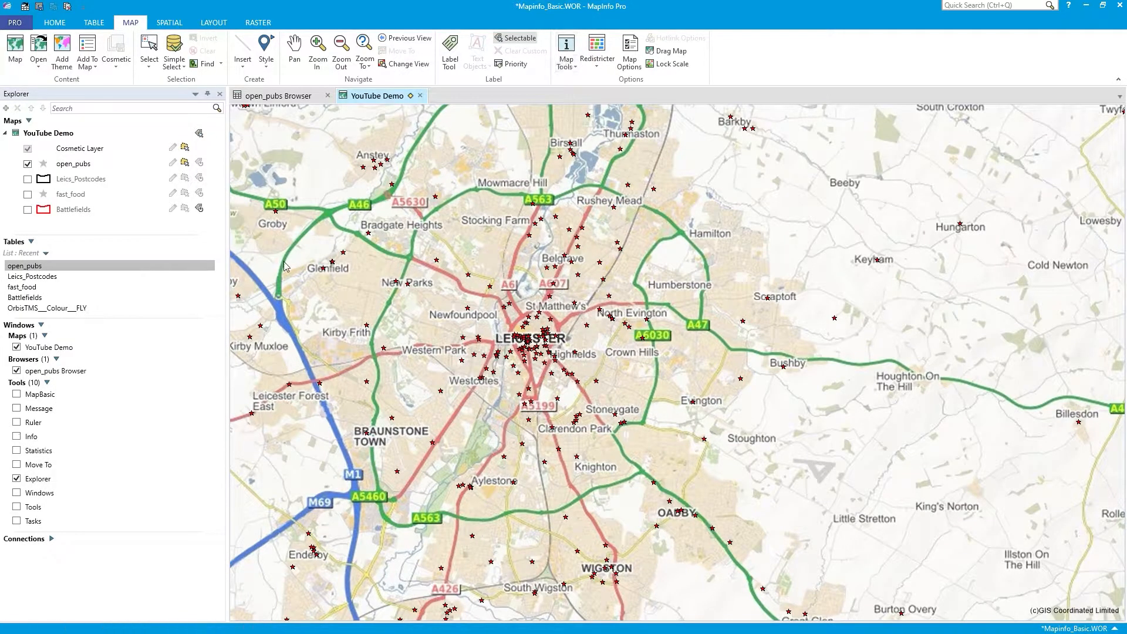
{"action": "mouse_move", "coordinate": [368, 282]}
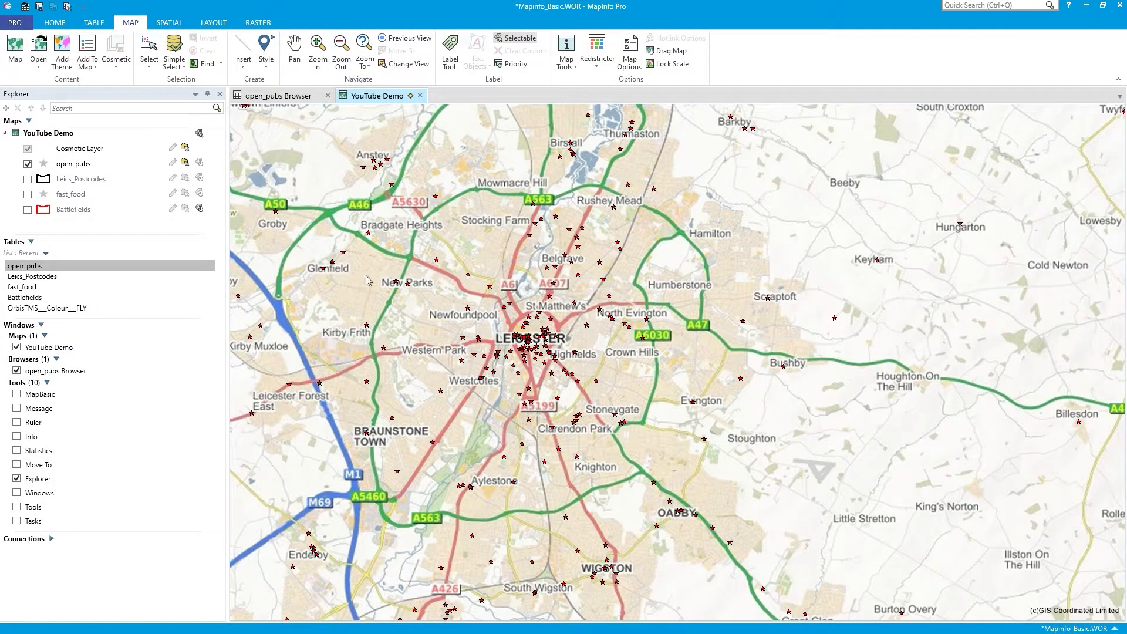
{"action": "mouse_move", "coordinate": [40, 46]}
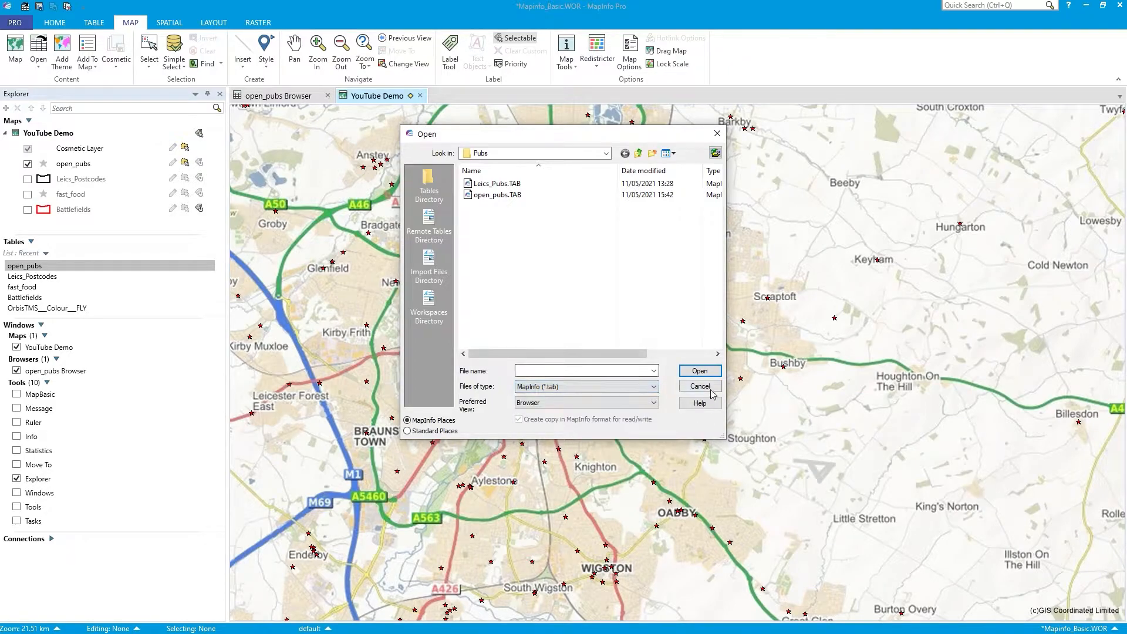
{"action": "left_click", "coordinate": [700, 387]}
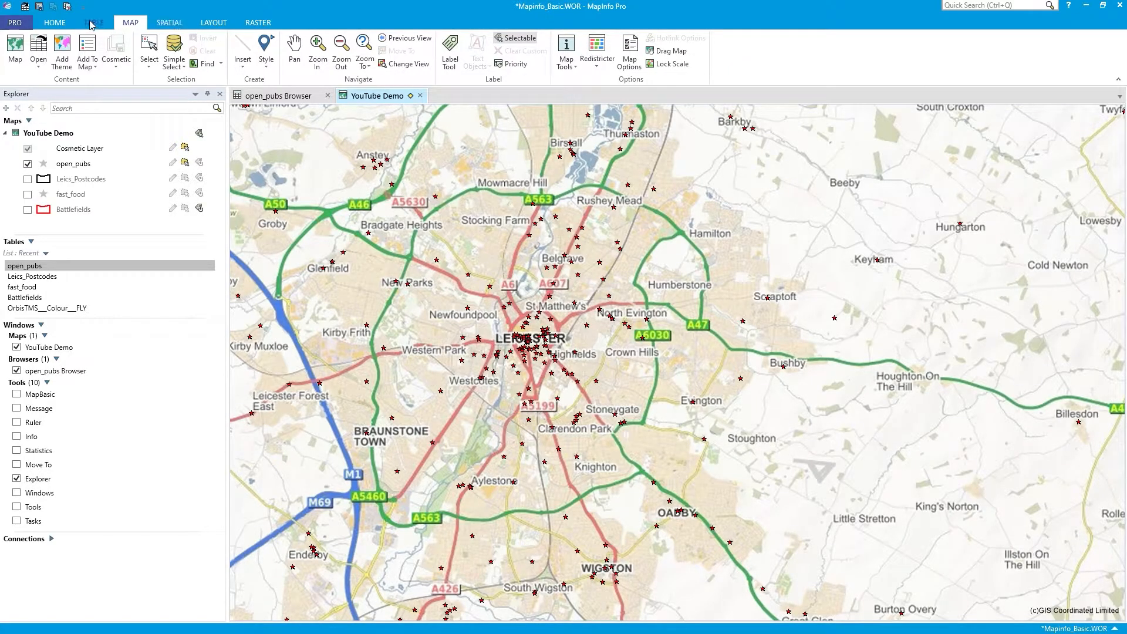
{"action": "left_click", "coordinate": [94, 22]}
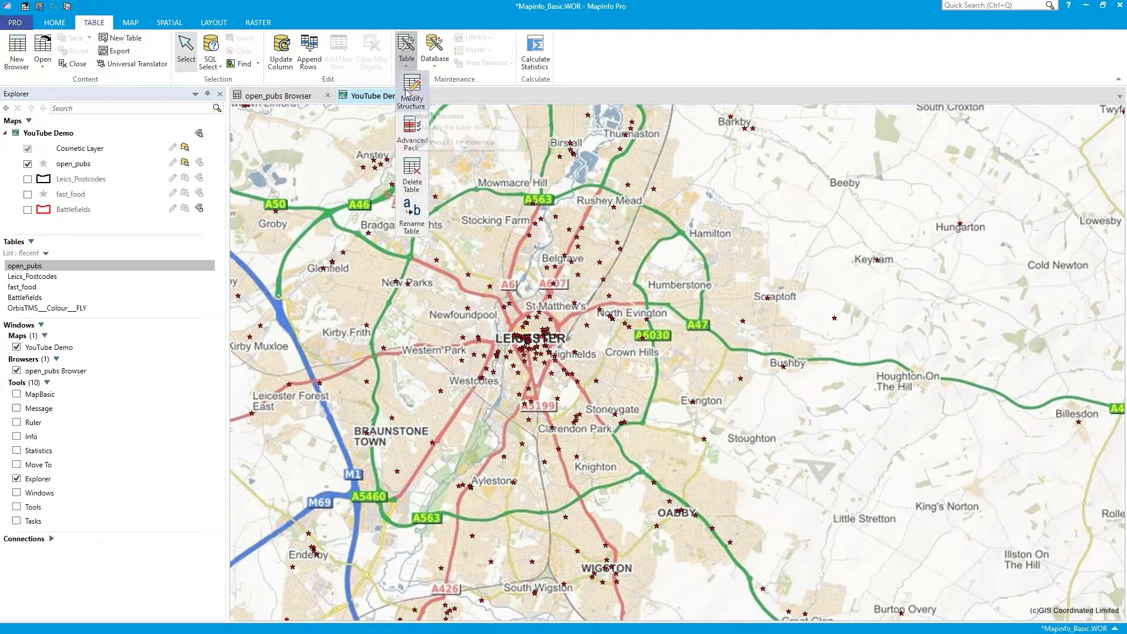
{"action": "left_click", "coordinate": [411, 92]}
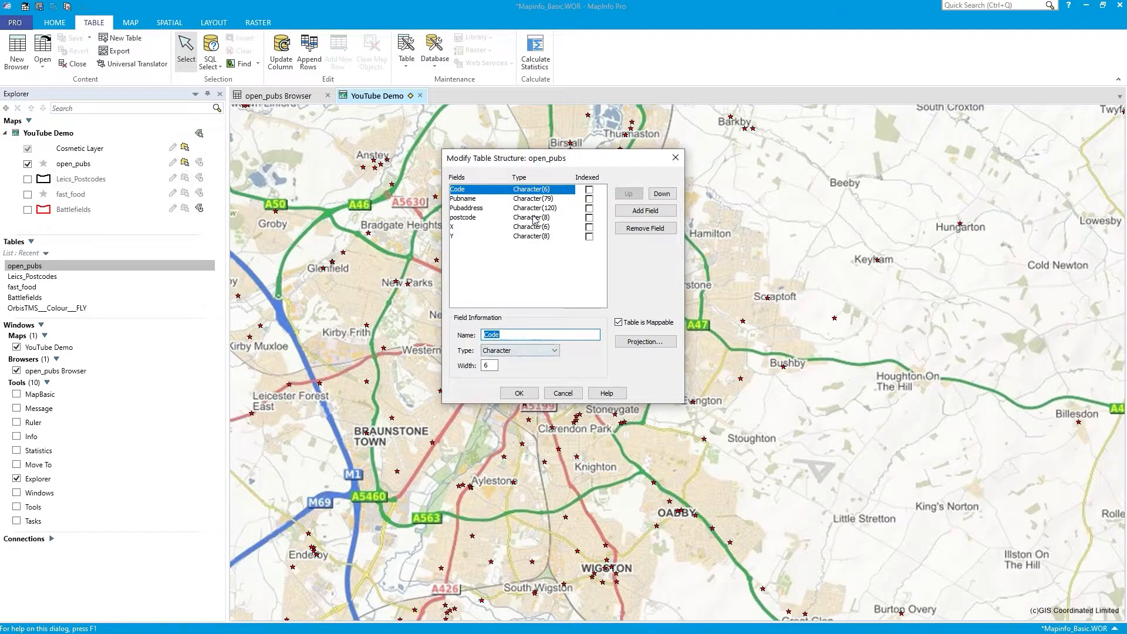
{"action": "mouse_move", "coordinate": [644, 346]}
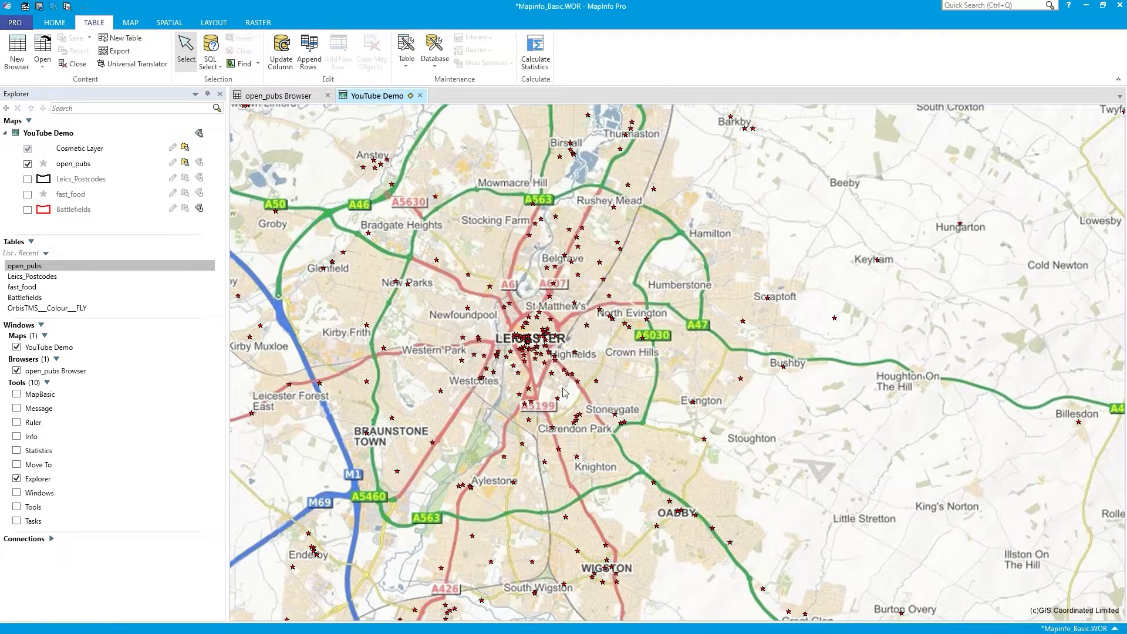
Step: Untick Table is Mappable in open_pubs' structure and accept deletion of its existing point graphics
{"action": "left_click", "coordinate": [169, 22]}
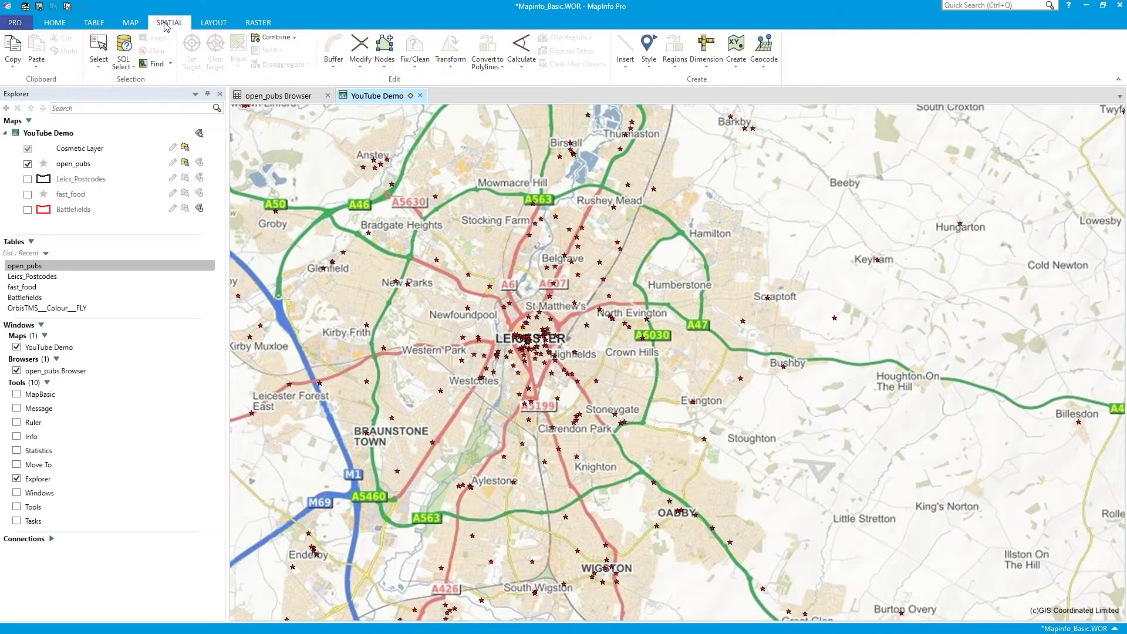
{"action": "left_click", "coordinate": [735, 48]}
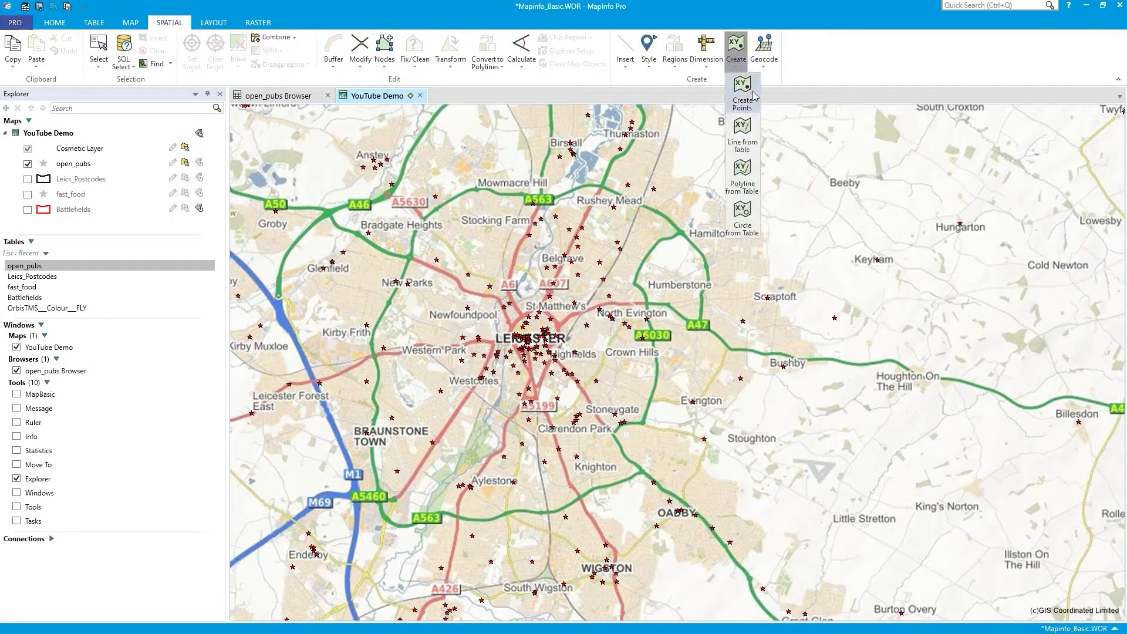
{"action": "mouse_move", "coordinate": [754, 94]}
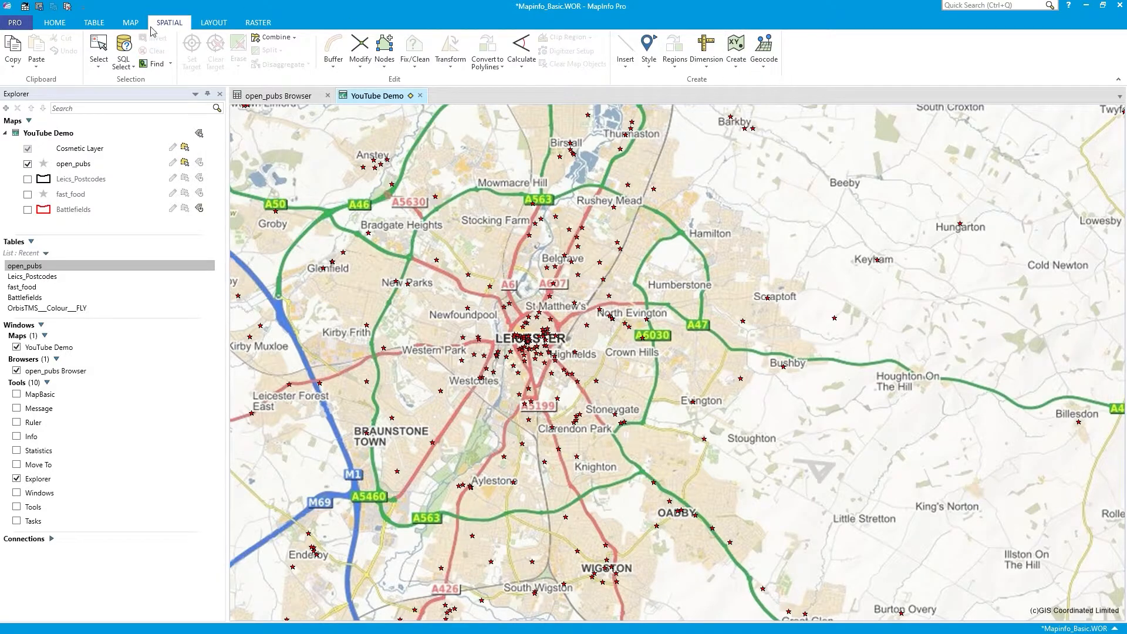
{"action": "left_click", "coordinate": [94, 22]}
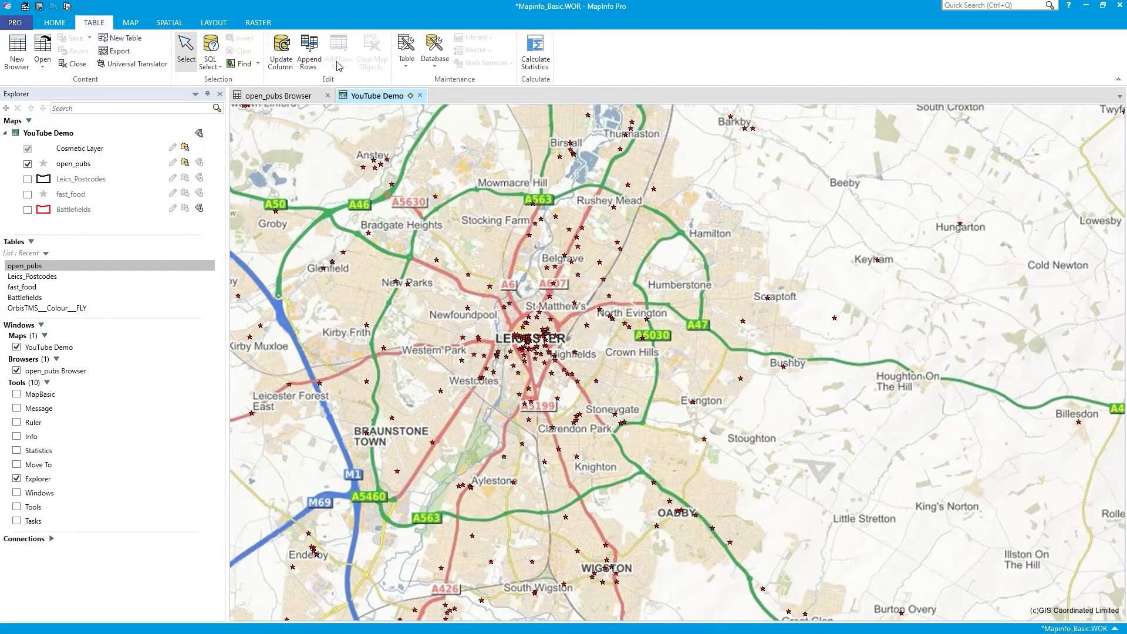
{"action": "left_click", "coordinate": [407, 49]}
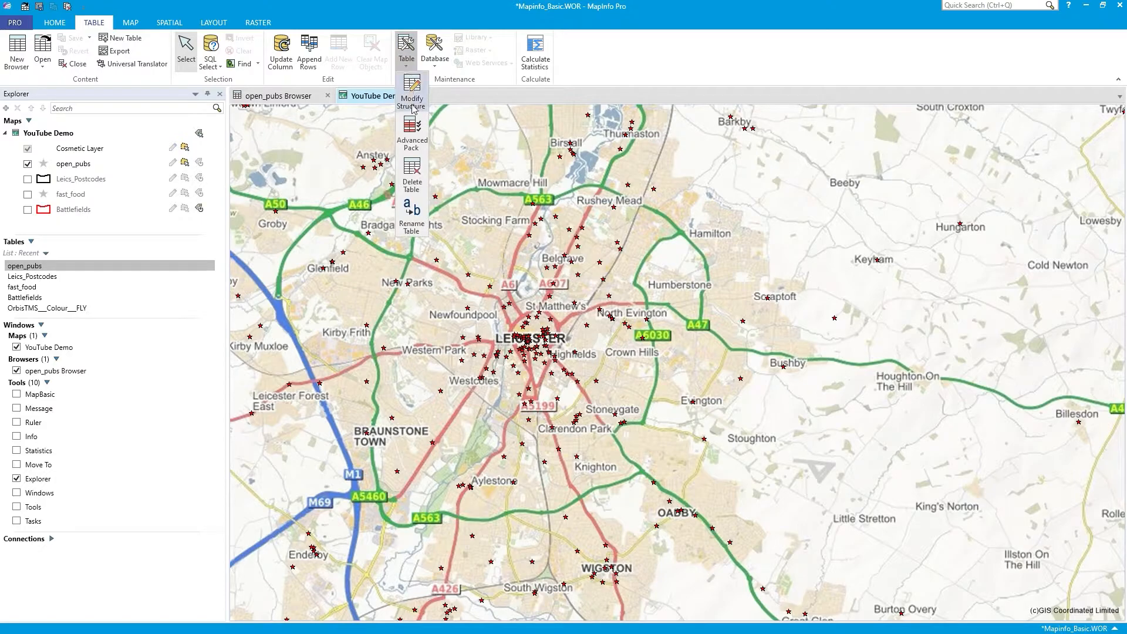
{"action": "left_click", "coordinate": [411, 94]}
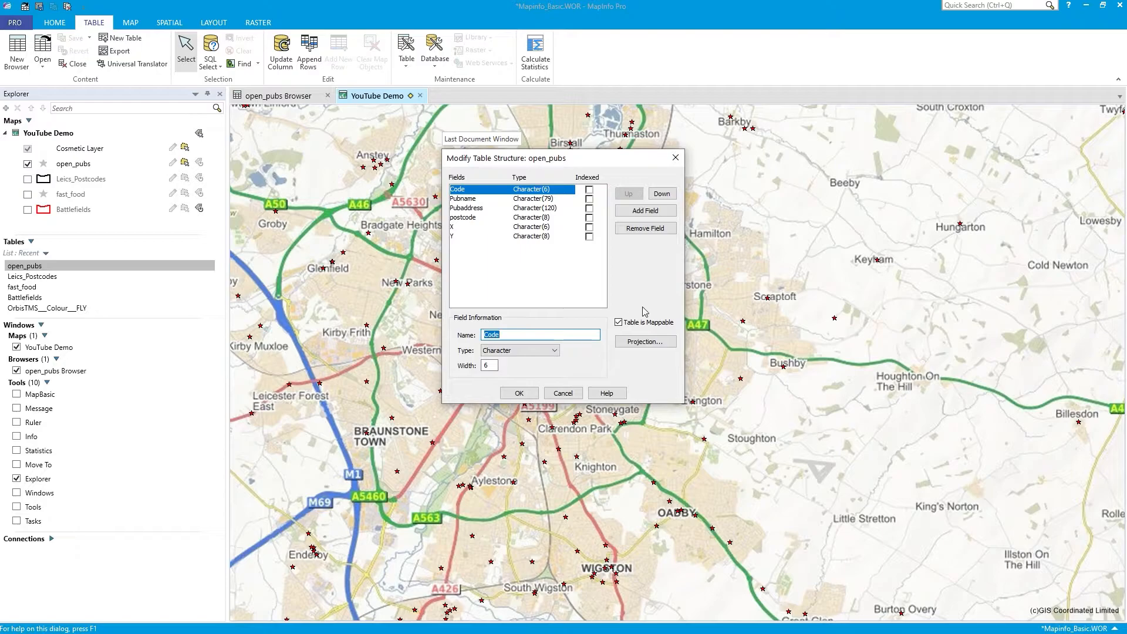
{"action": "left_click", "coordinate": [619, 322]}
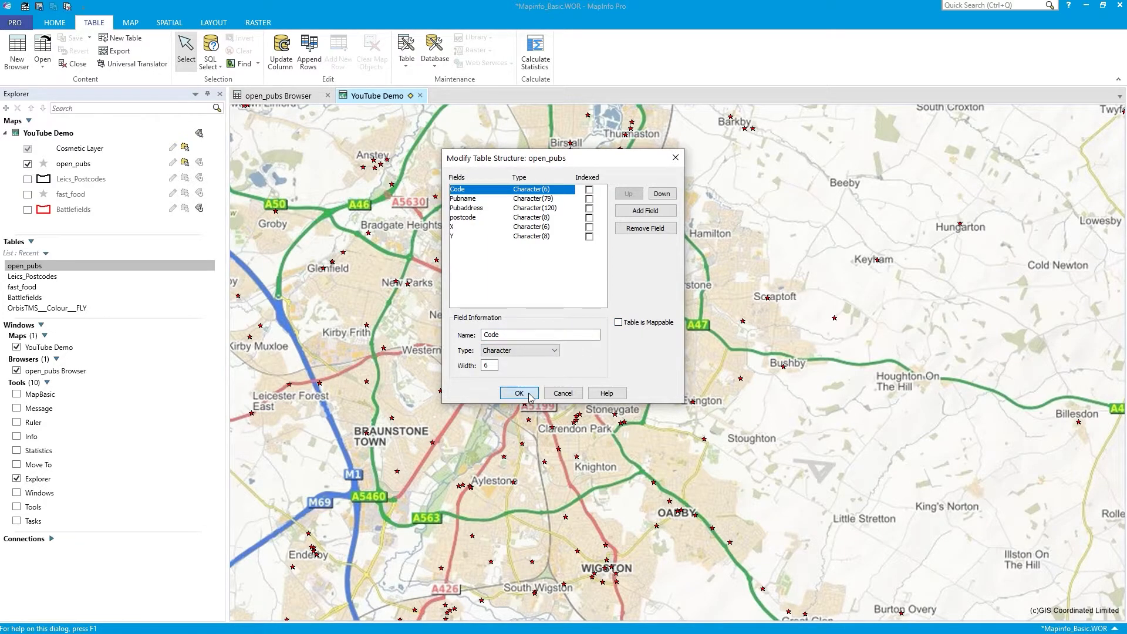
{"action": "left_click", "coordinate": [519, 392]}
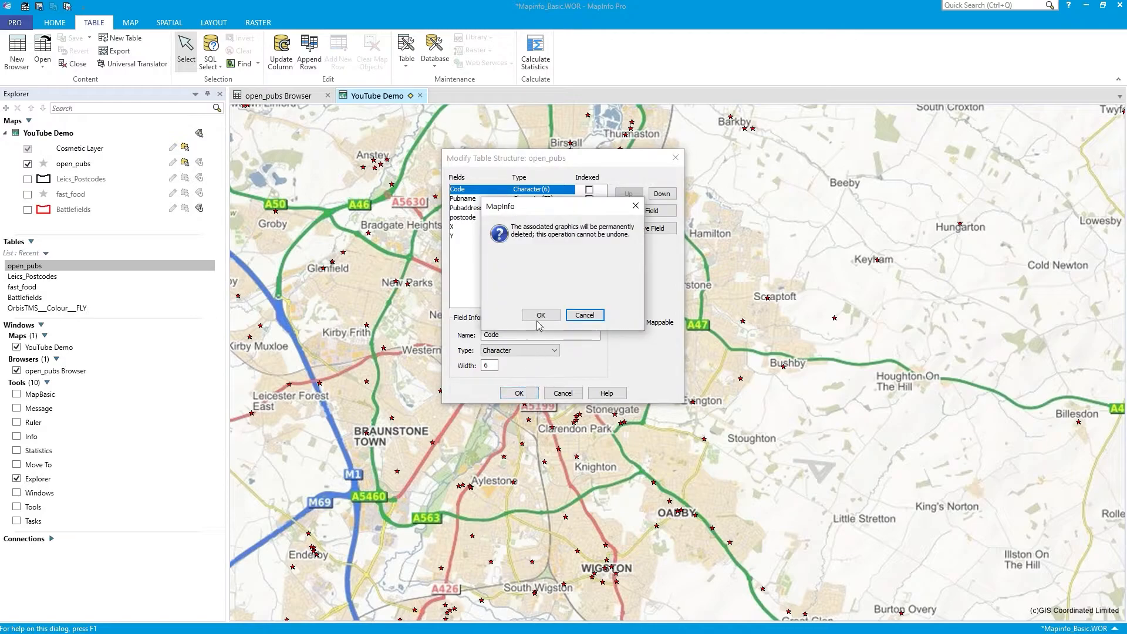
{"action": "left_click", "coordinate": [541, 314]}
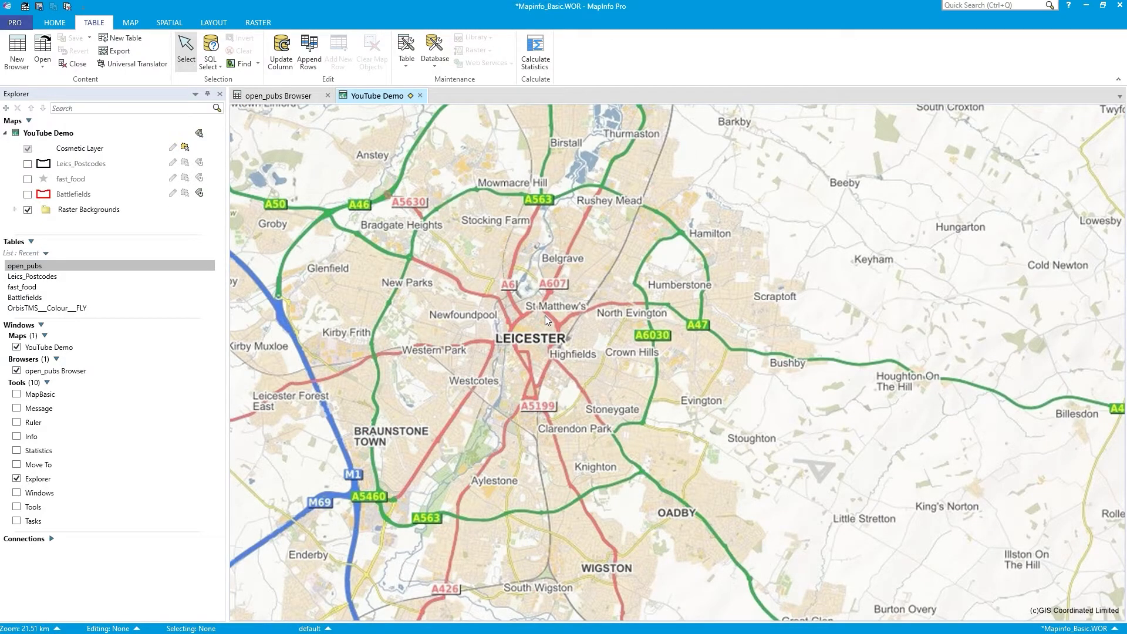
{"action": "left_click", "coordinate": [169, 23]}
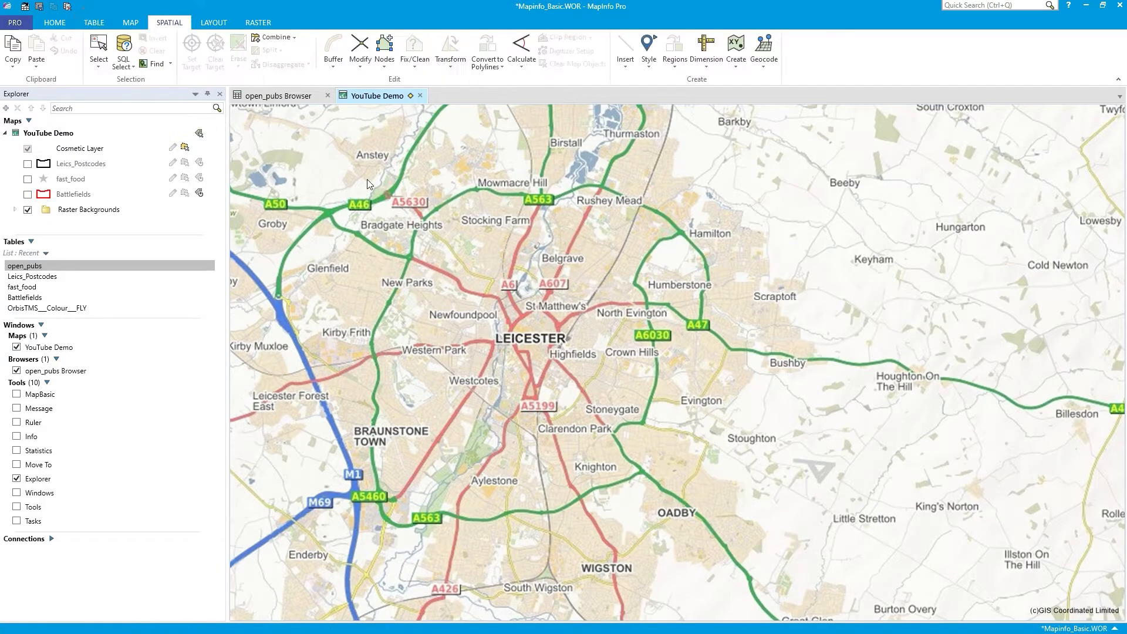
Step: Re-tick Table is Mappable for open_pubs with British National Grid as its projection and apply
{"action": "left_click", "coordinate": [94, 22]}
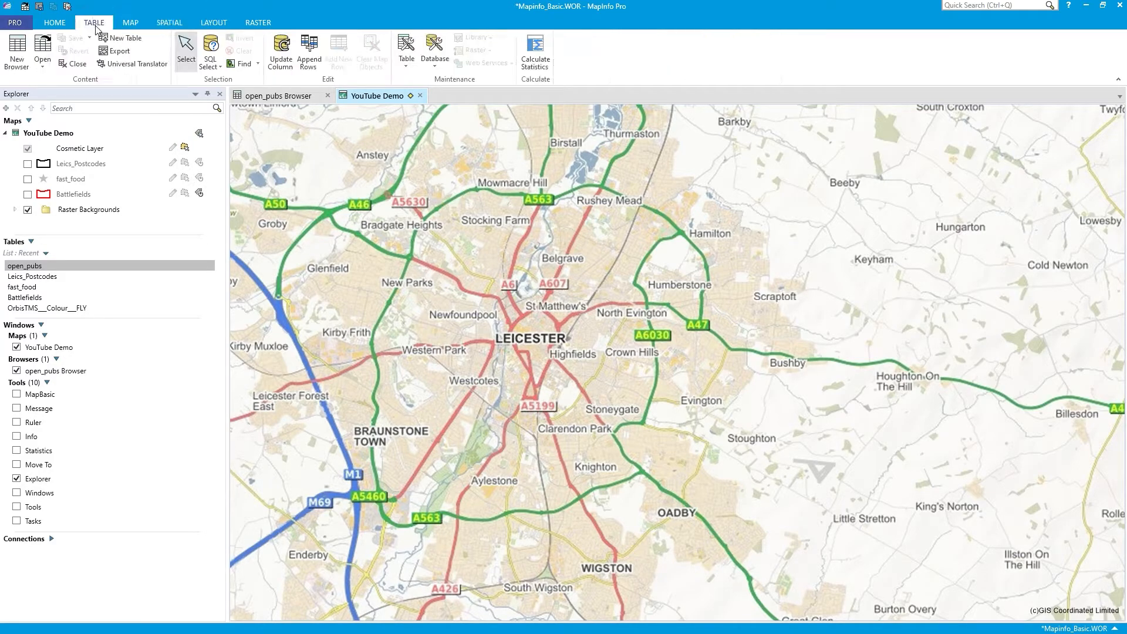
{"action": "left_click", "coordinate": [406, 49]}
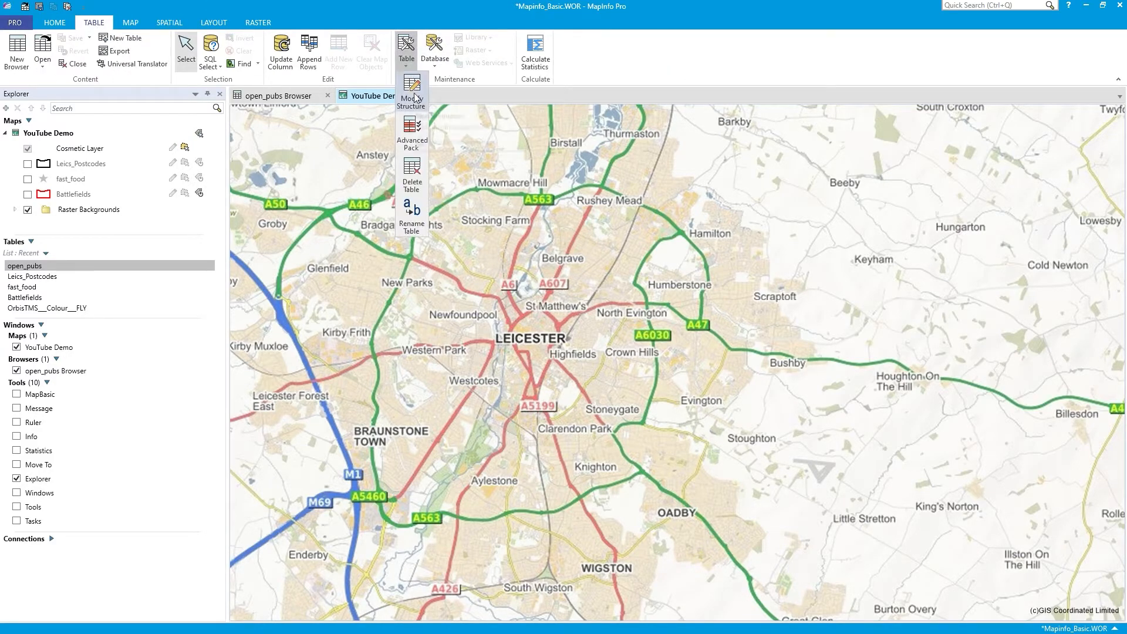
{"action": "left_click", "coordinate": [411, 93]}
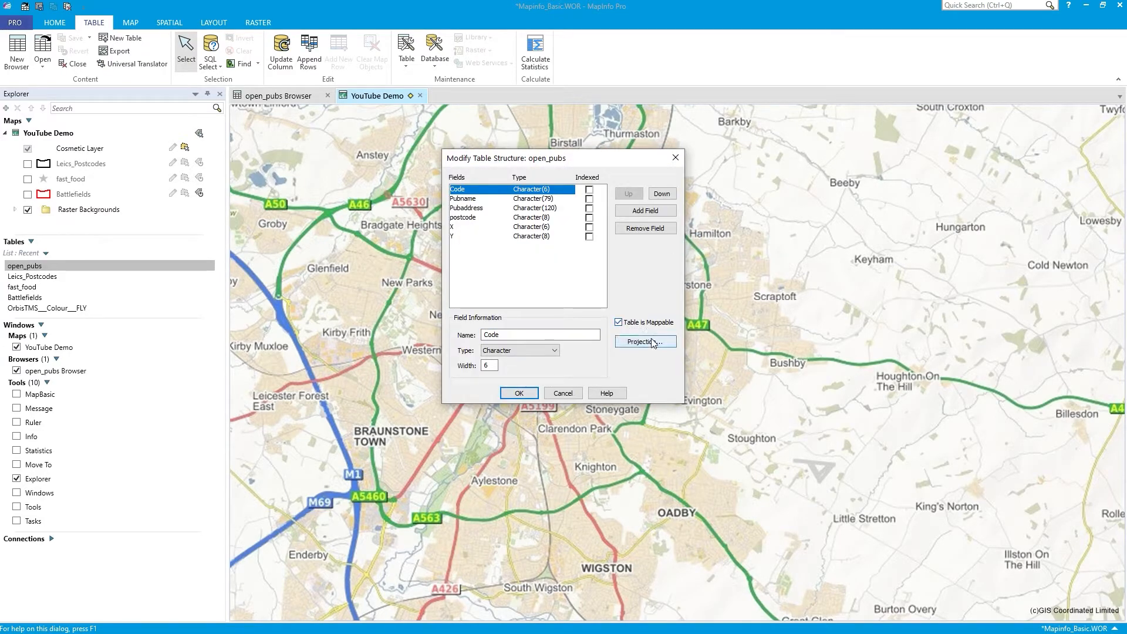
{"action": "left_click", "coordinate": [646, 341]}
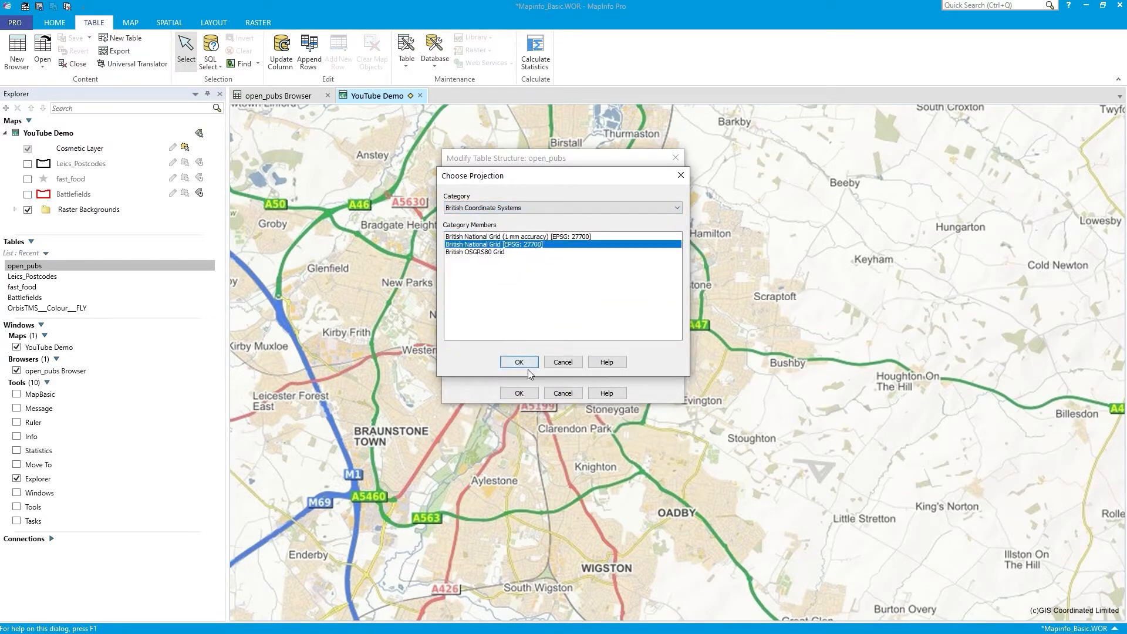
{"action": "left_click", "coordinate": [519, 362]}
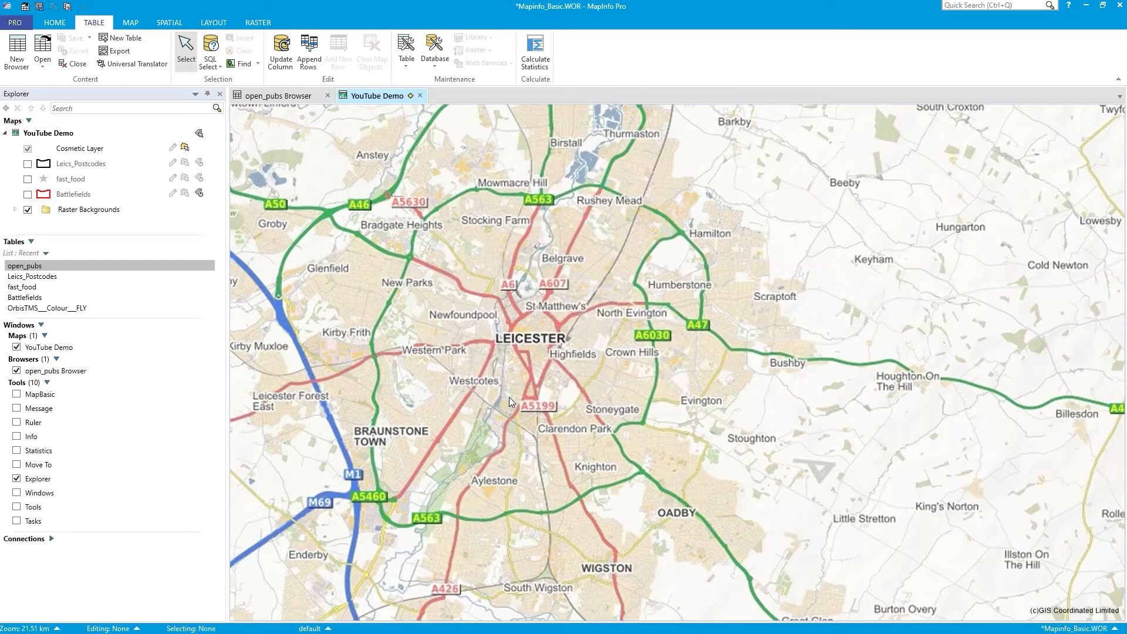
Step: Create point objects for open_pubs from its X and Y columns, then return to the YouTube Demo map
{"action": "left_click", "coordinate": [170, 23]}
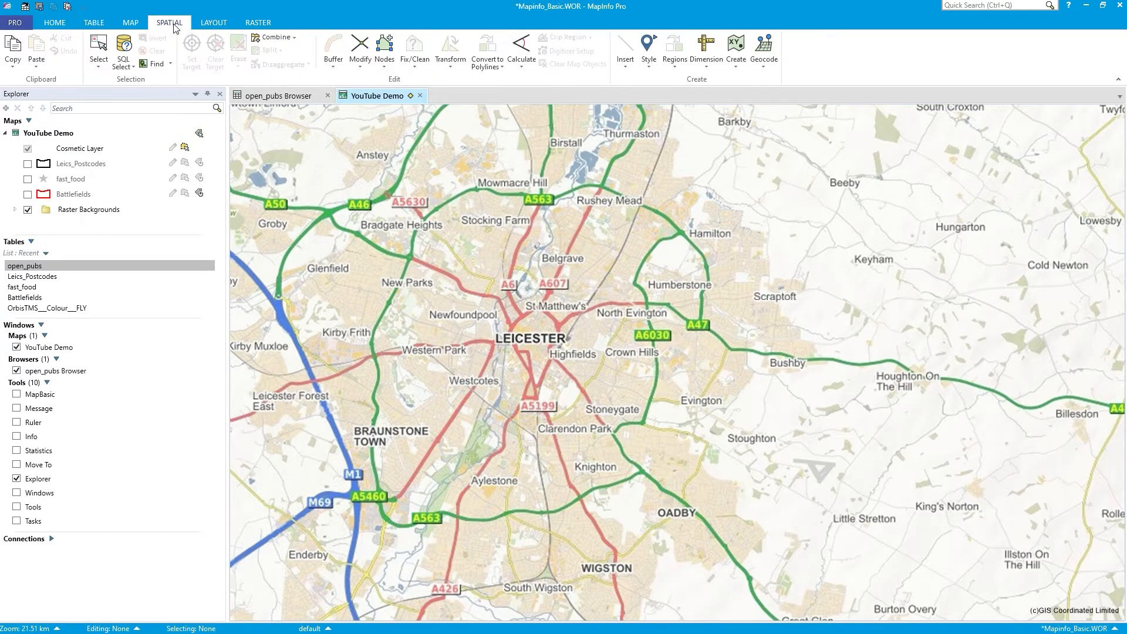
{"action": "left_click", "coordinate": [735, 45]}
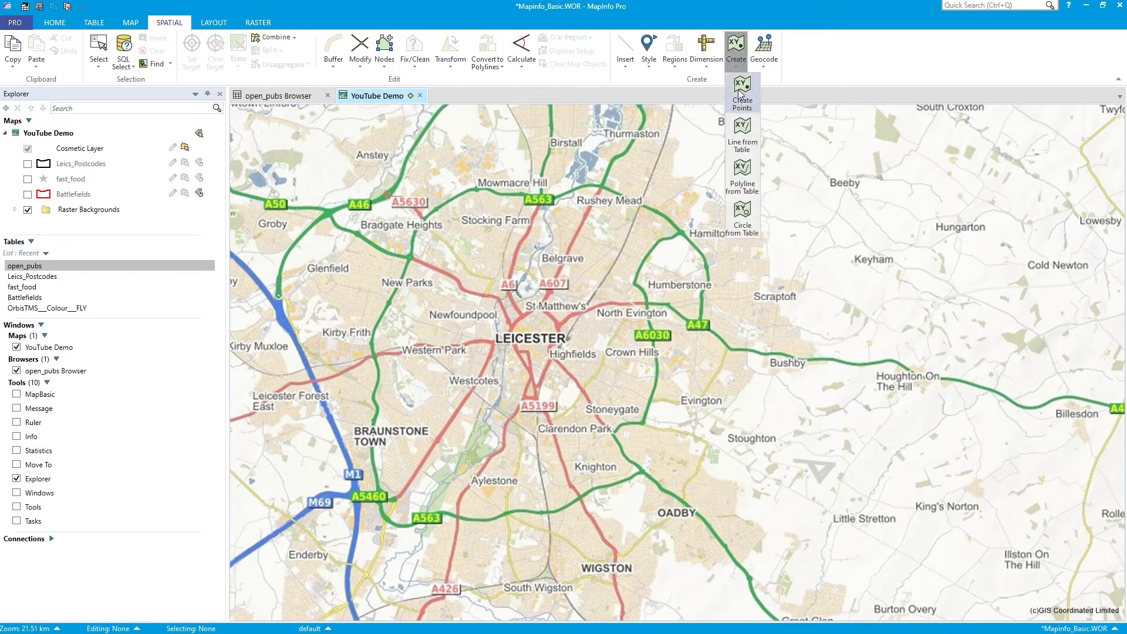
{"action": "left_click", "coordinate": [742, 94]}
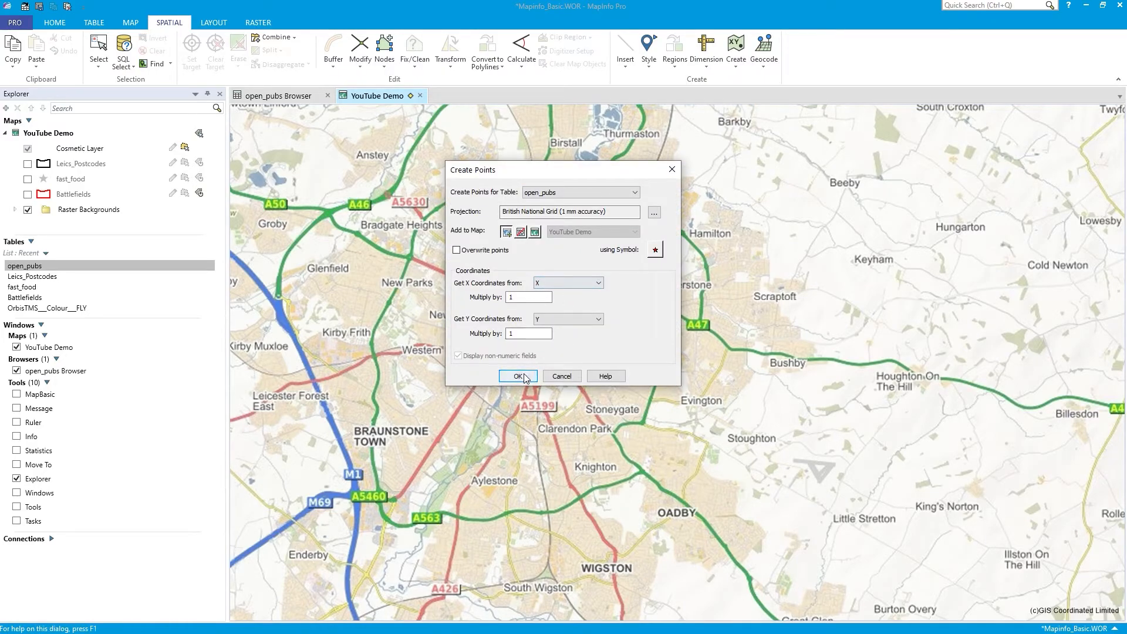
{"action": "left_click", "coordinate": [517, 376]}
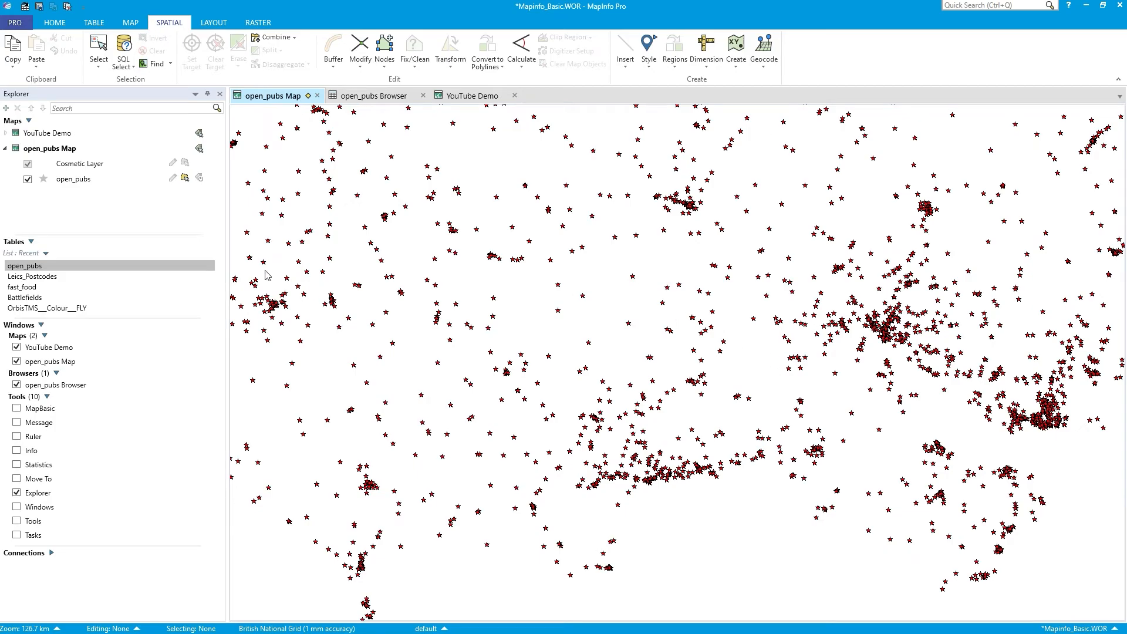
{"action": "mouse_move", "coordinate": [375, 155]}
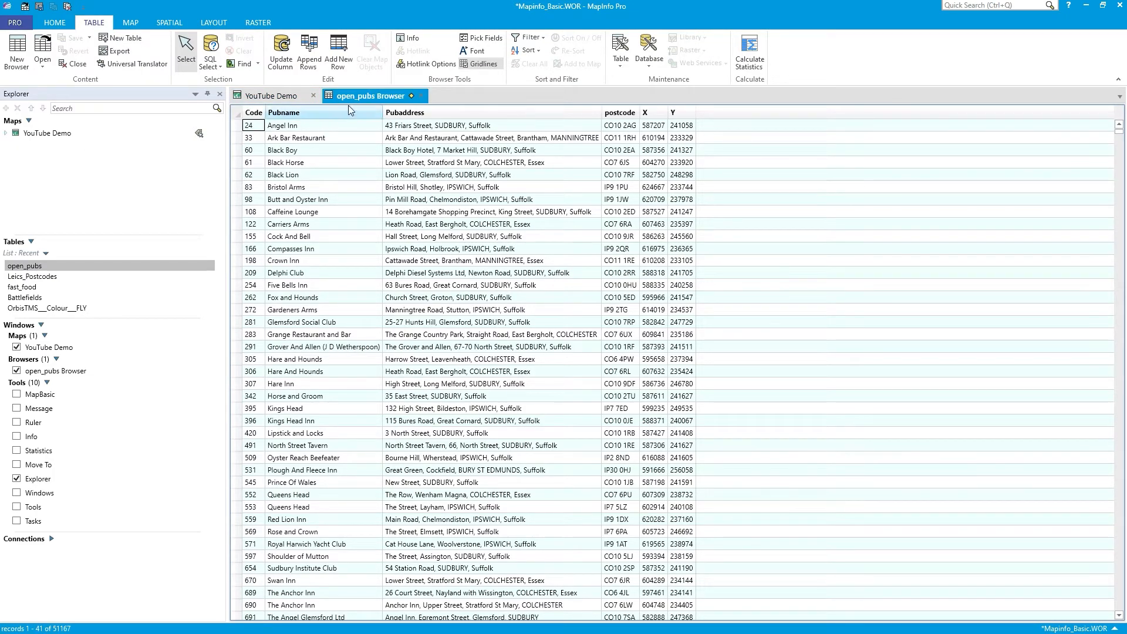
{"action": "left_click", "coordinate": [269, 95]}
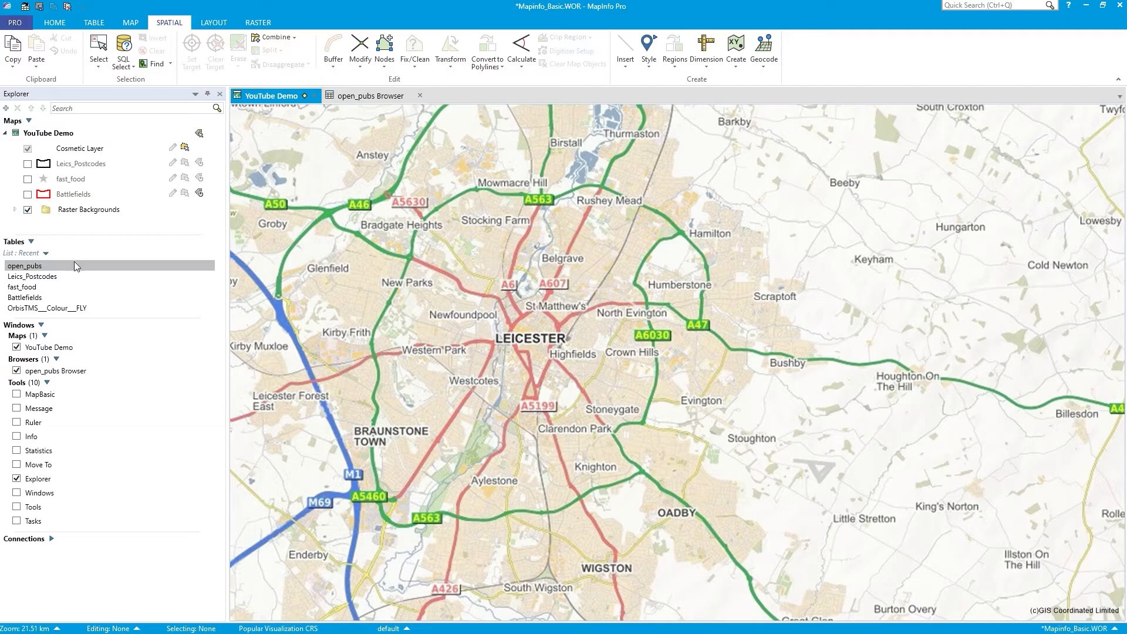